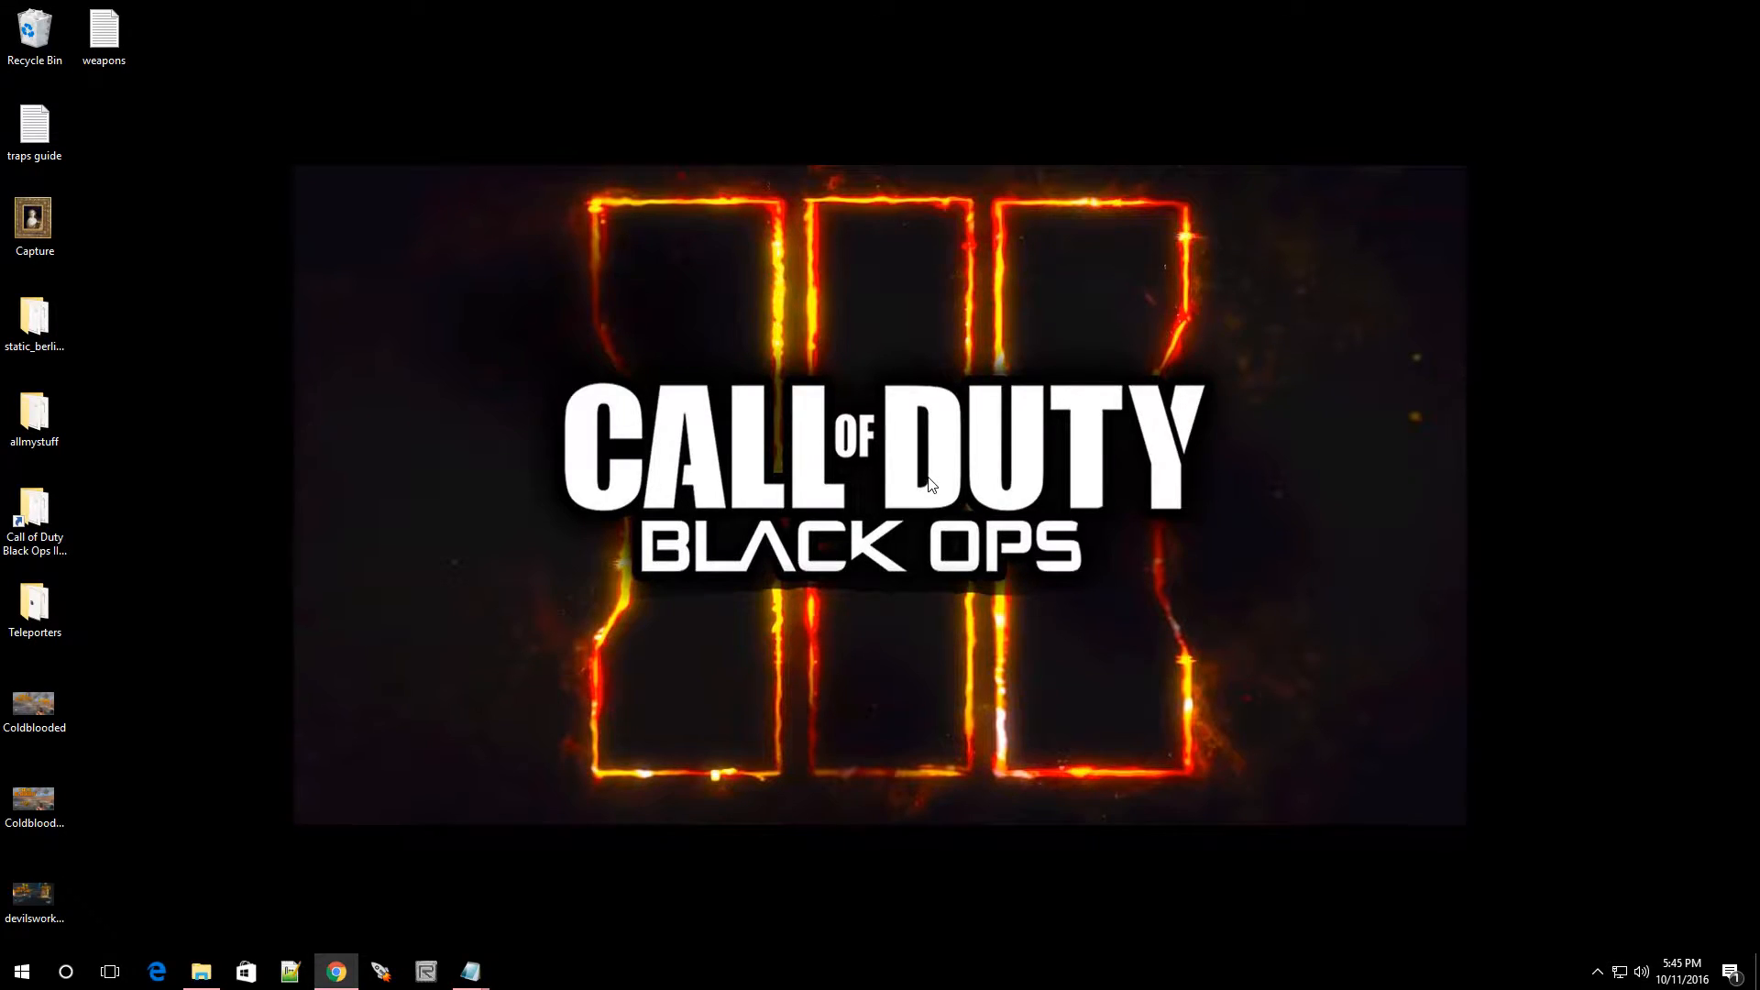
mouse_move(381, 962)
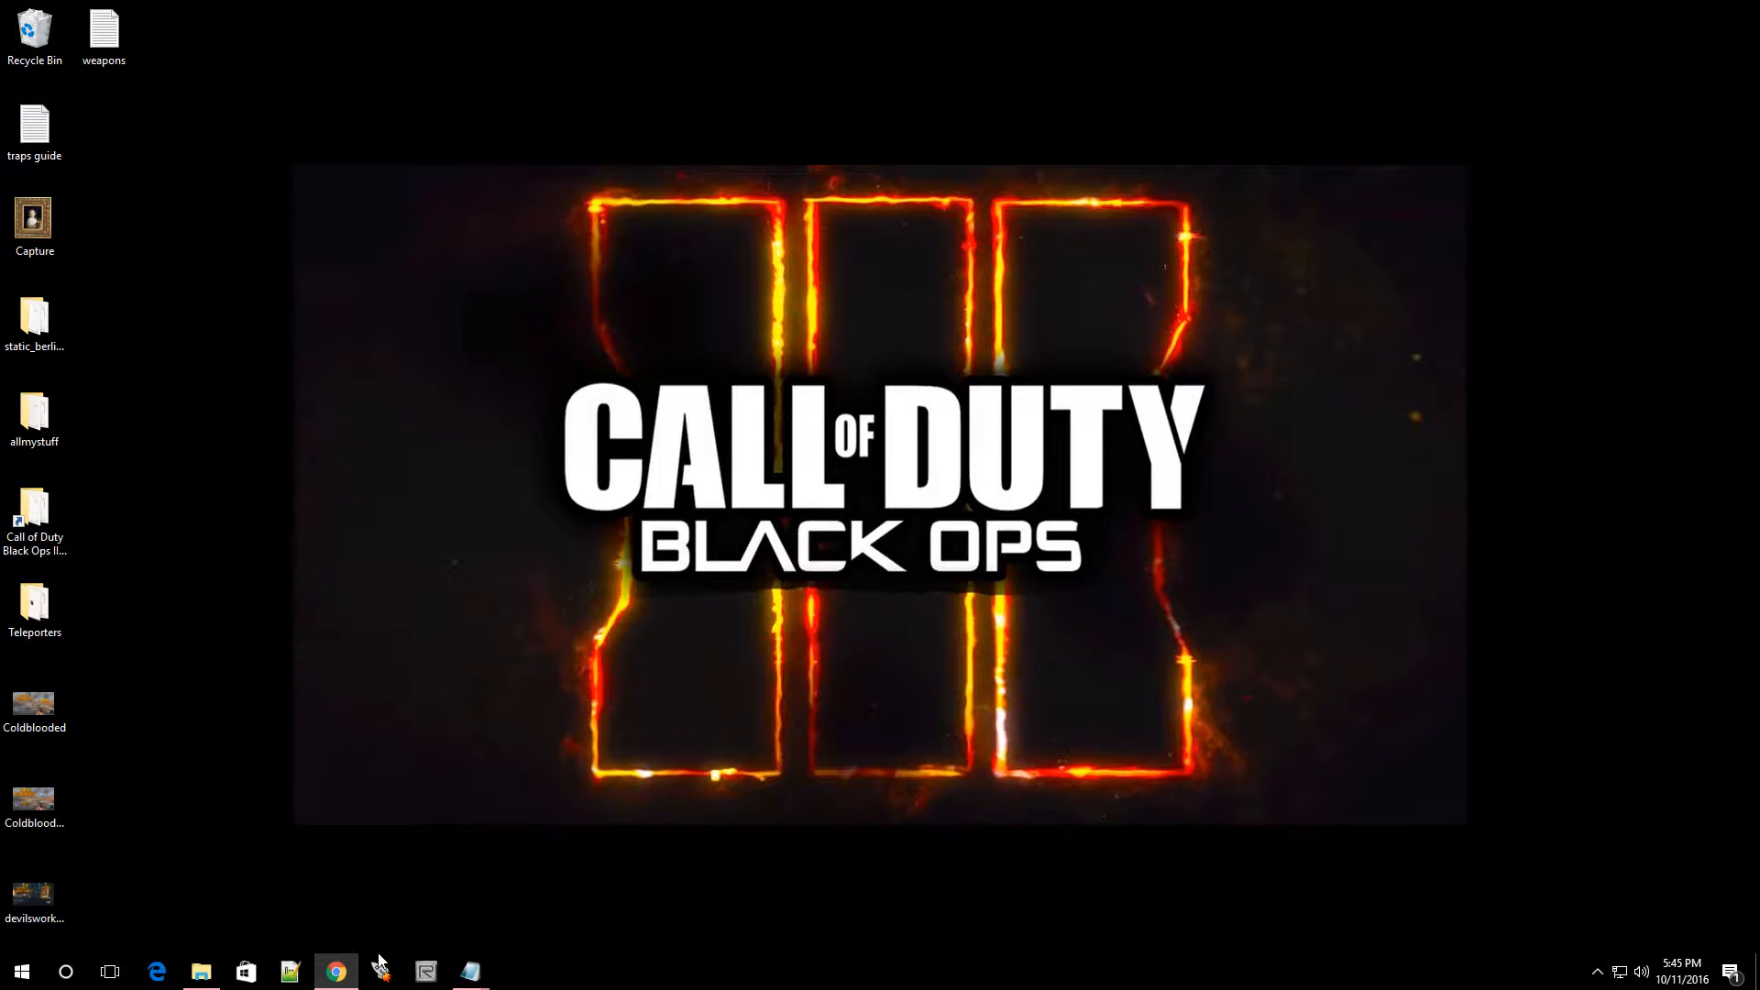
- Tick zm_they_live in the launcher's map list and open its context menu
left_click(424, 972)
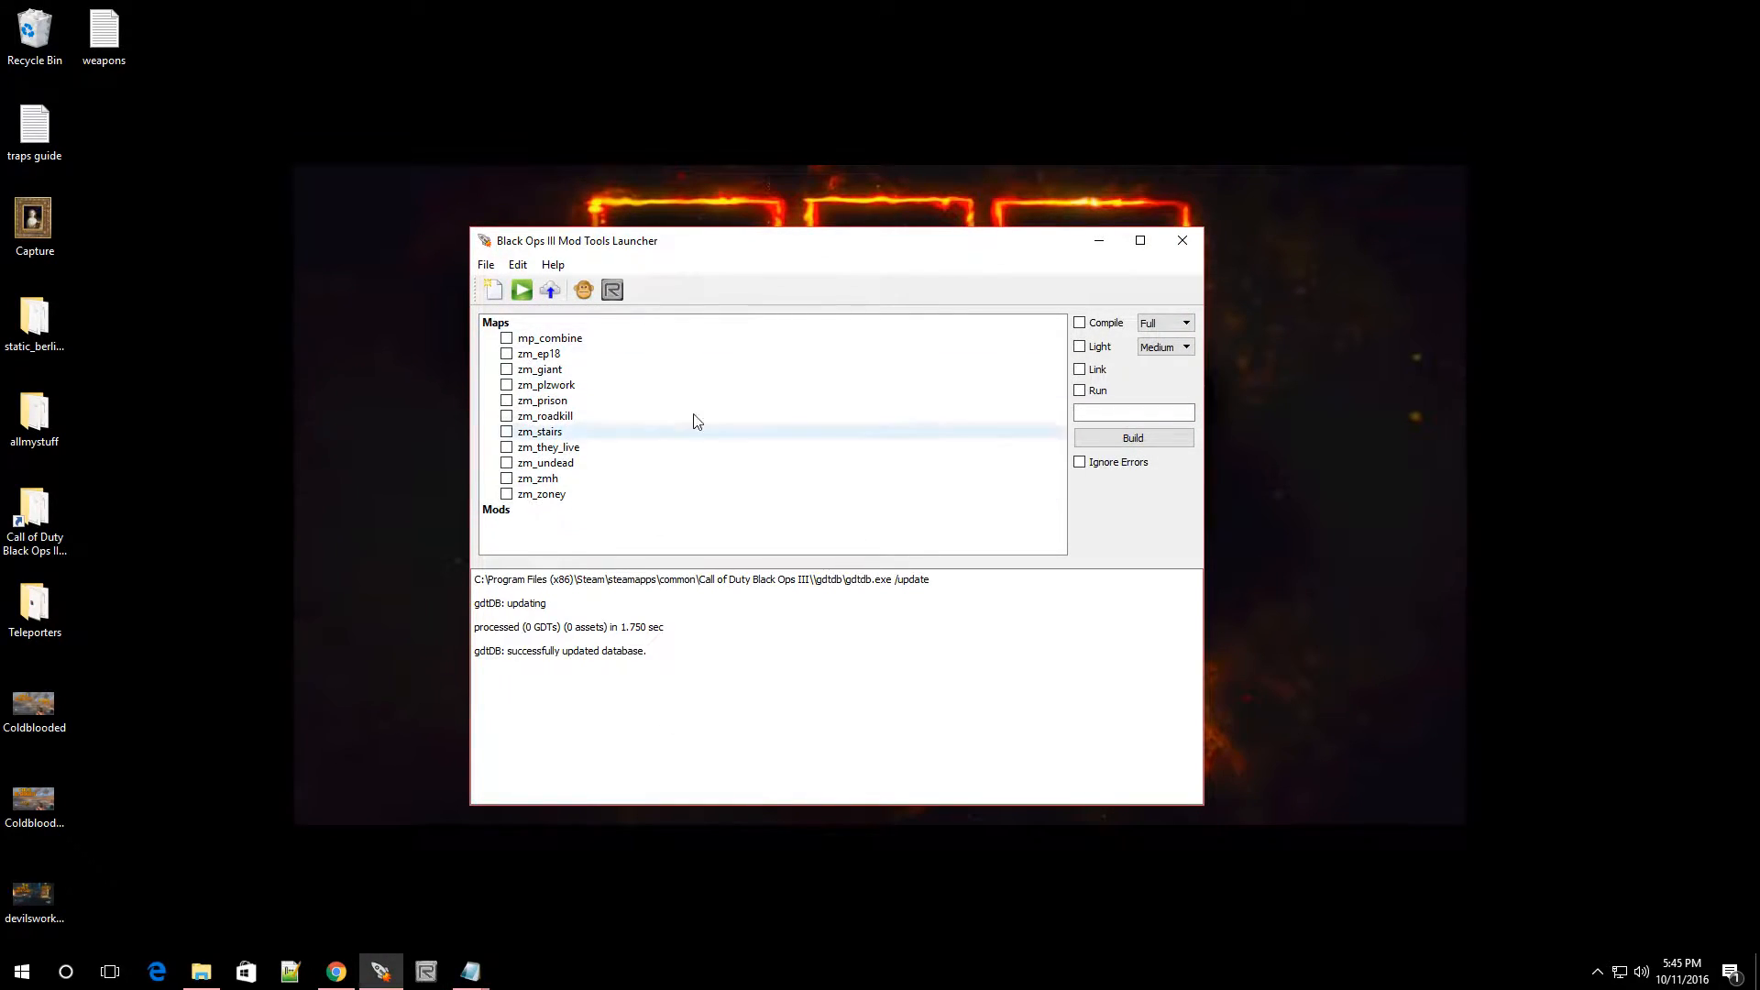
mouse_move(601, 466)
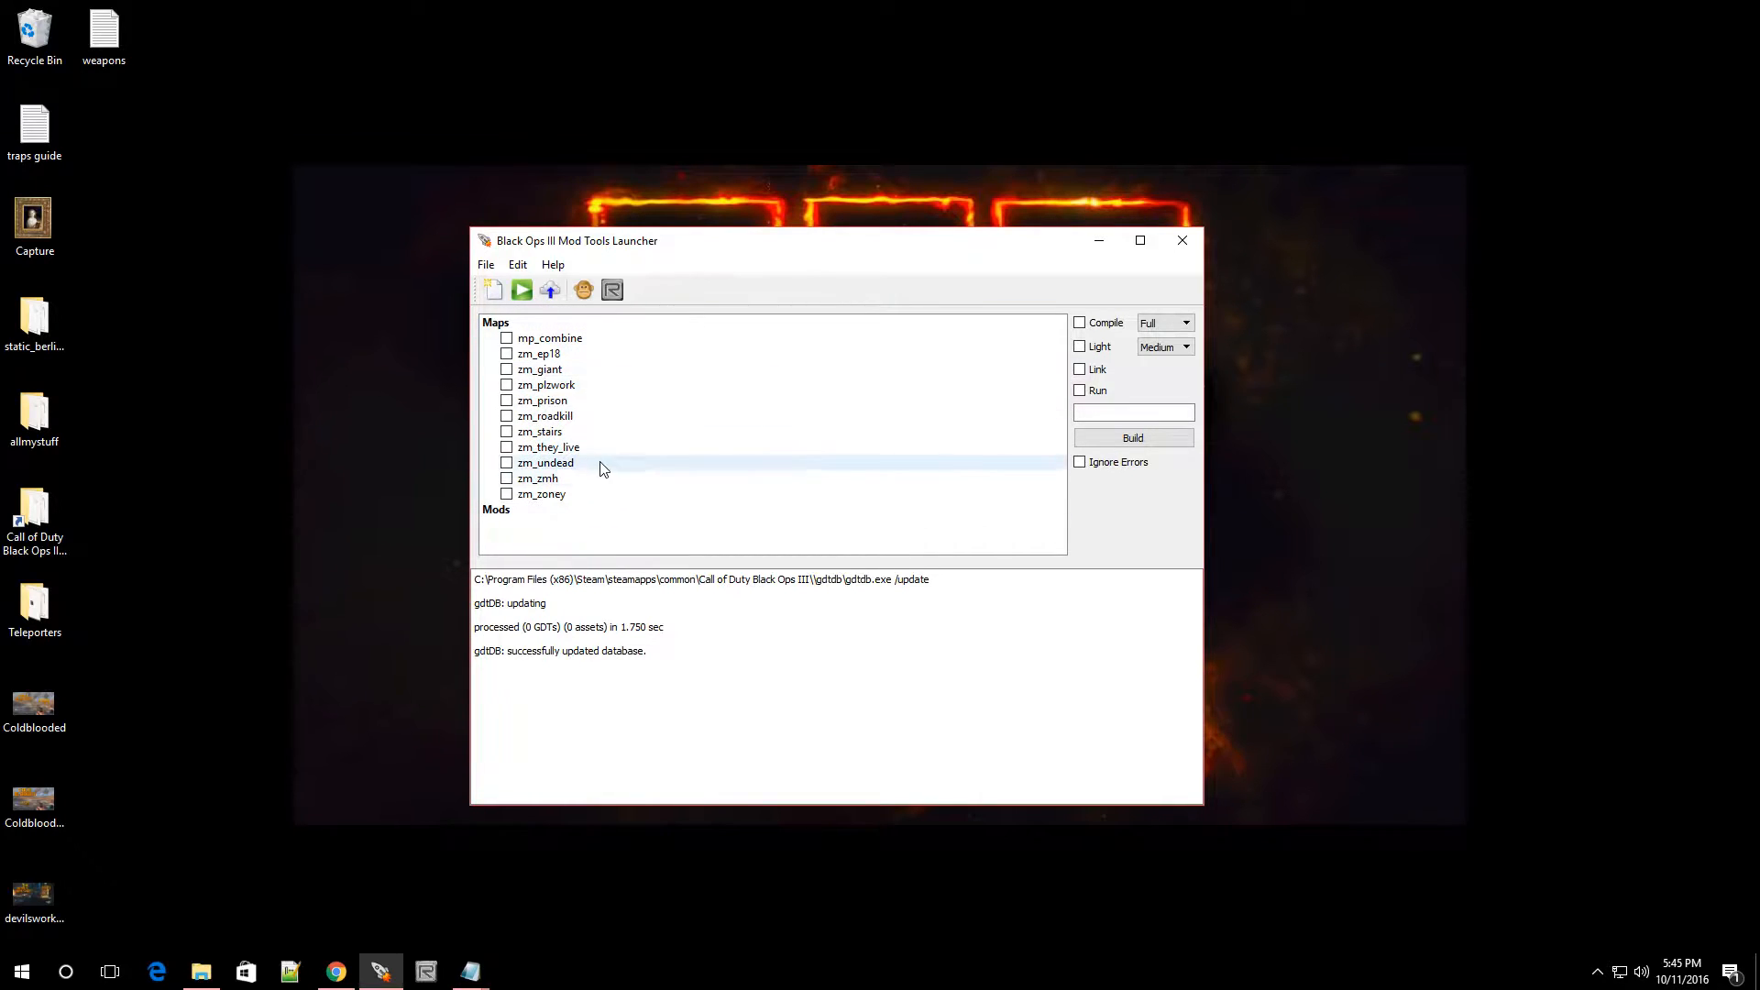
mouse_move(549, 447)
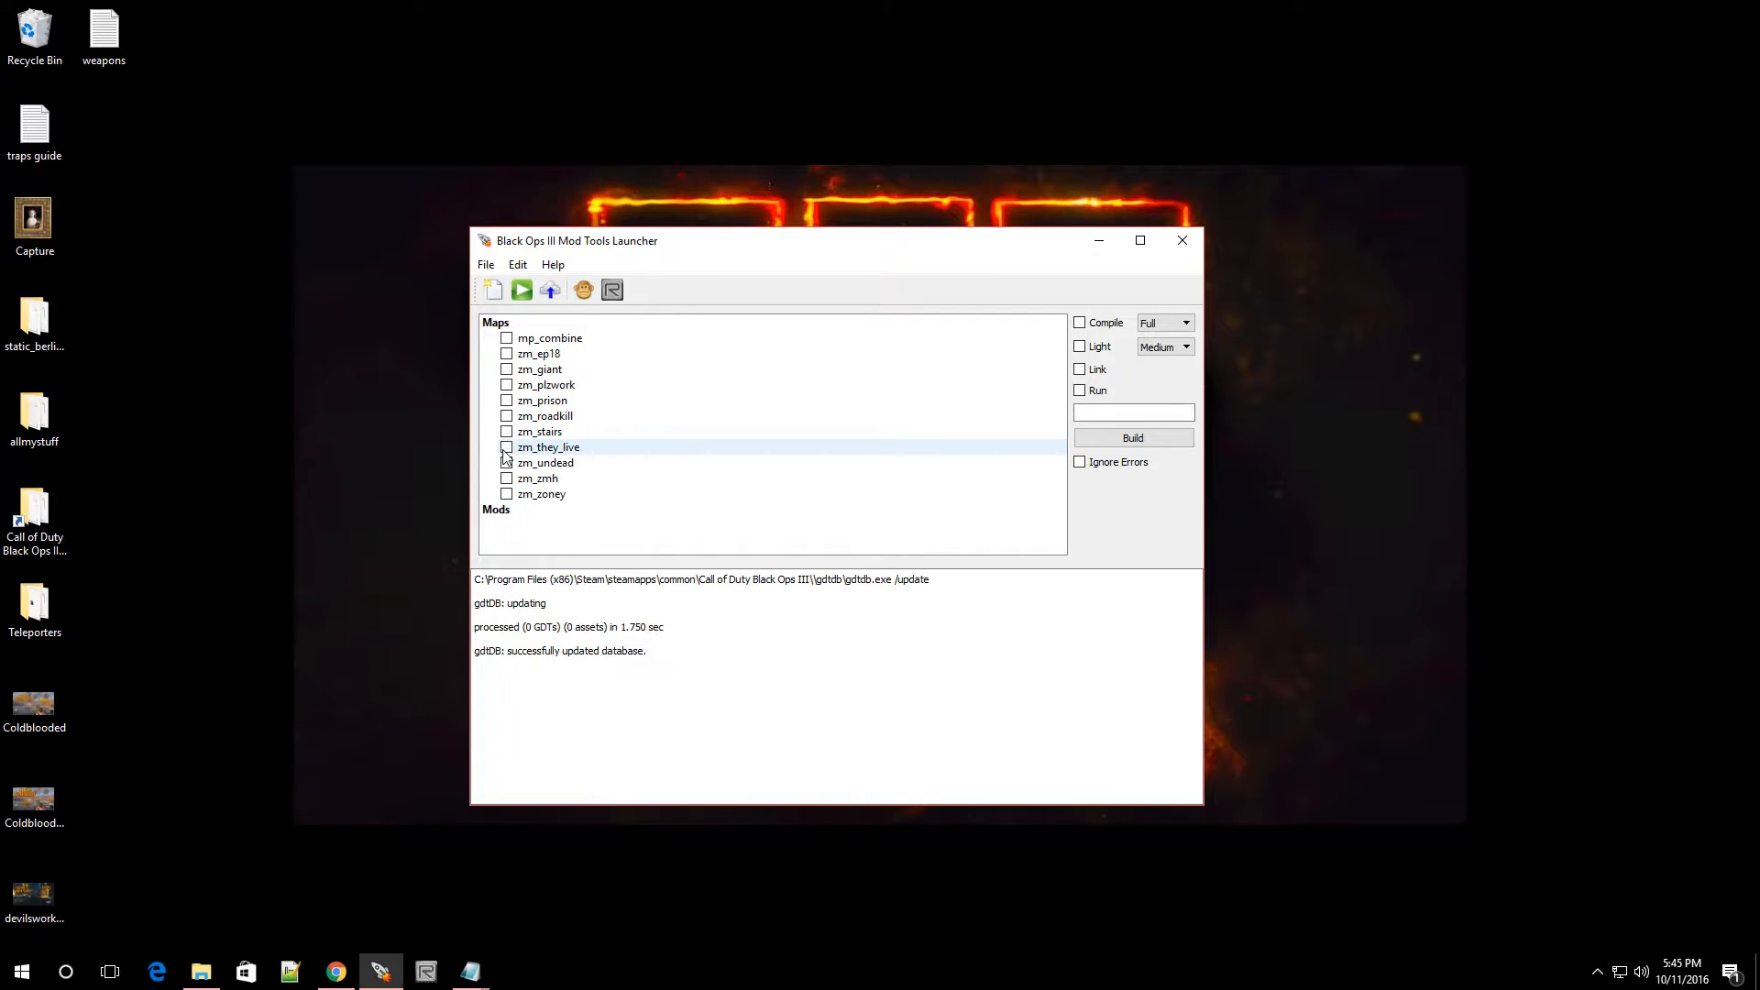
left_click(505, 446)
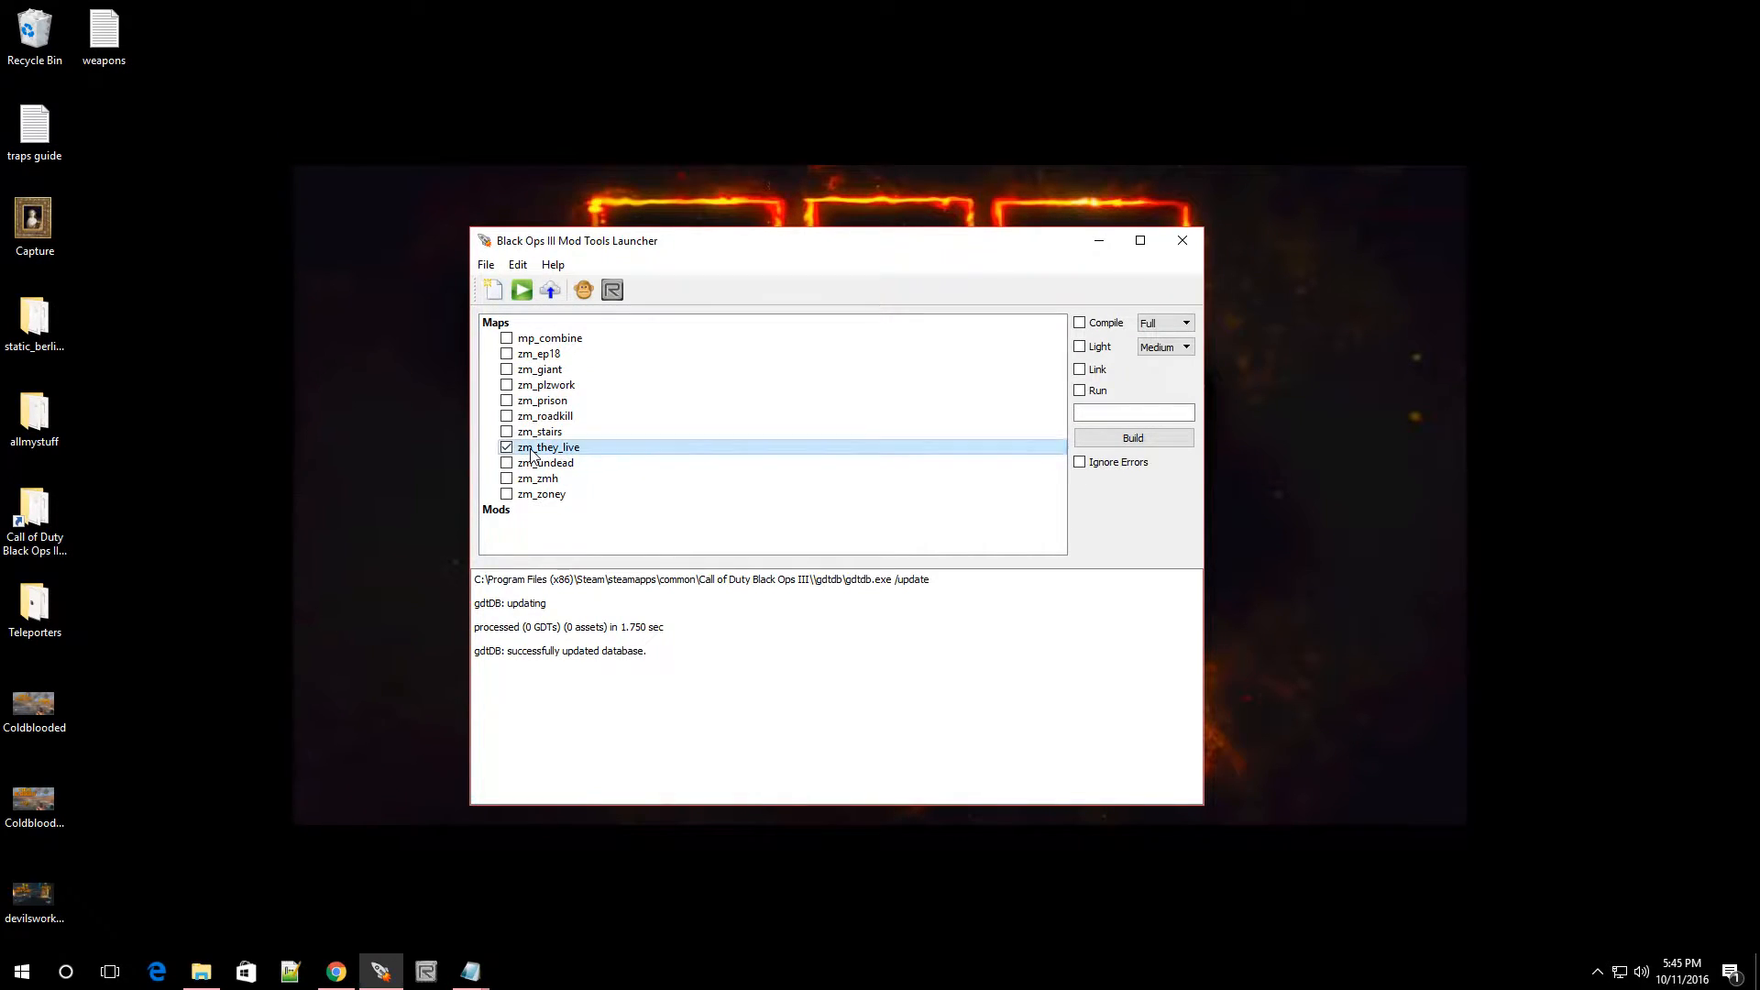
right_click(550, 446)
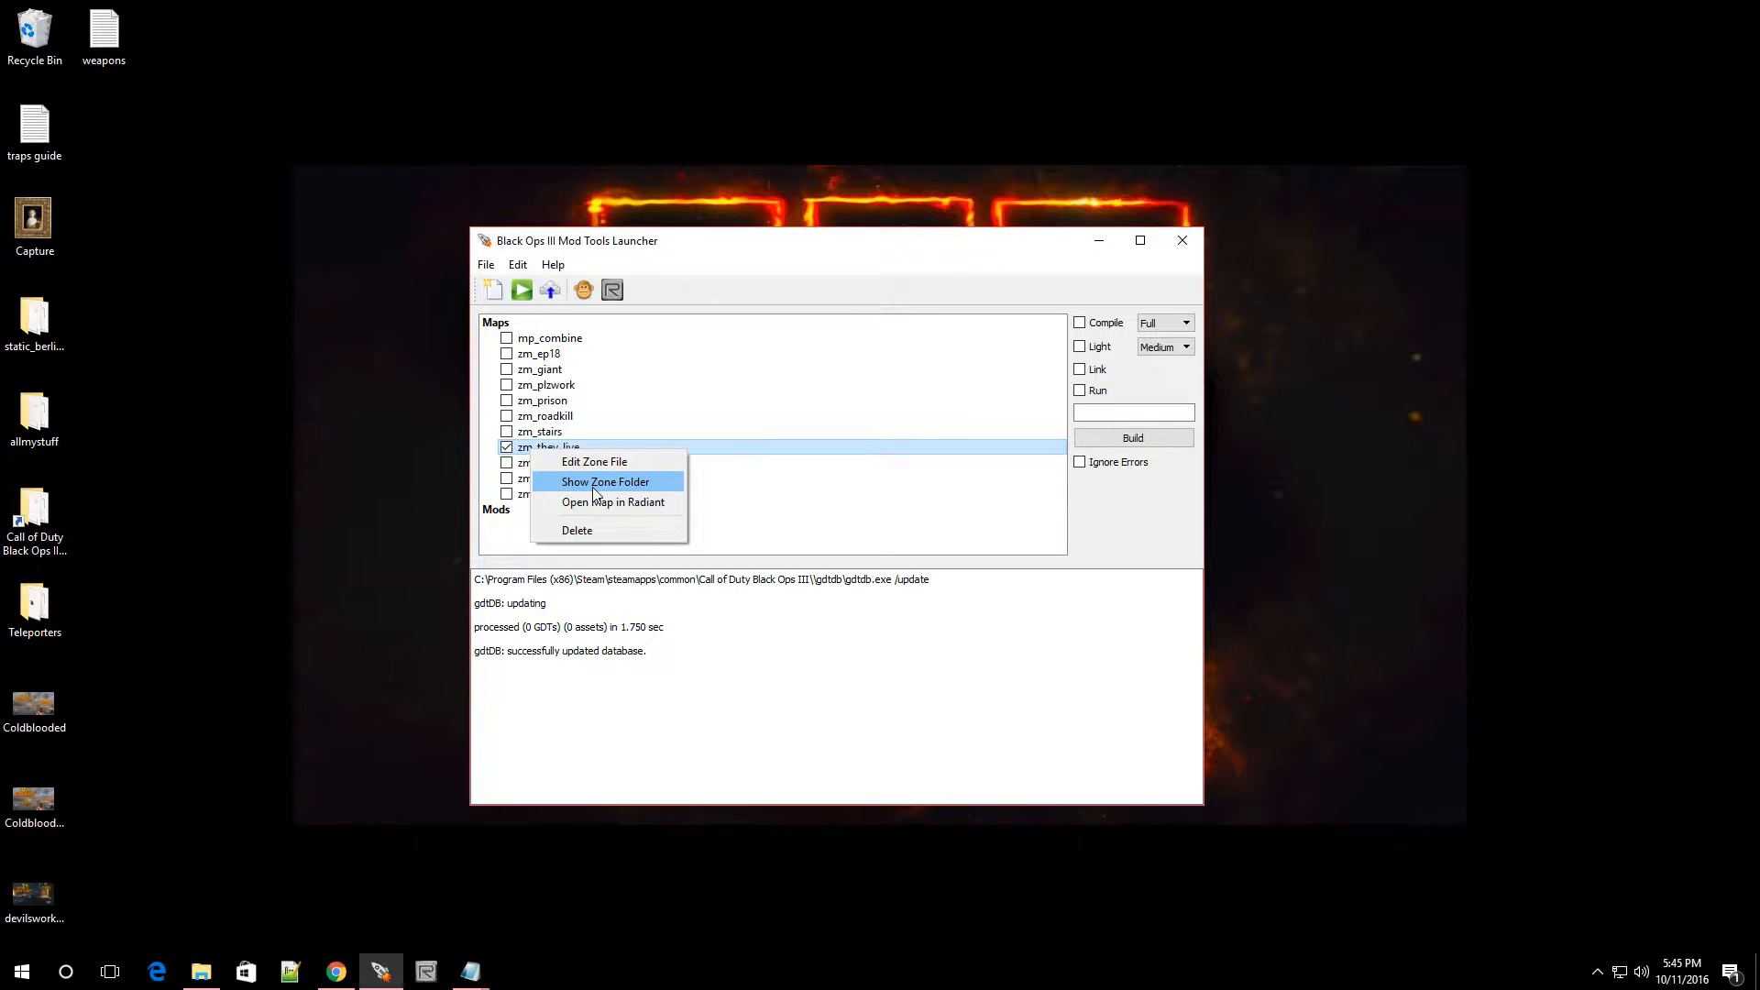
- Browse the zone folder to zm_they_live\scripts\zm and select zm_they_live.gsc
left_click(605, 481)
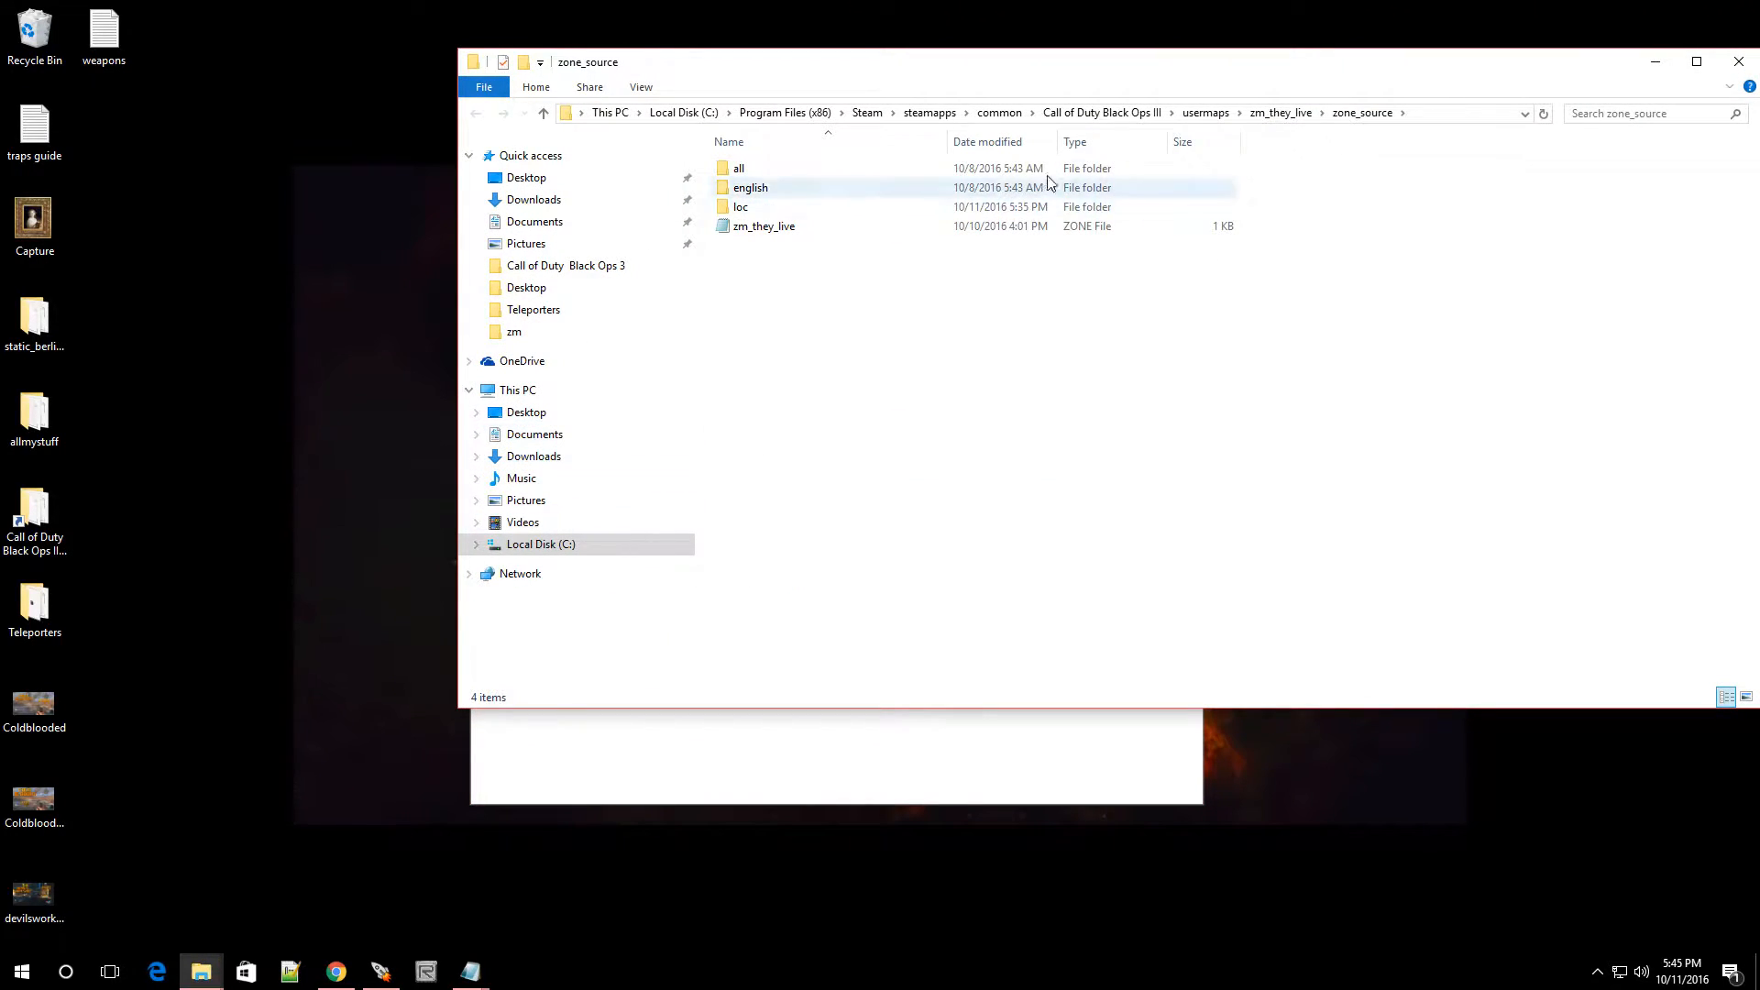
left_click(763, 226)
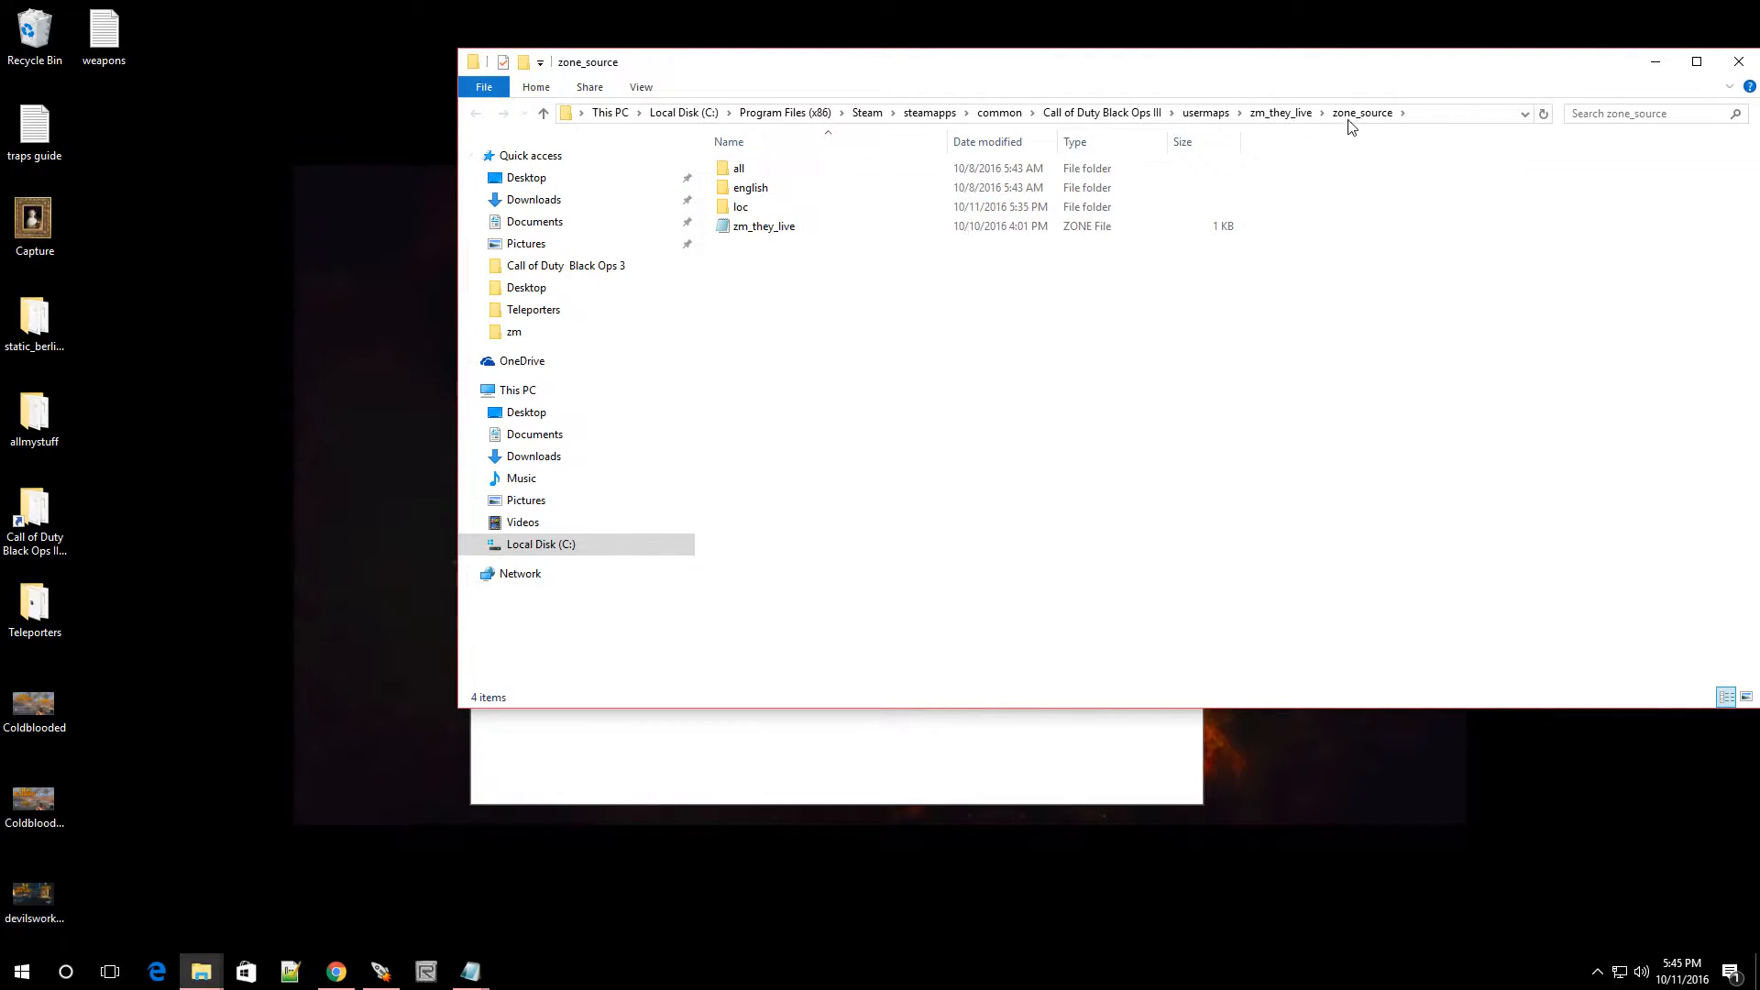
mouse_move(1391, 124)
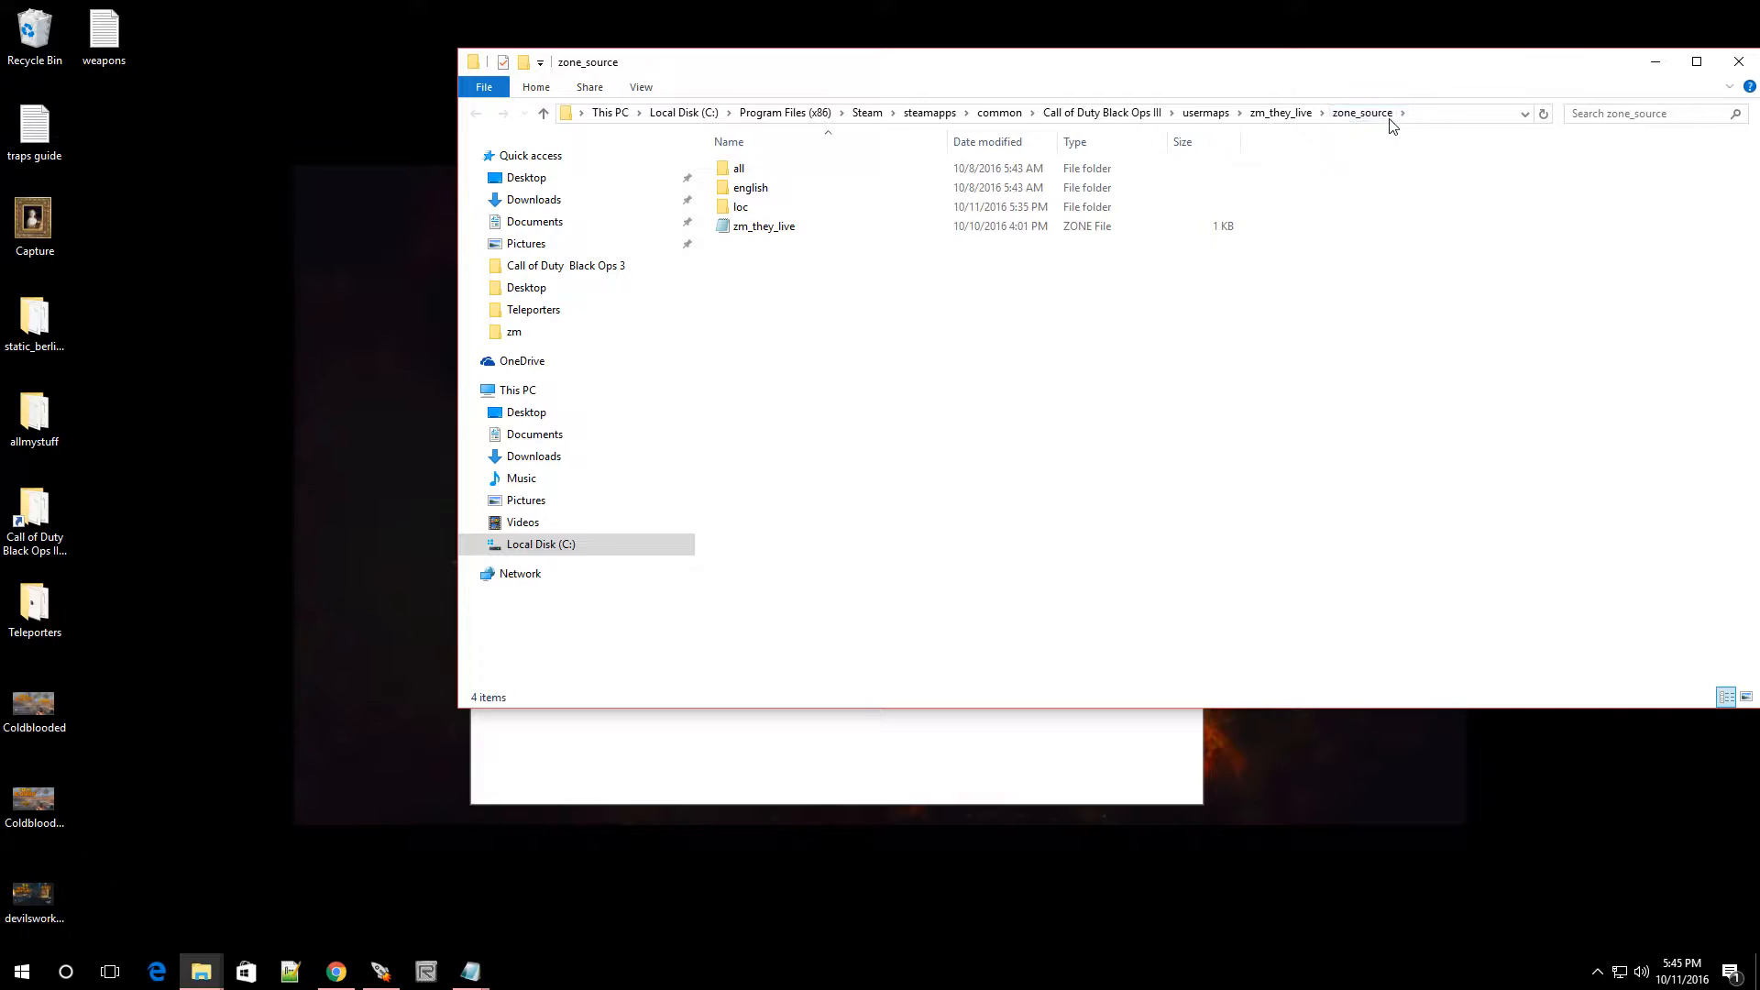
mouse_move(1280, 112)
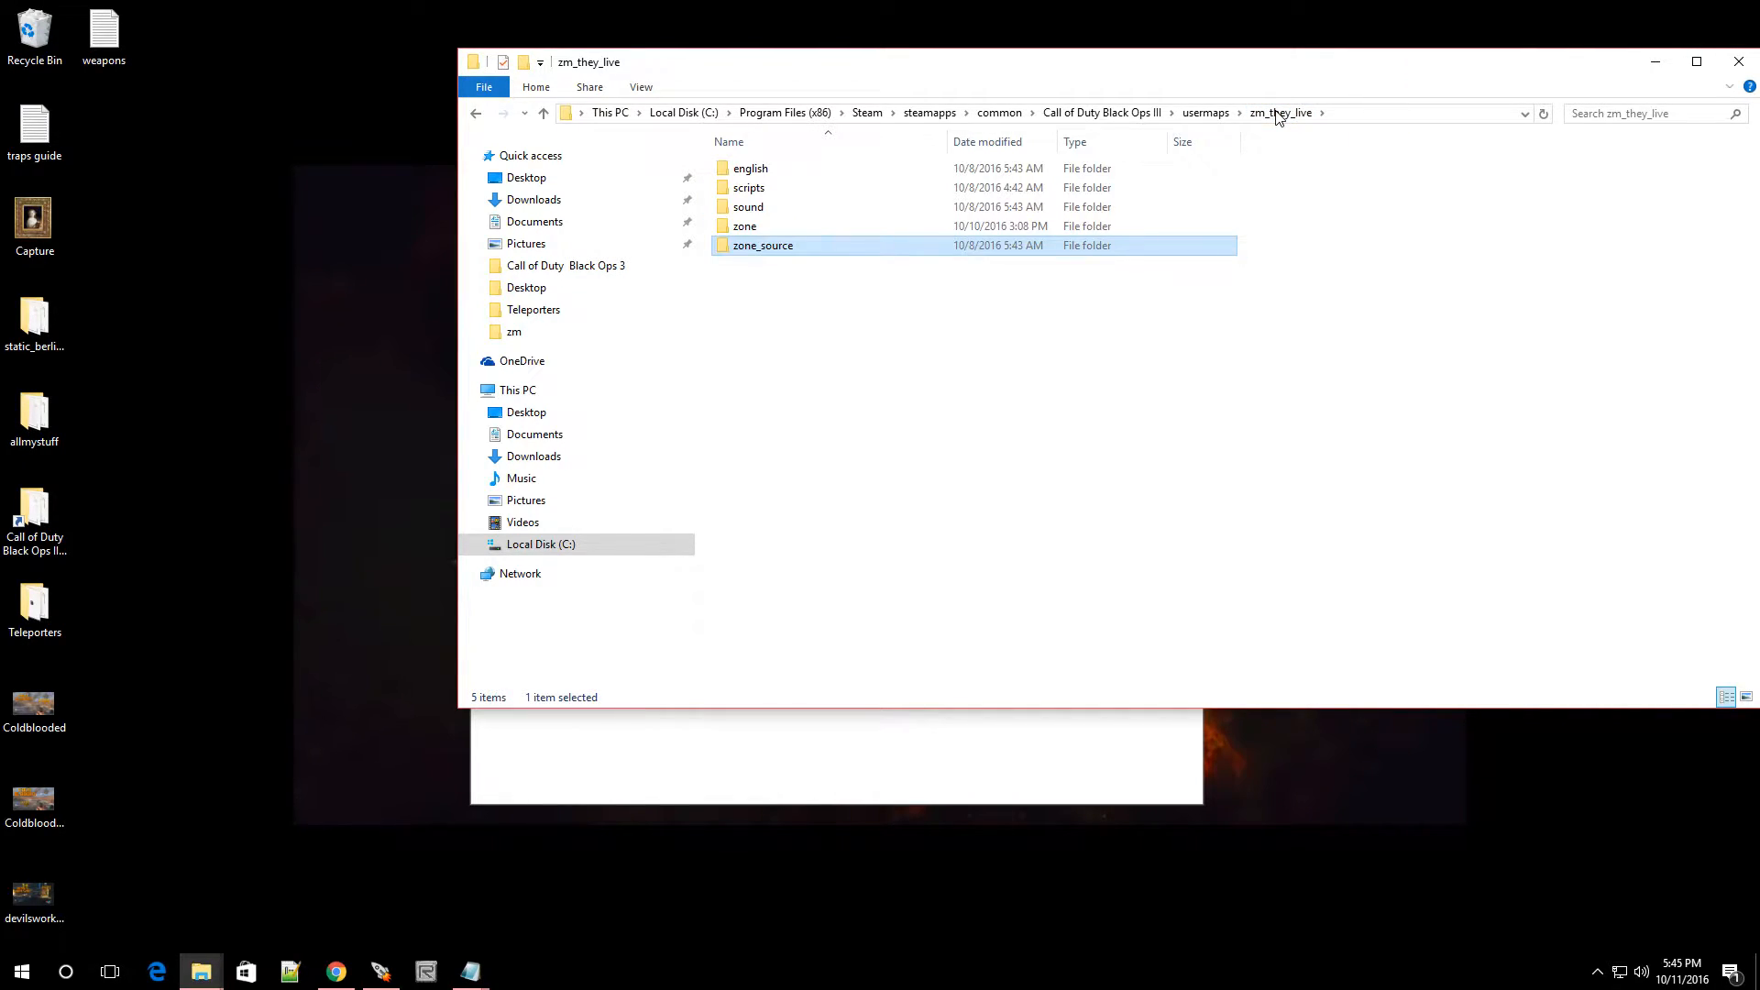
mouse_move(719, 236)
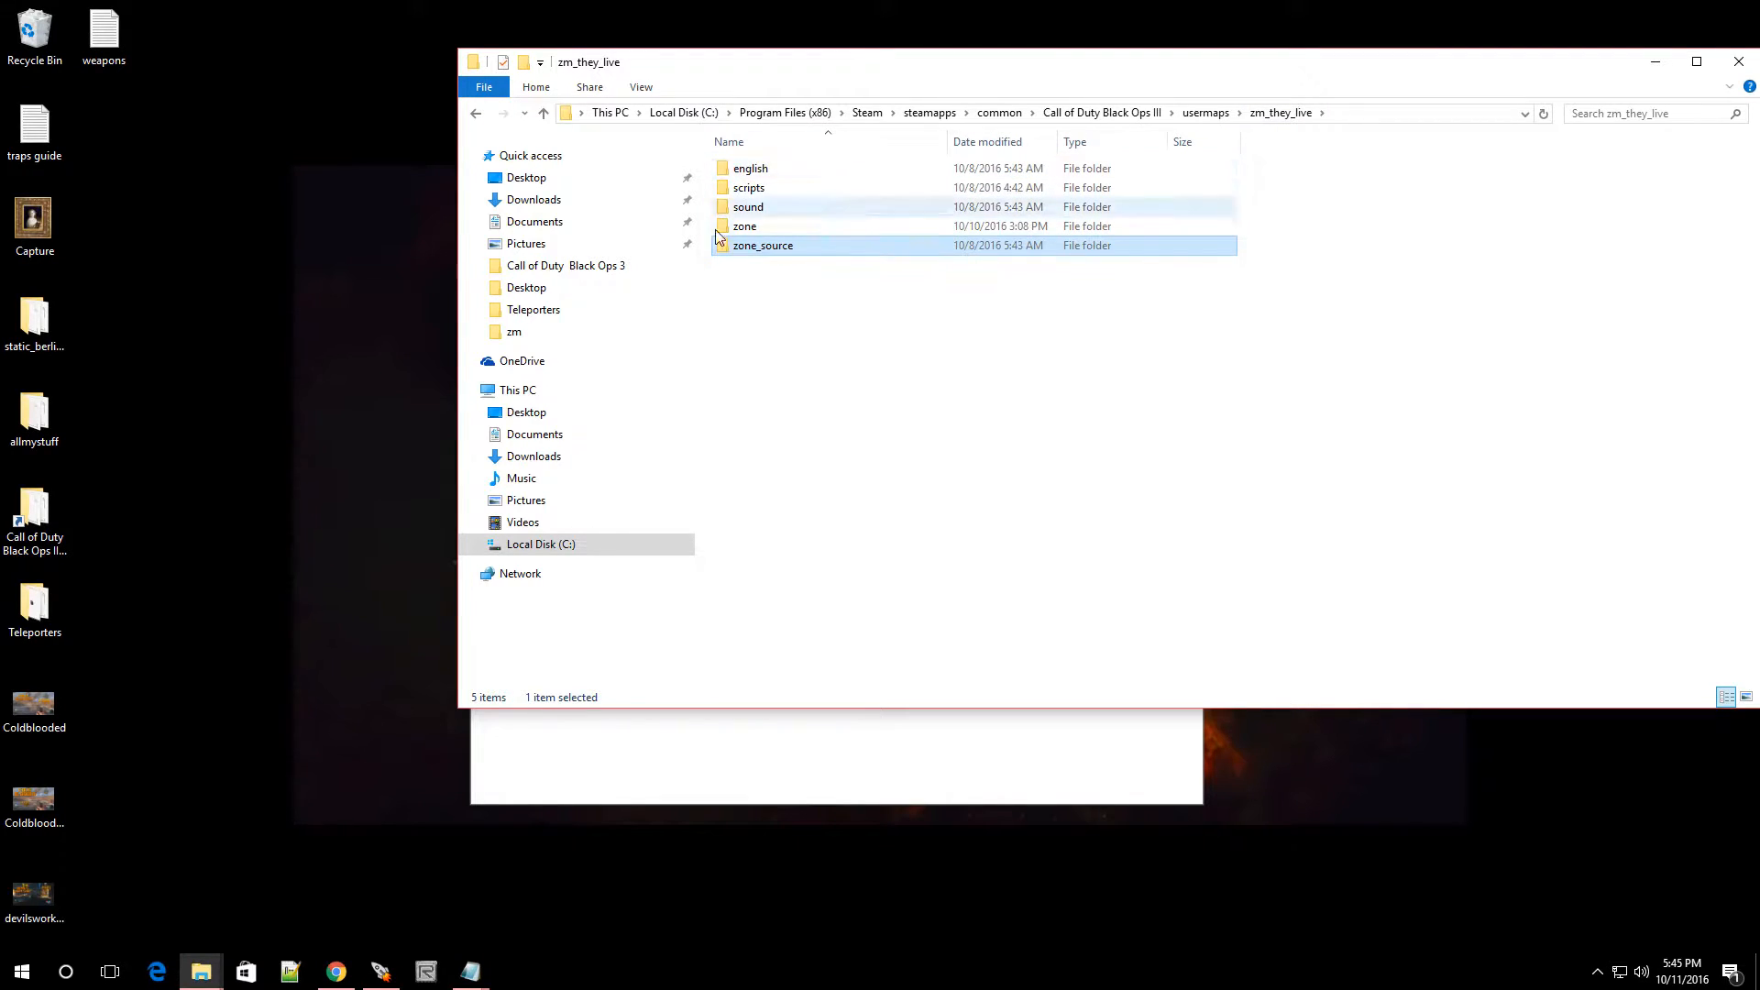
mouse_move(749, 169)
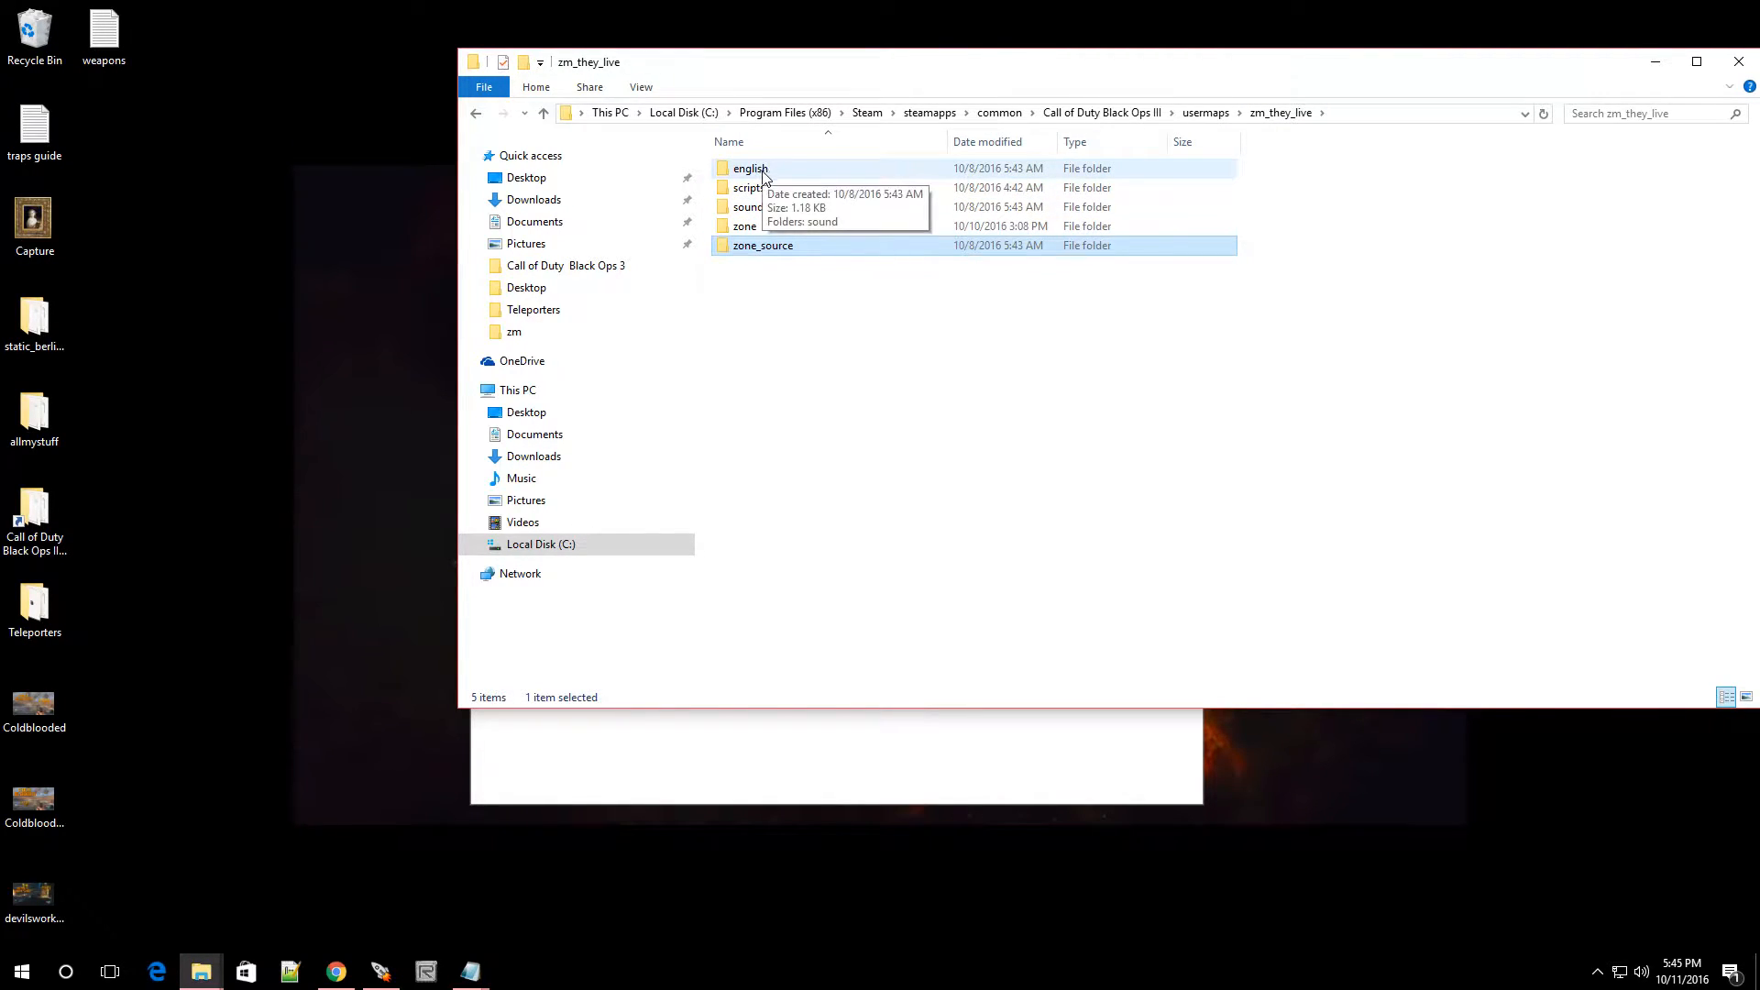
mouse_move(744, 225)
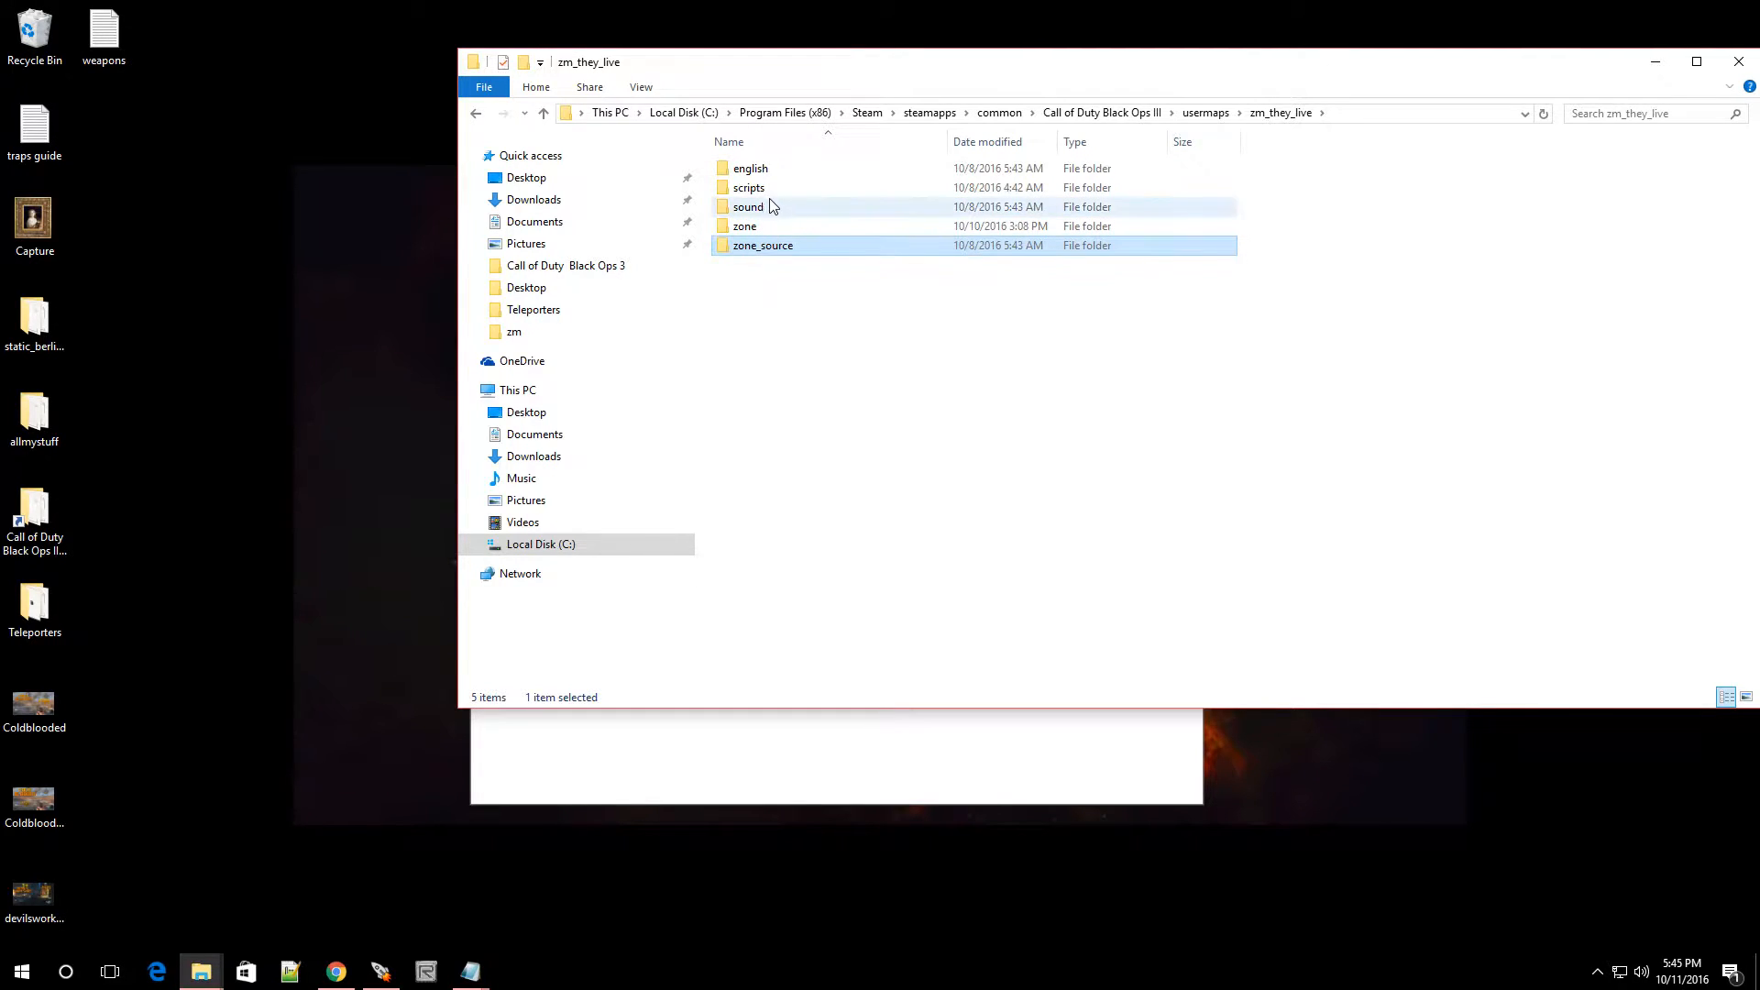
double_click(749, 186)
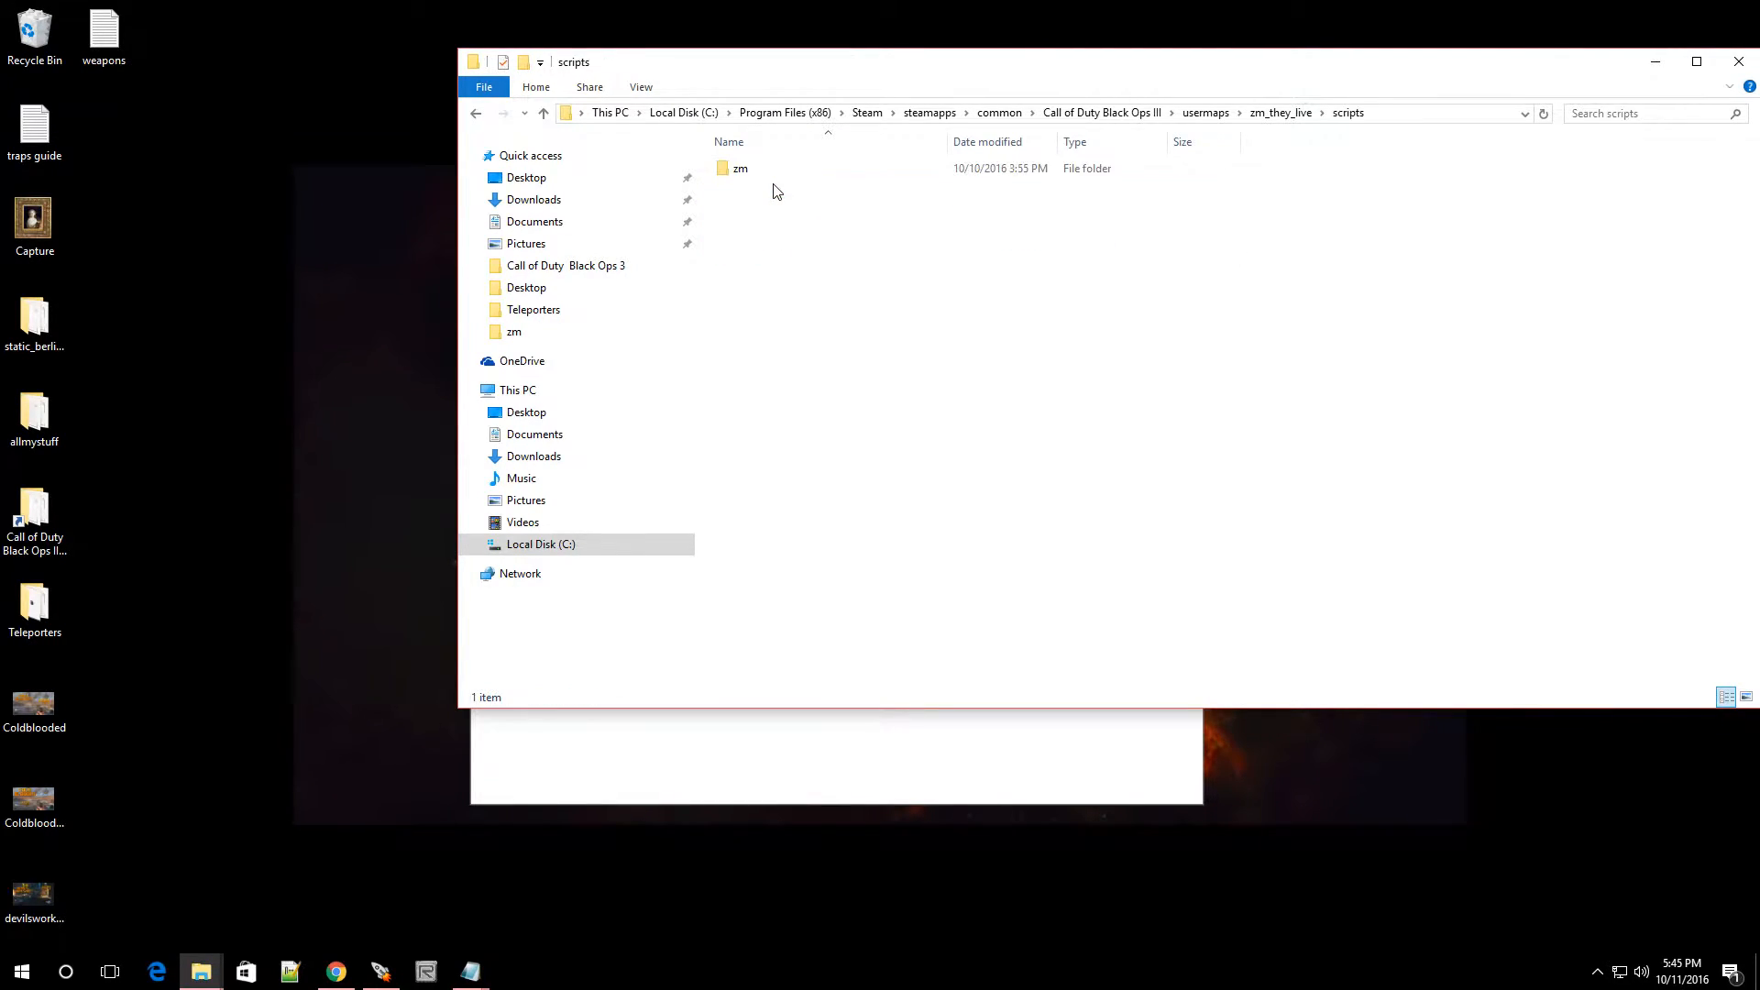
double_click(739, 167)
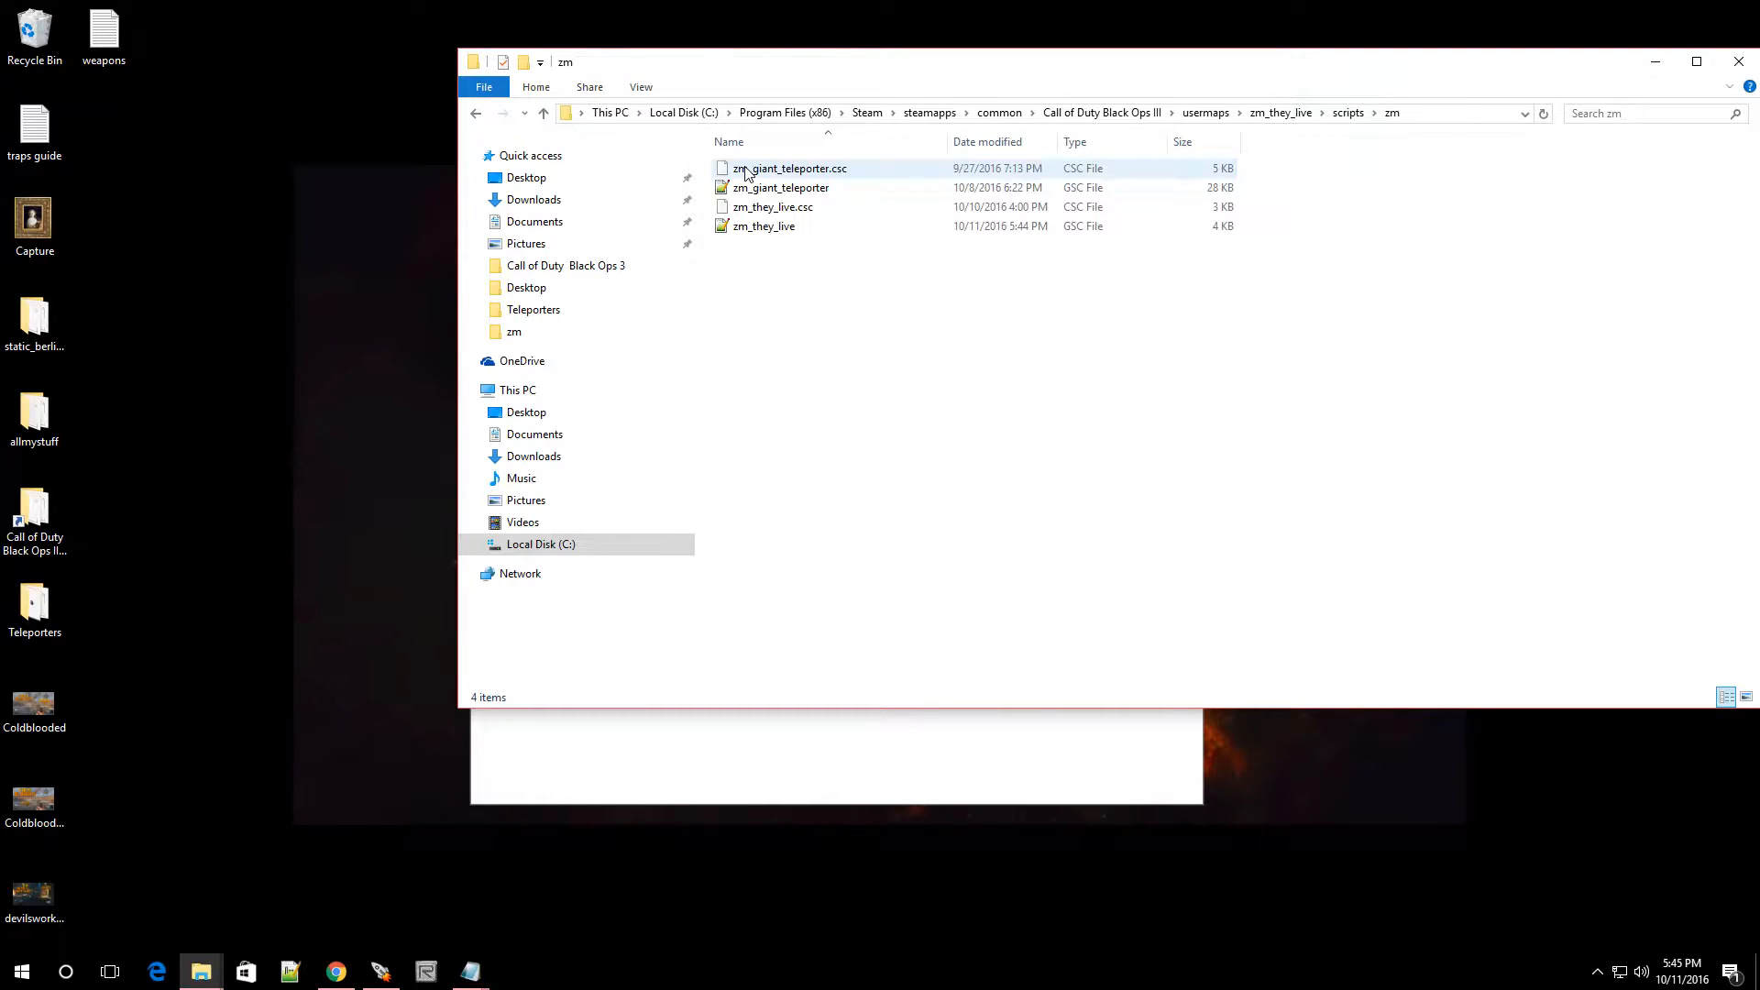
left_click(764, 225)
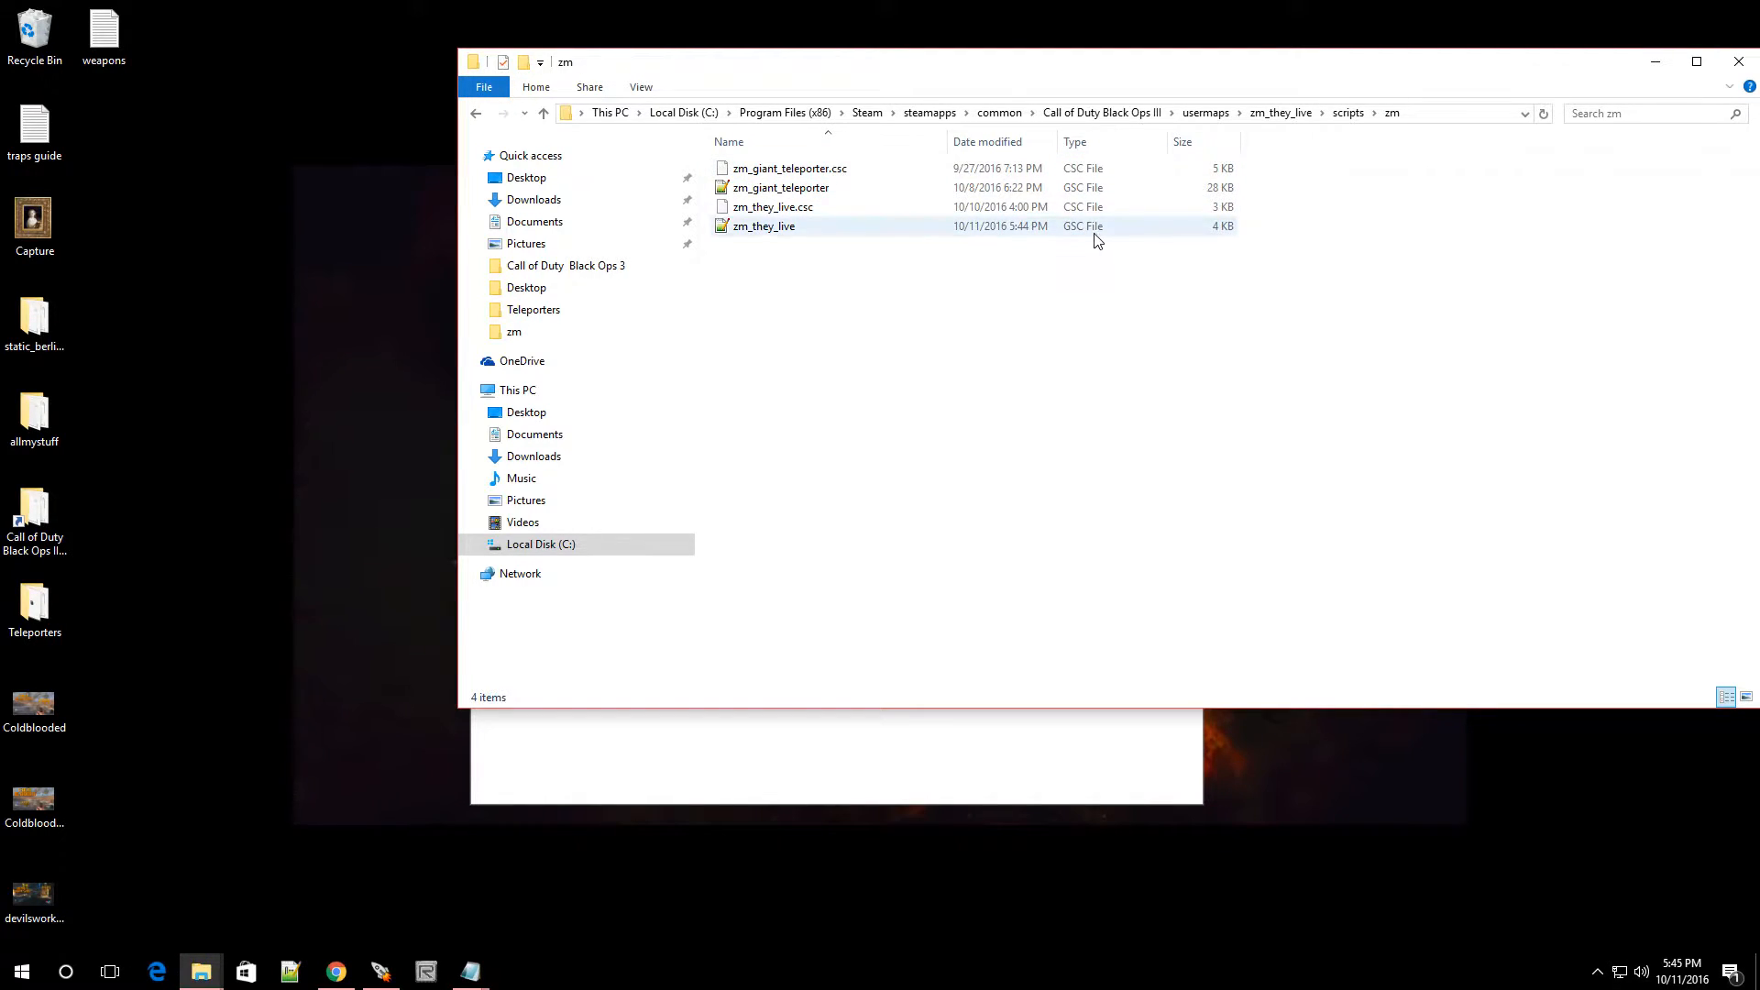
mouse_move(764, 225)
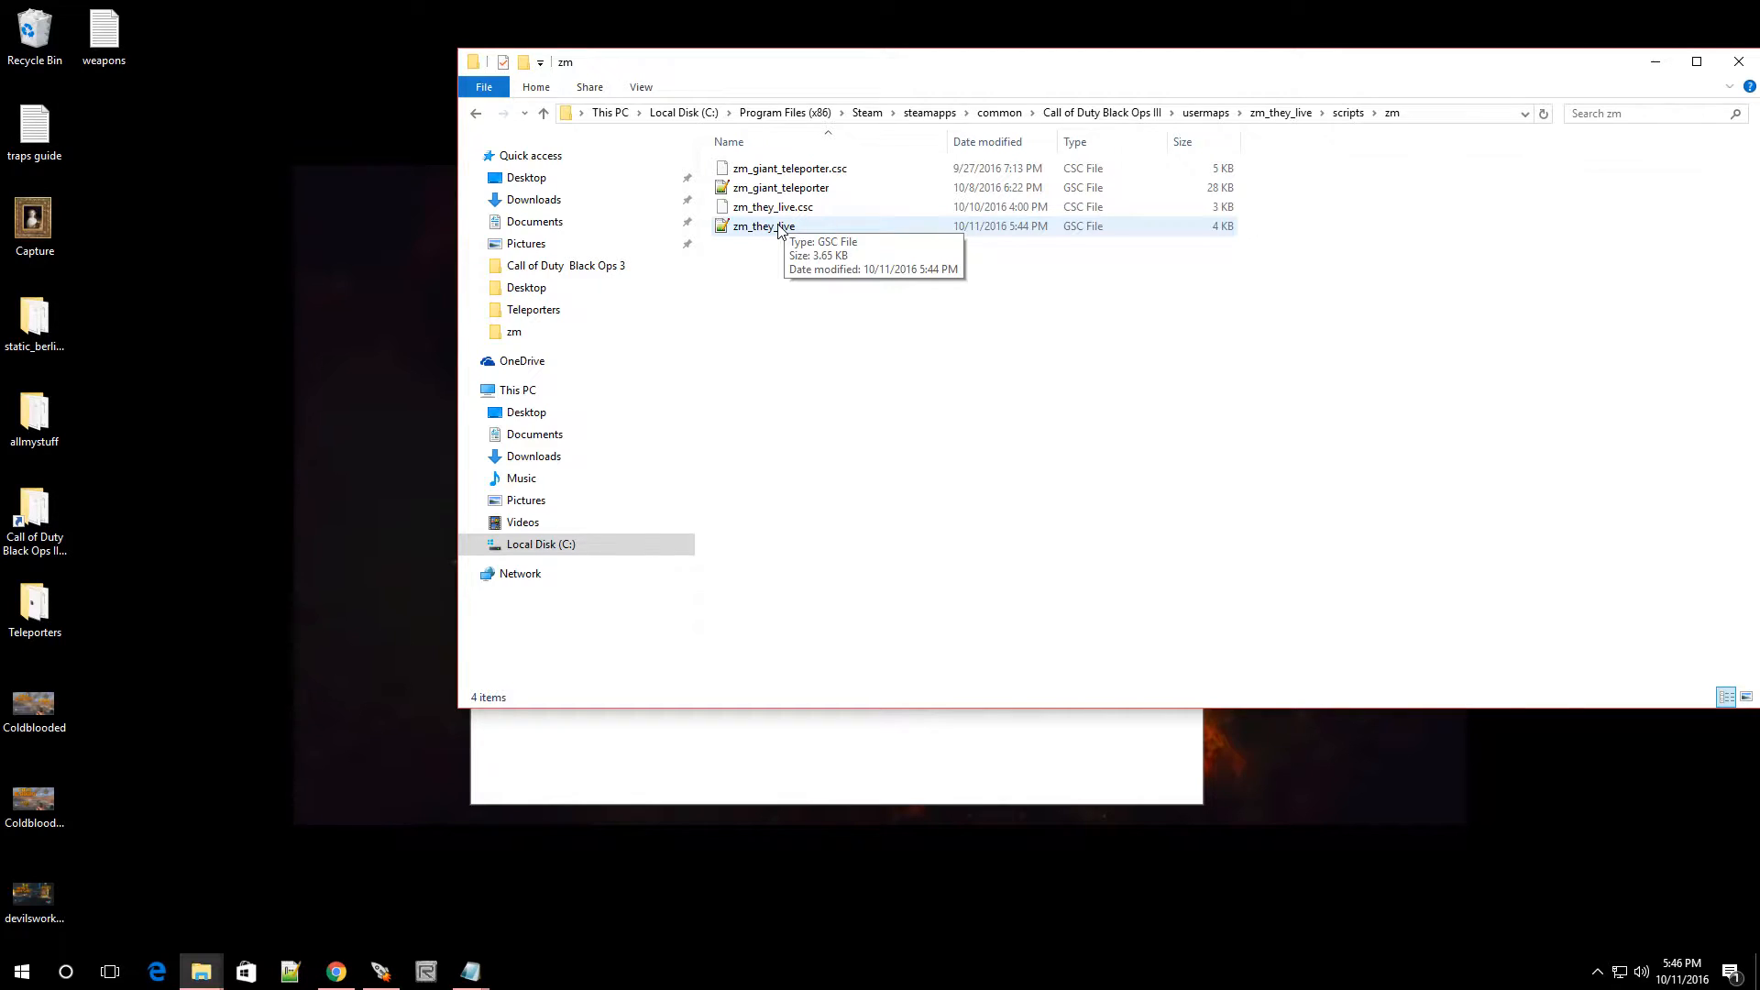
left_click(762, 226)
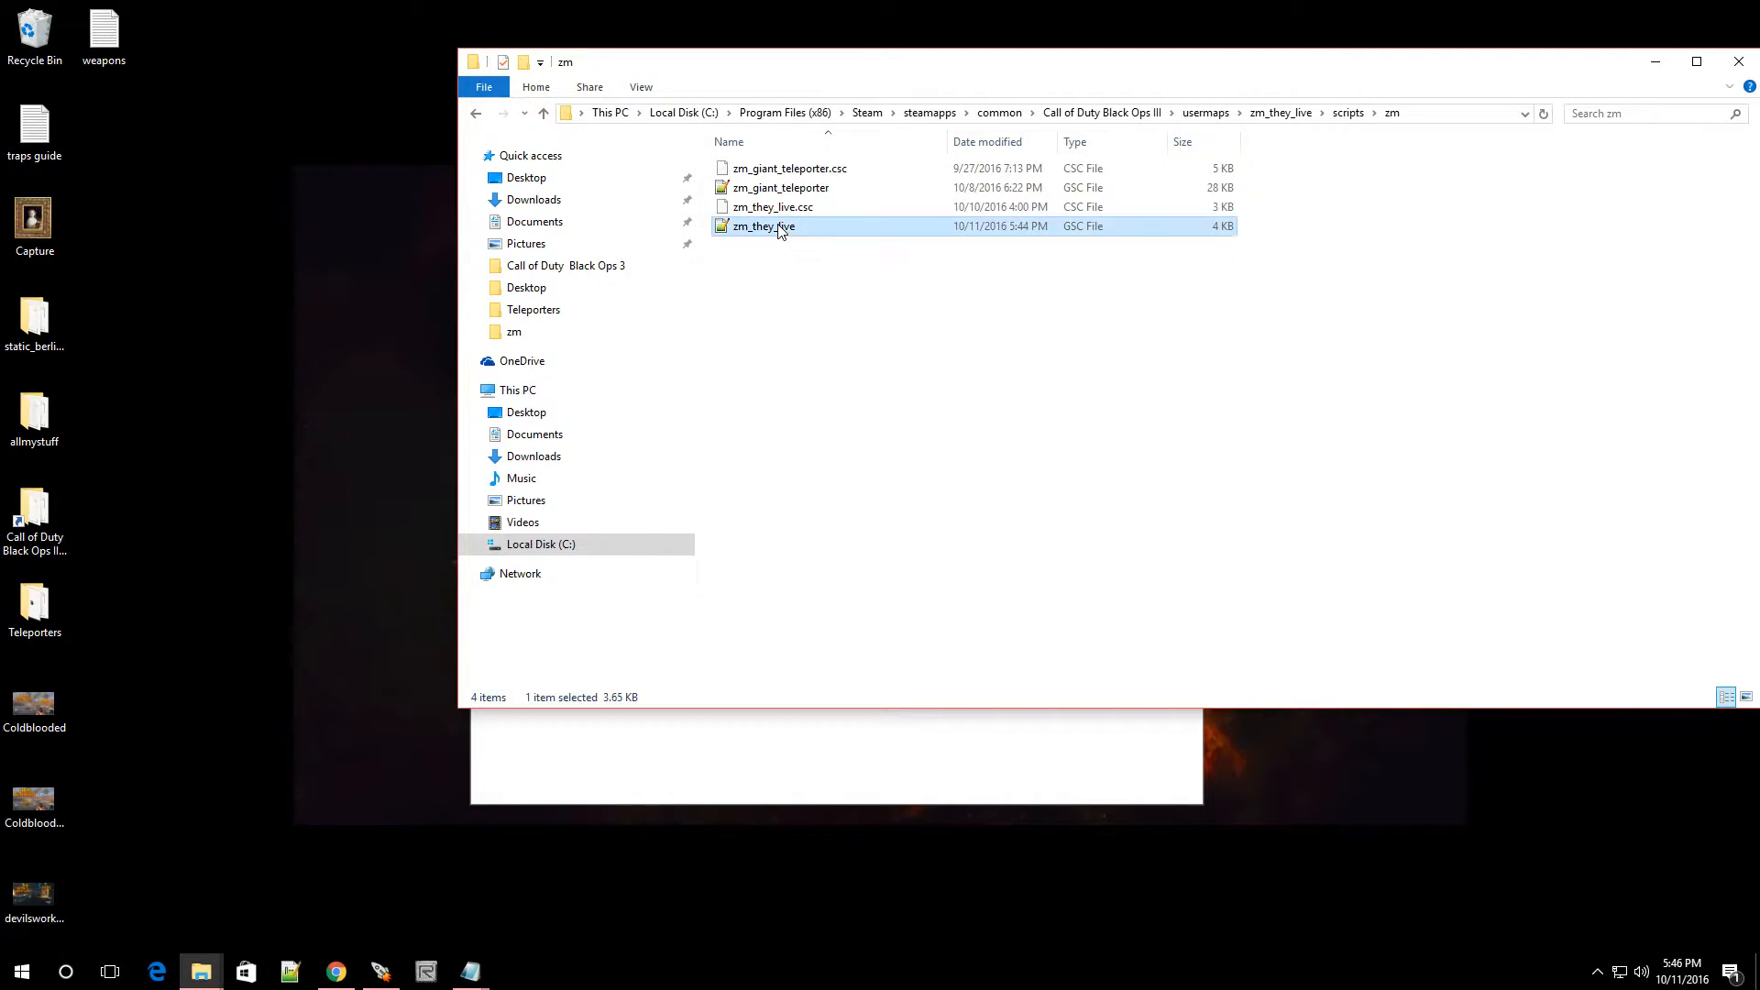
mouse_move(789, 233)
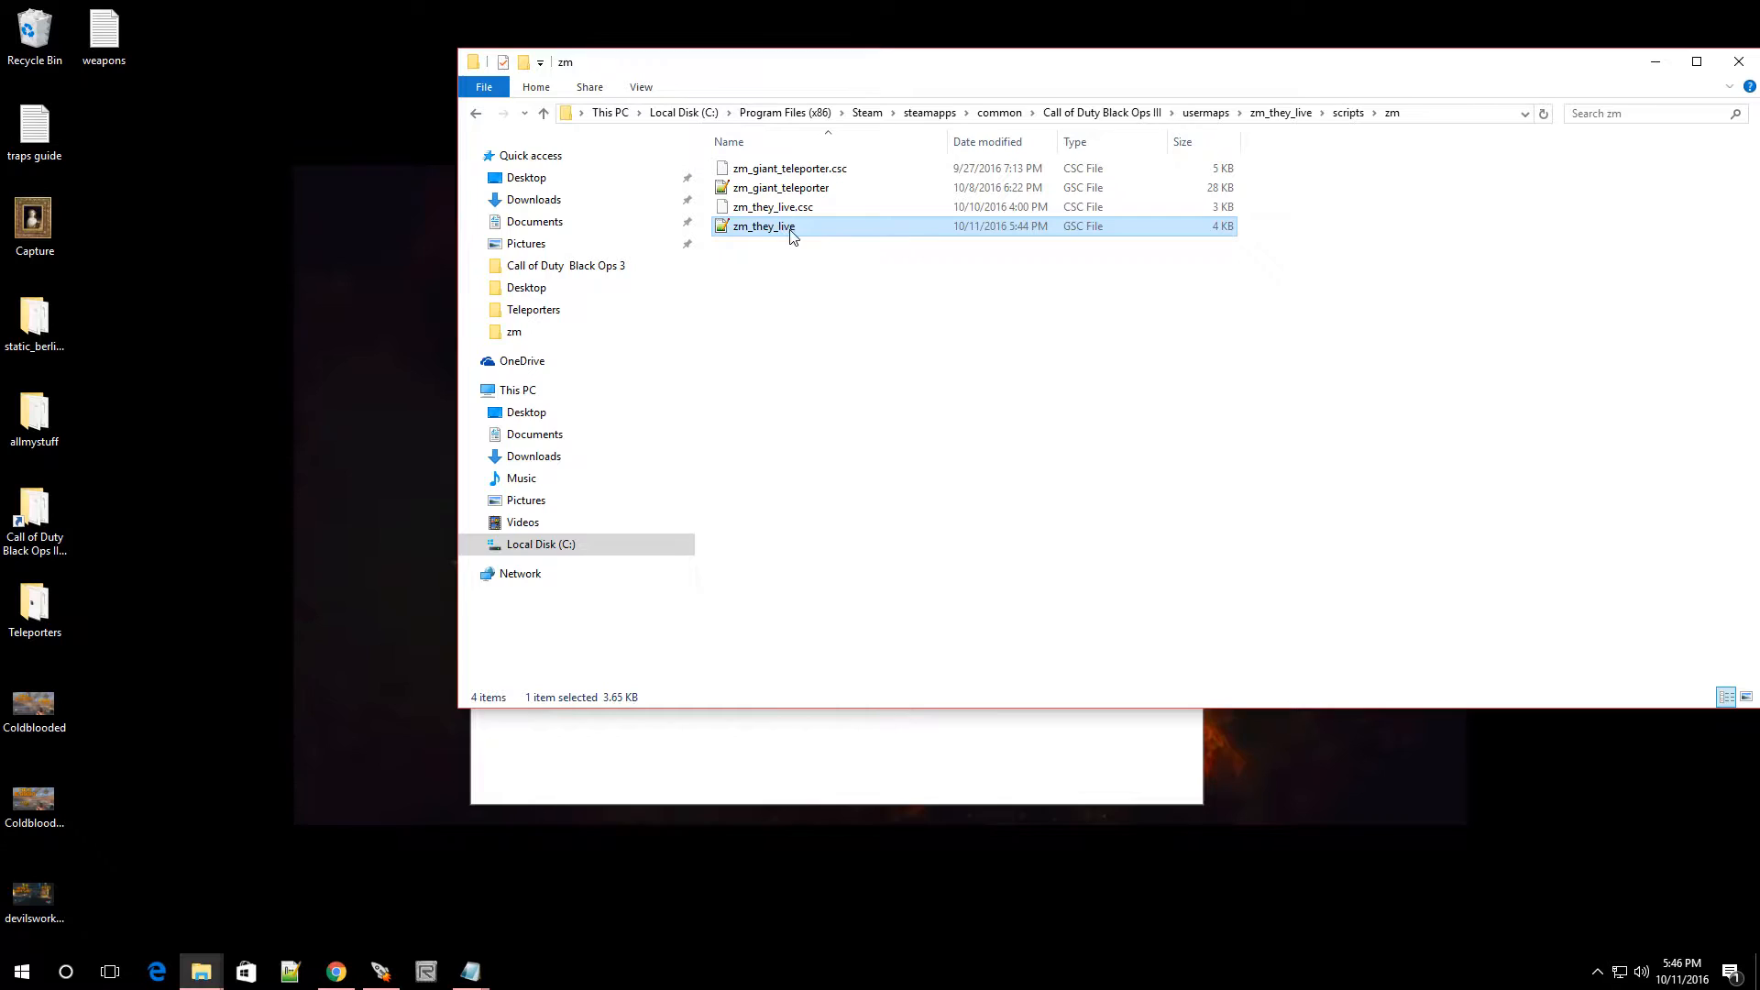
- Open zm_they_live.gsc with Notepad from its context menu
right_click(764, 226)
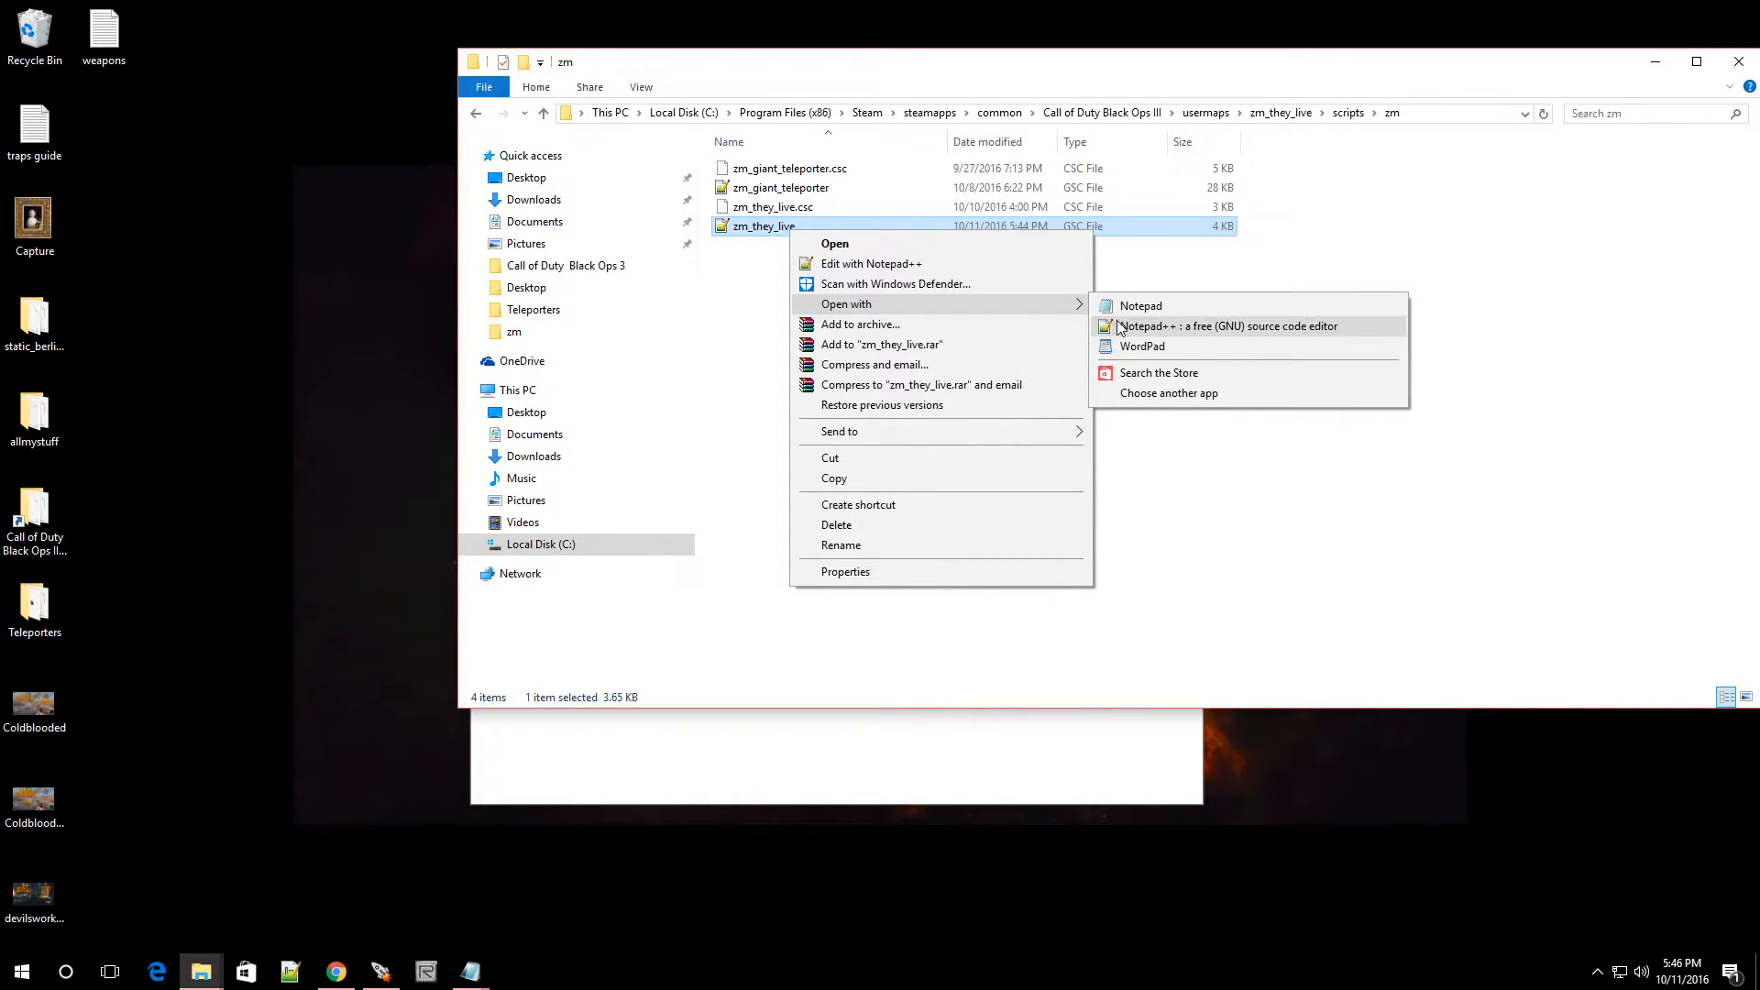
left_click(1230, 326)
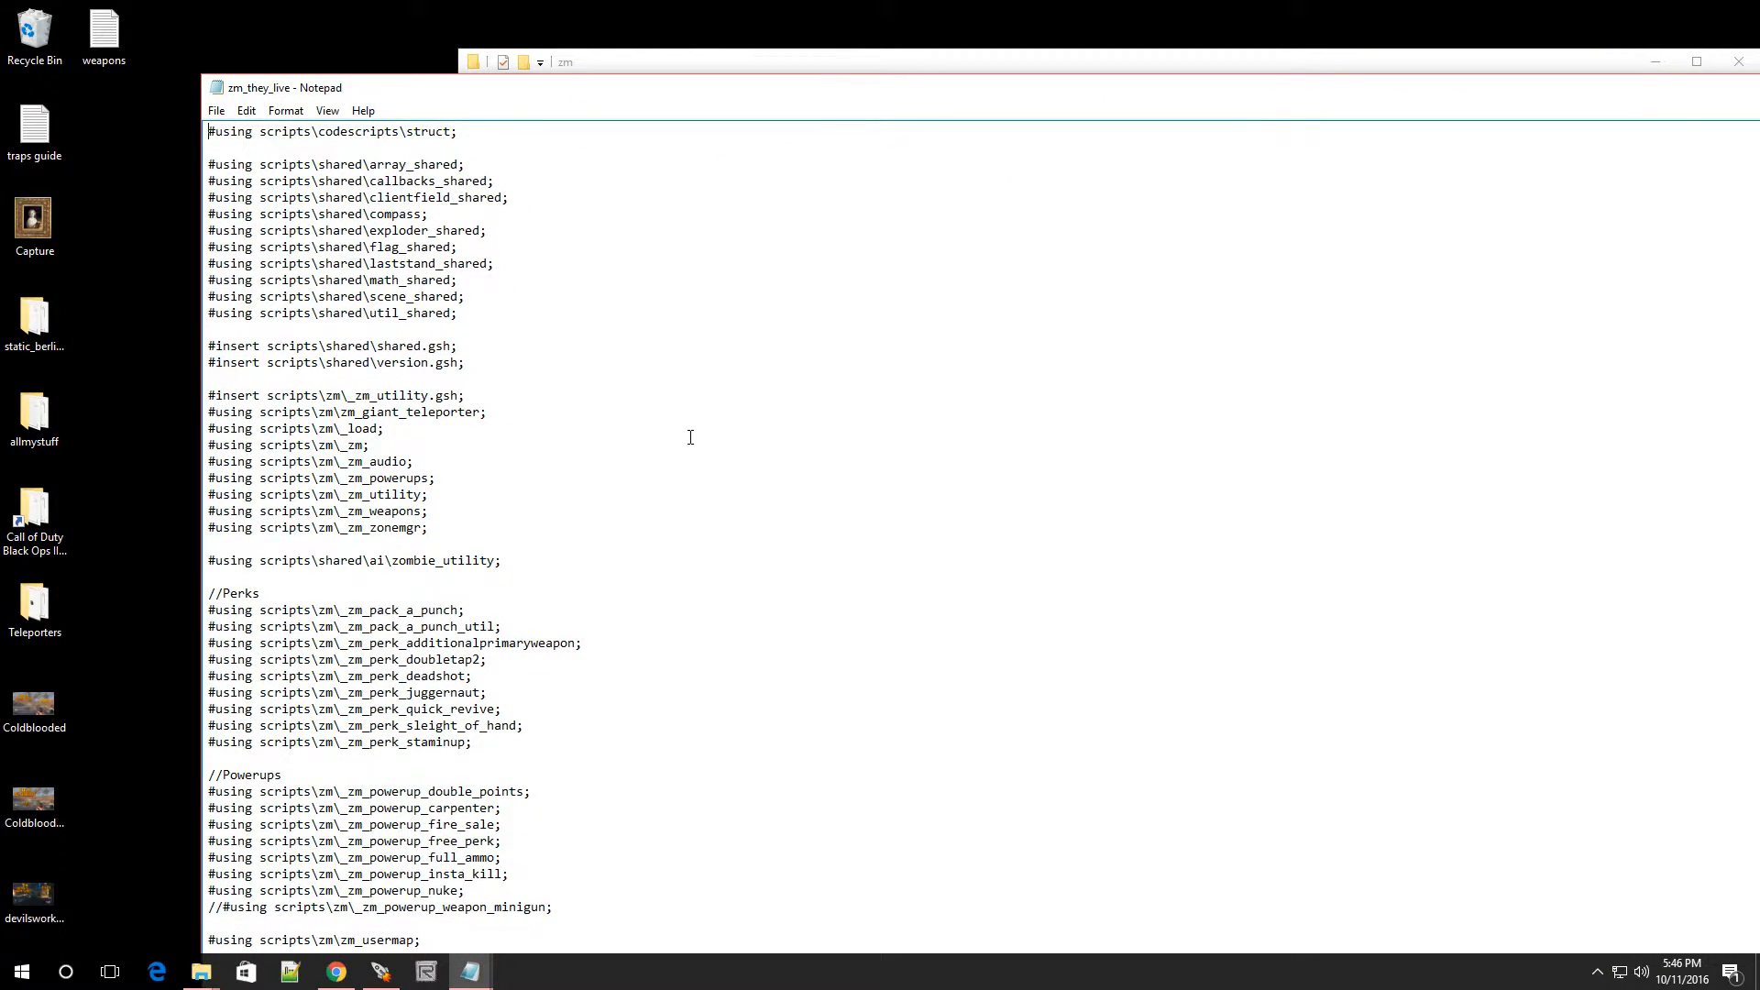
- Place the cursor on a blank line after zm_usermap::main(); in main()
scroll("down", 3)
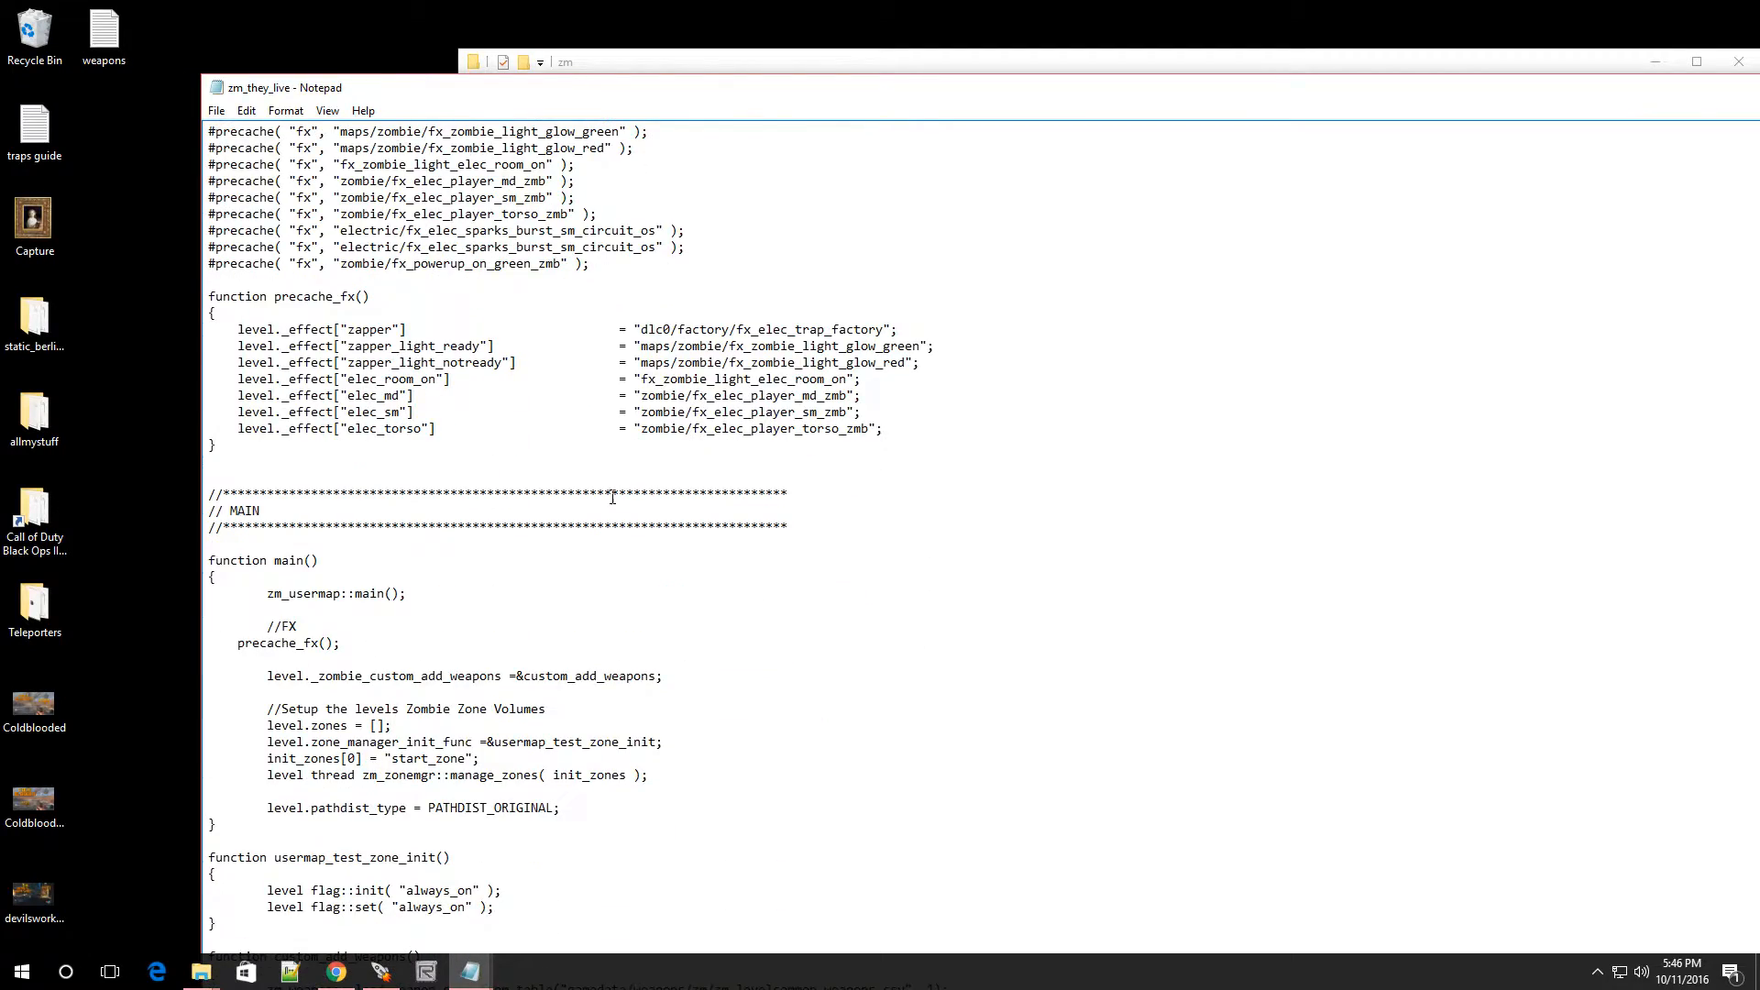
mouse_move(289, 600)
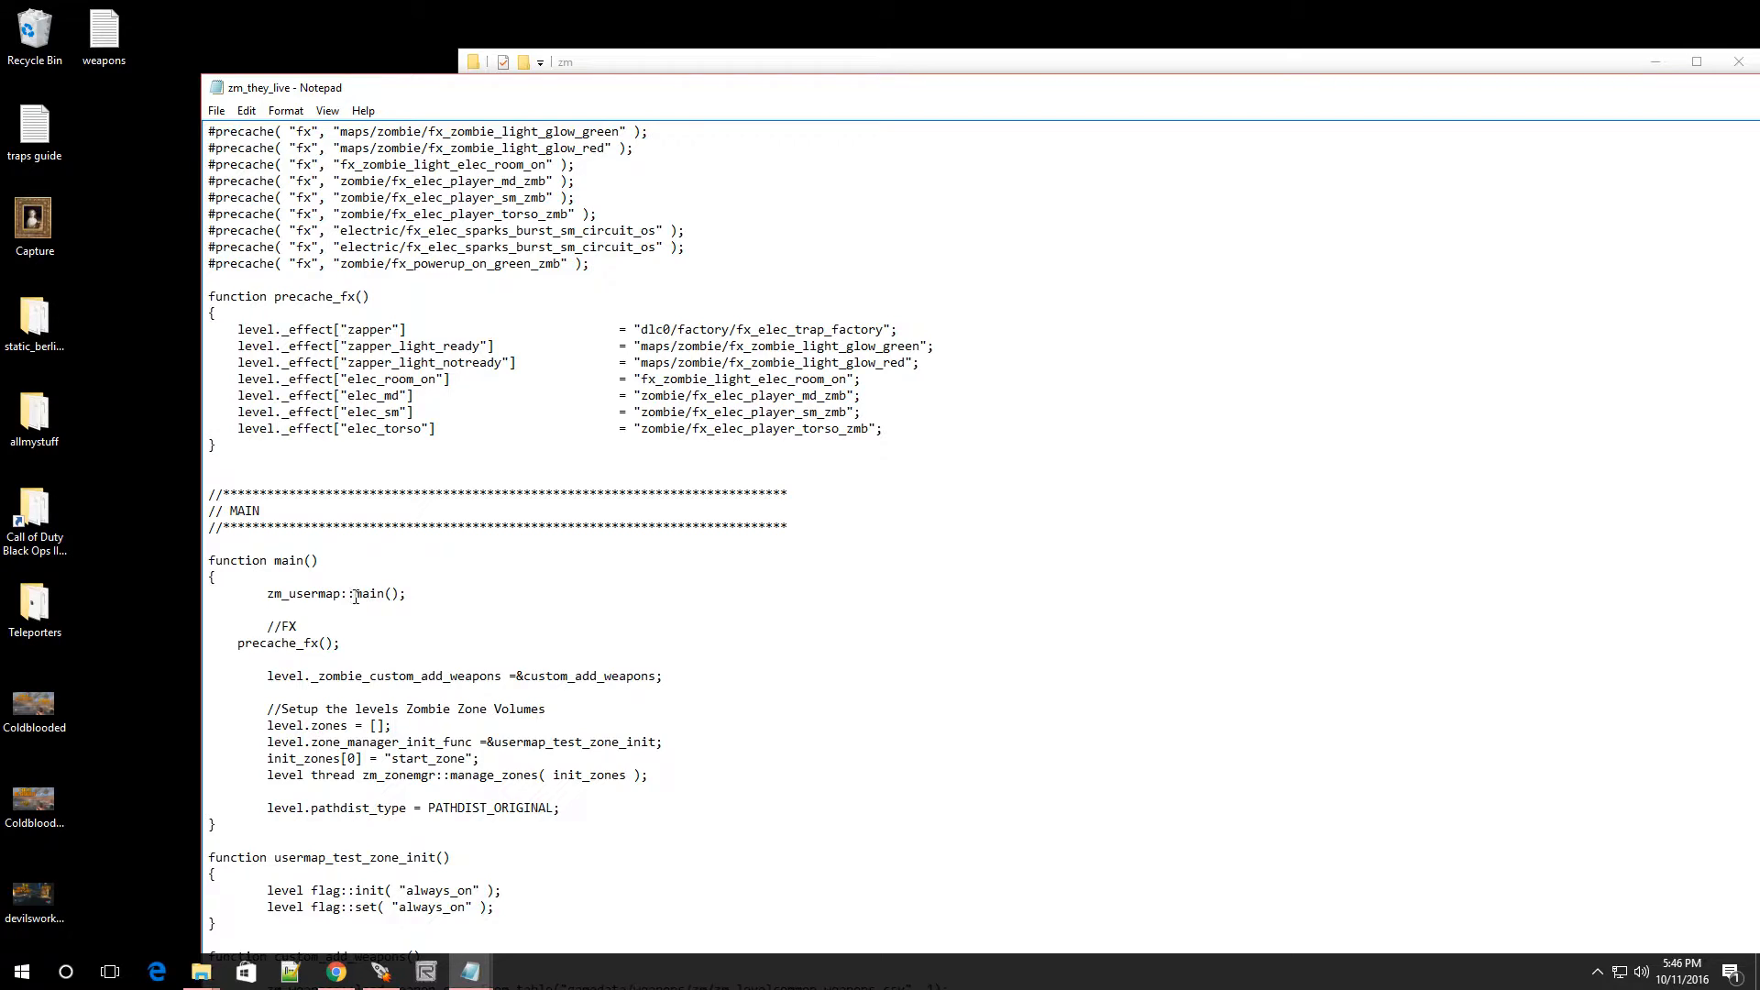
mouse_move(373, 615)
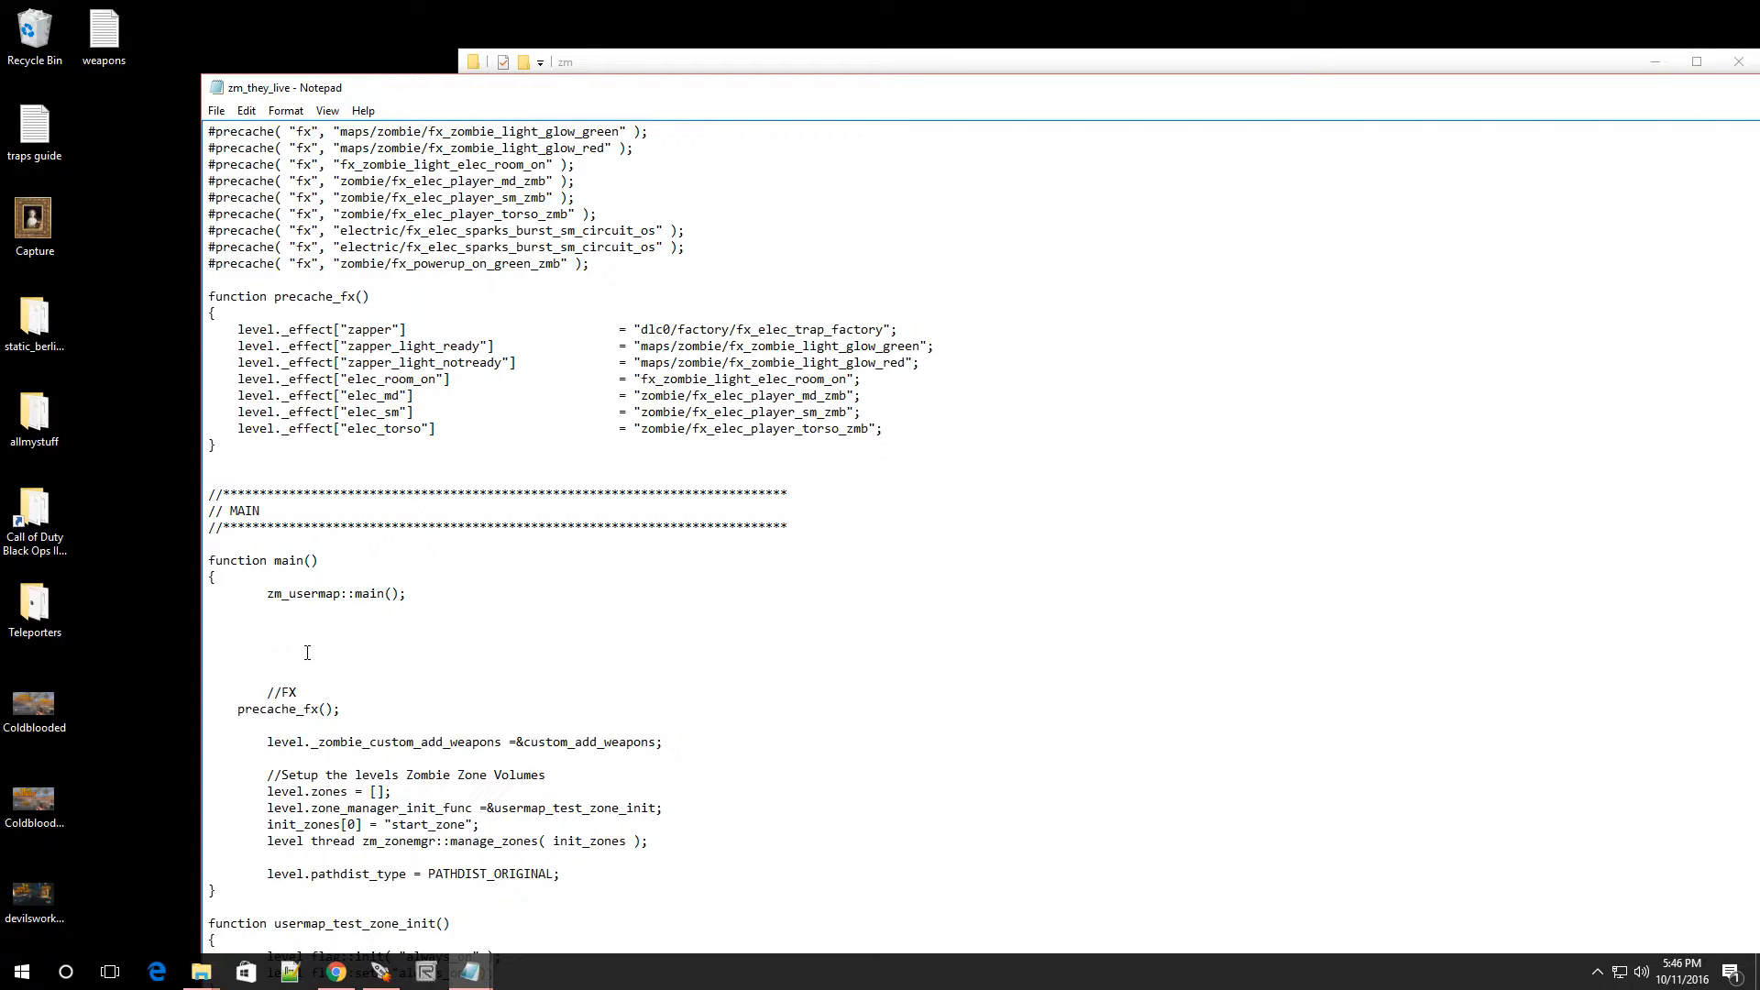
left_click(267, 625)
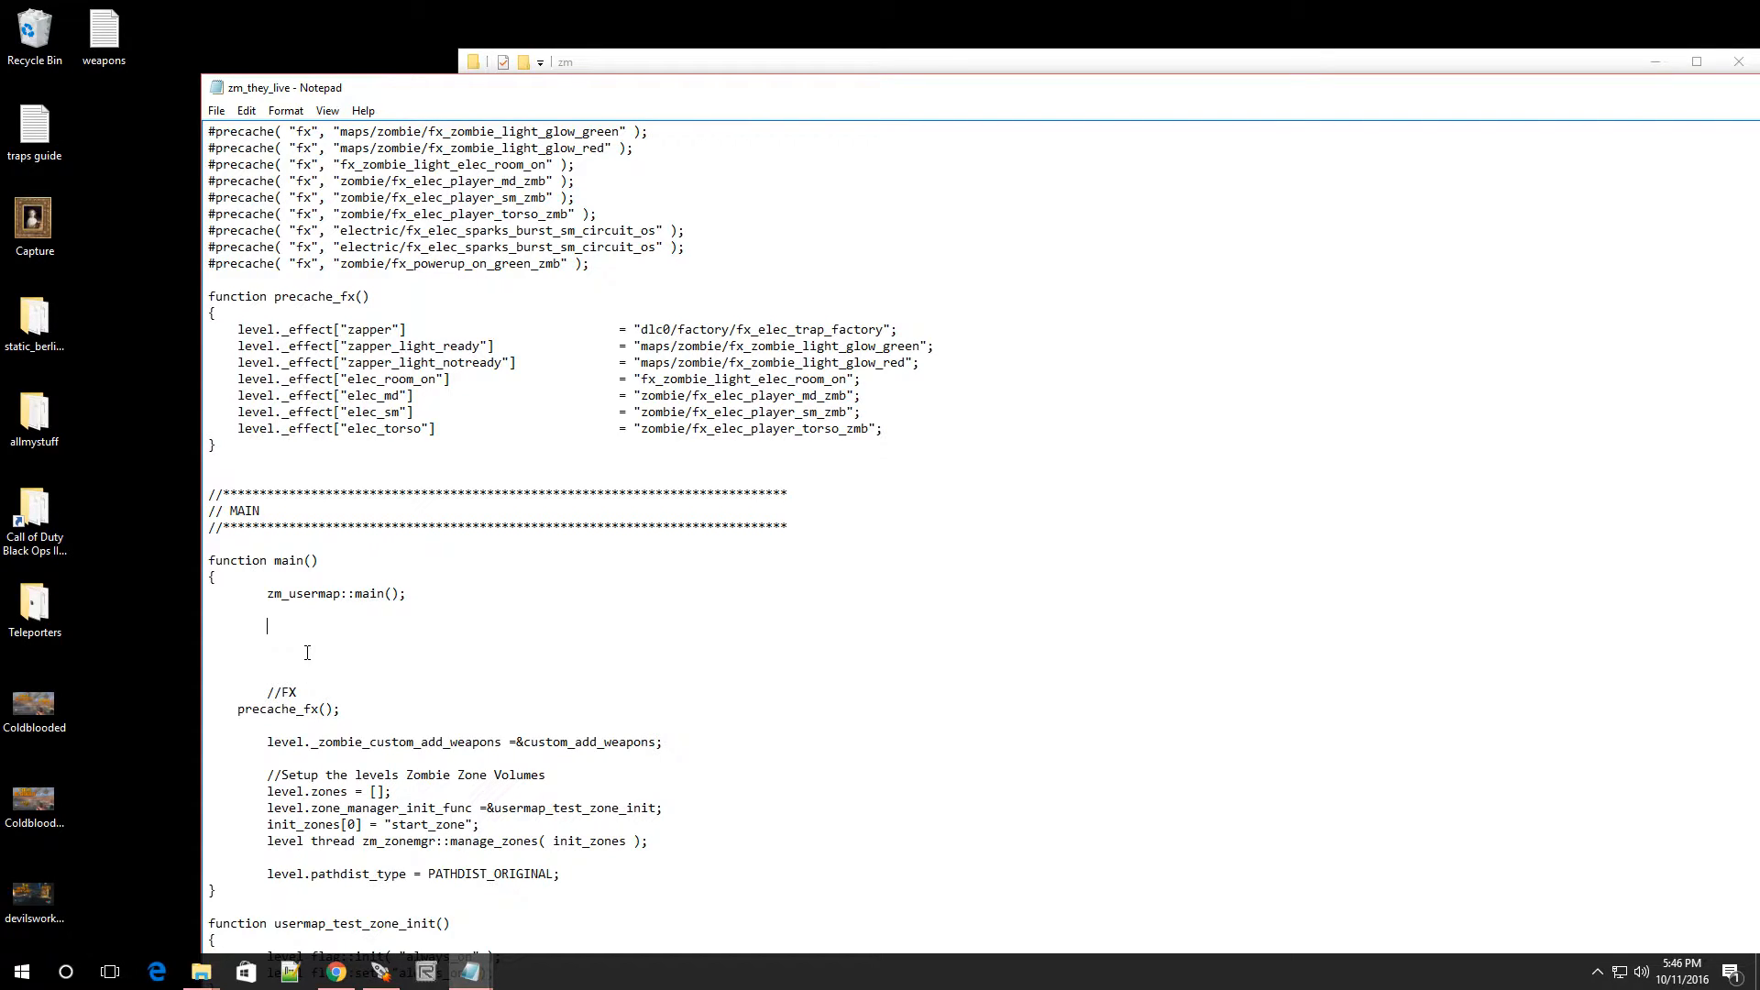
- Paste the startingWeapon and level.start_weapon lines into main()
right_click(286, 630)
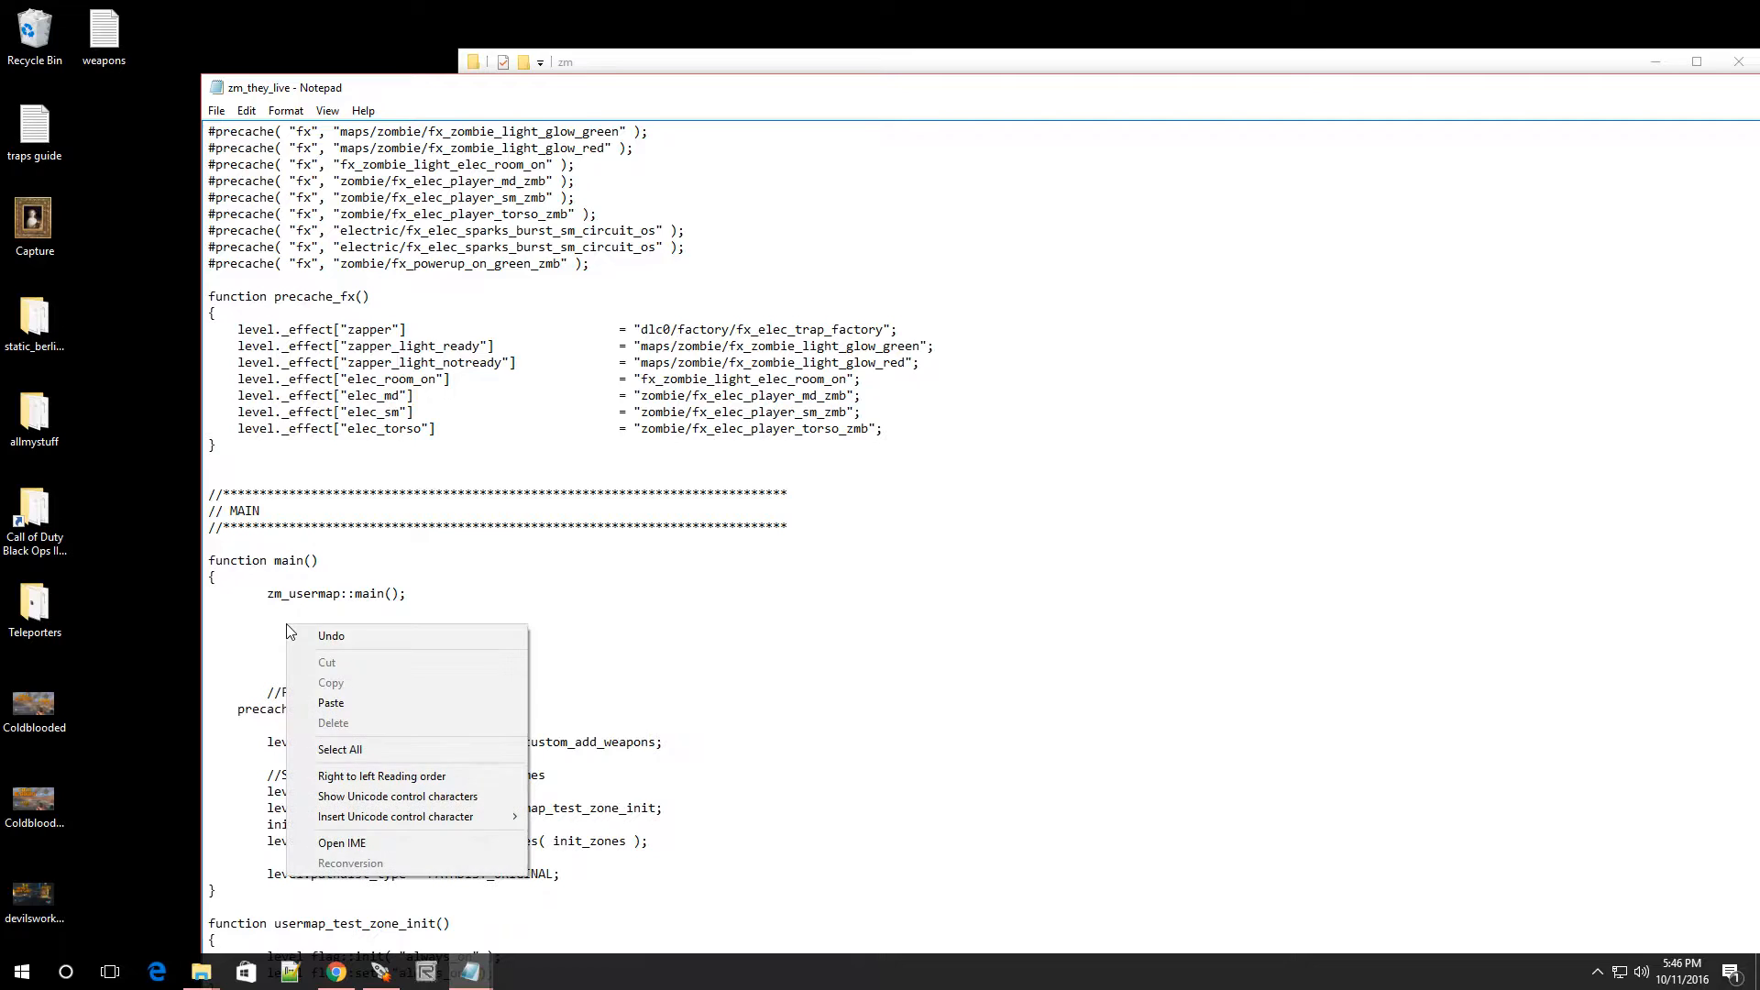
left_click(331, 703)
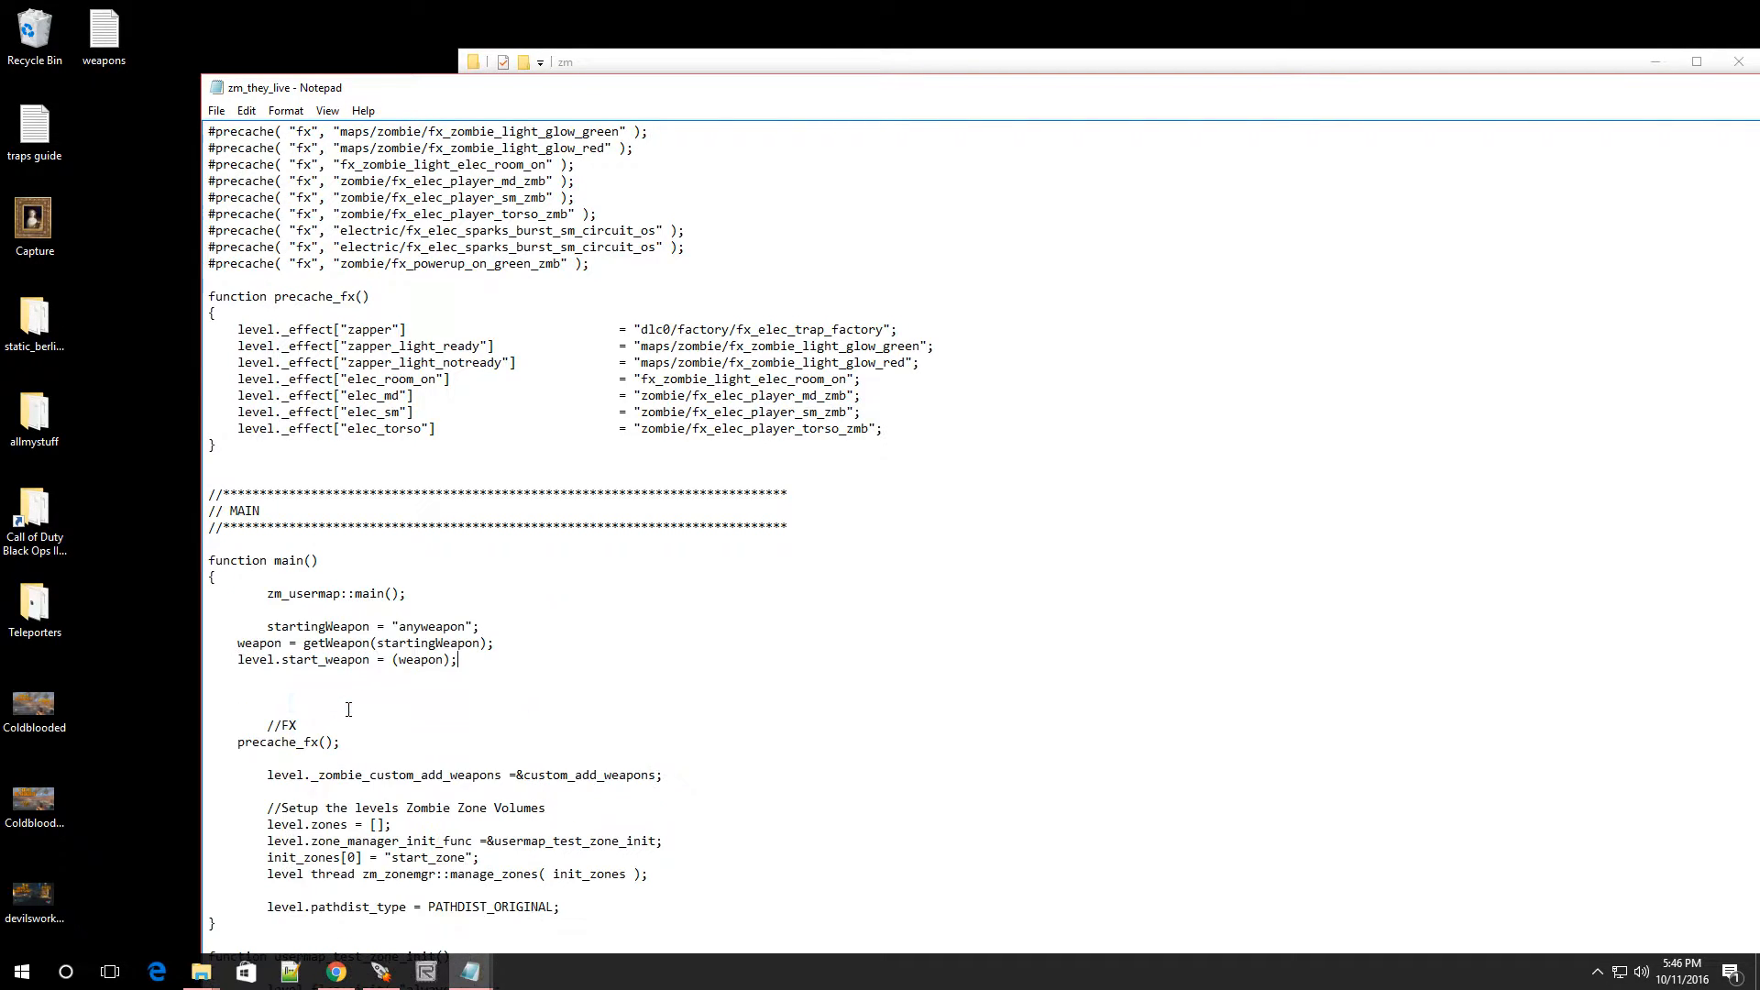
mouse_move(317, 634)
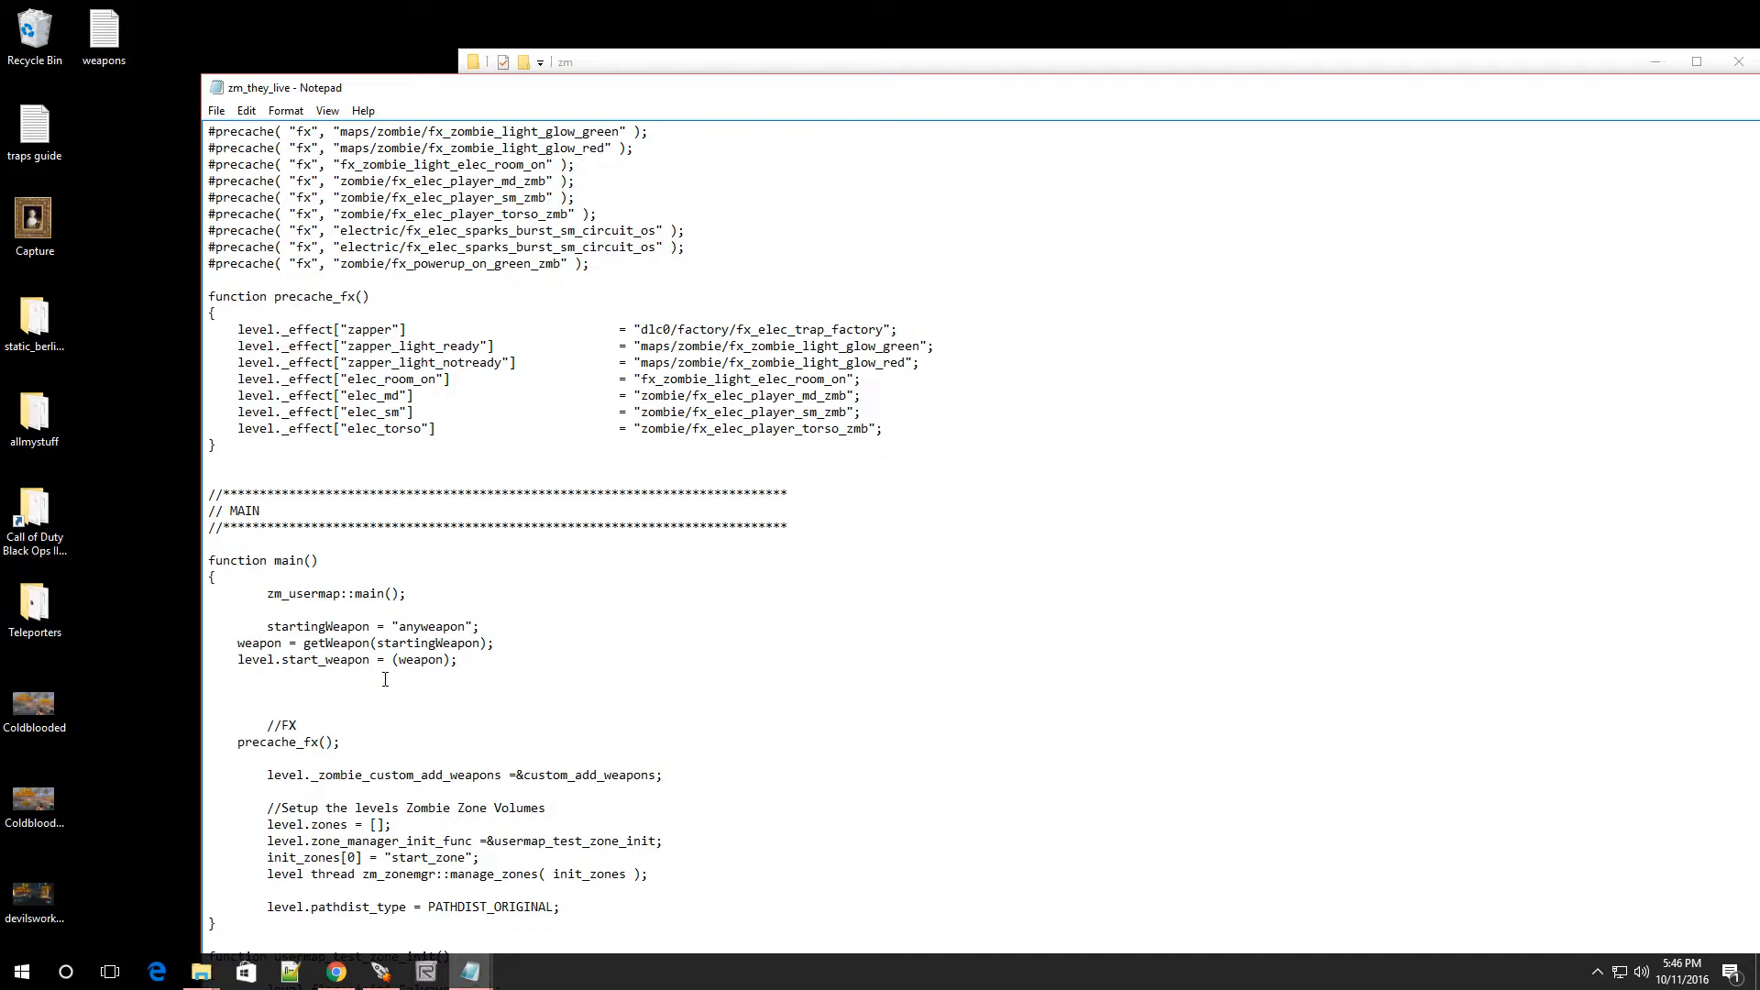
mouse_move(423, 645)
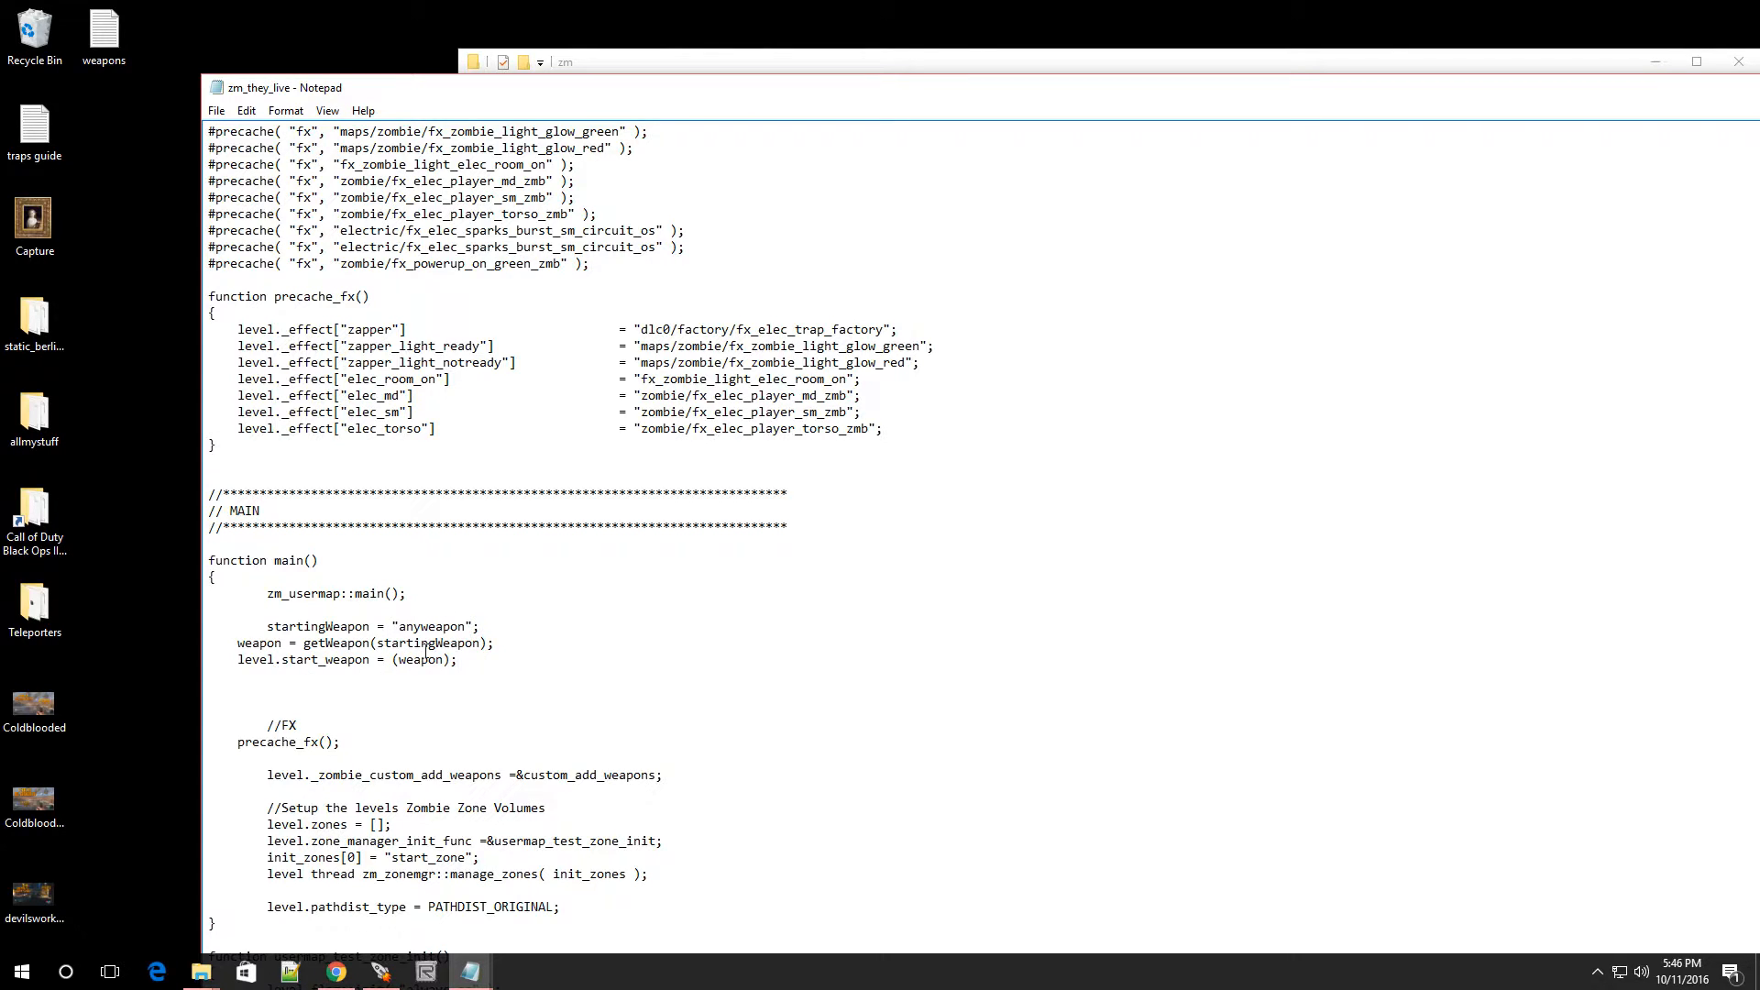
mouse_move(424, 644)
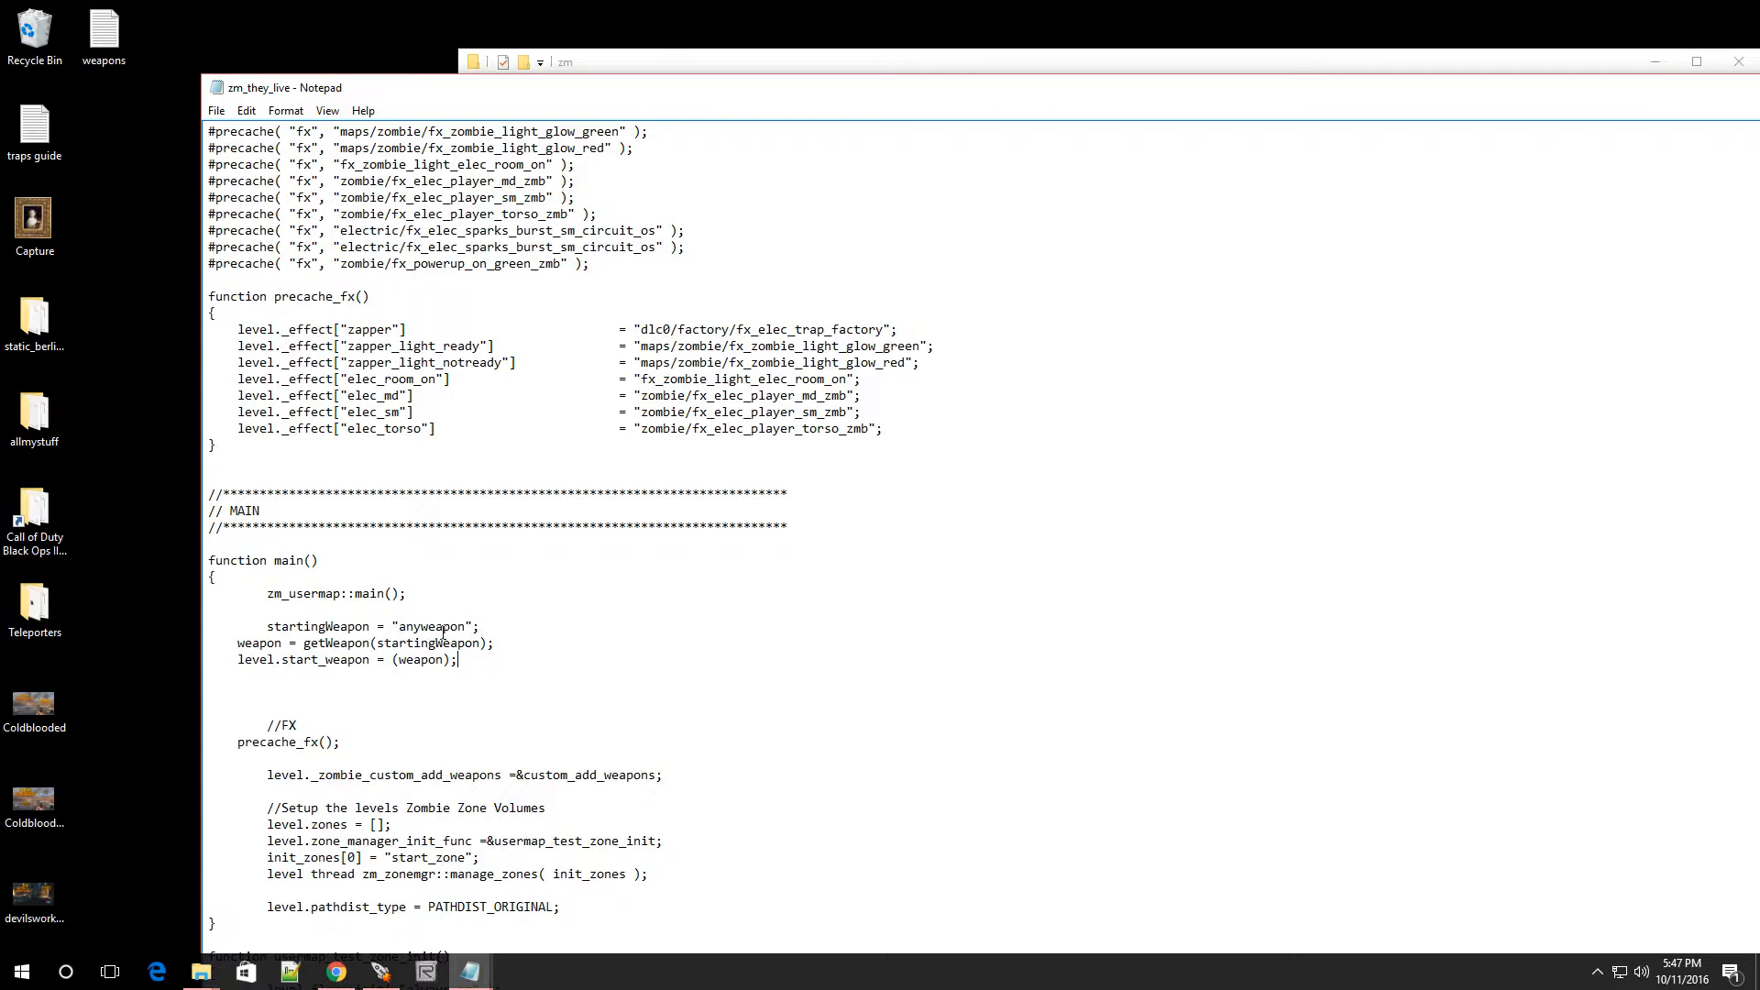
mouse_move(389, 614)
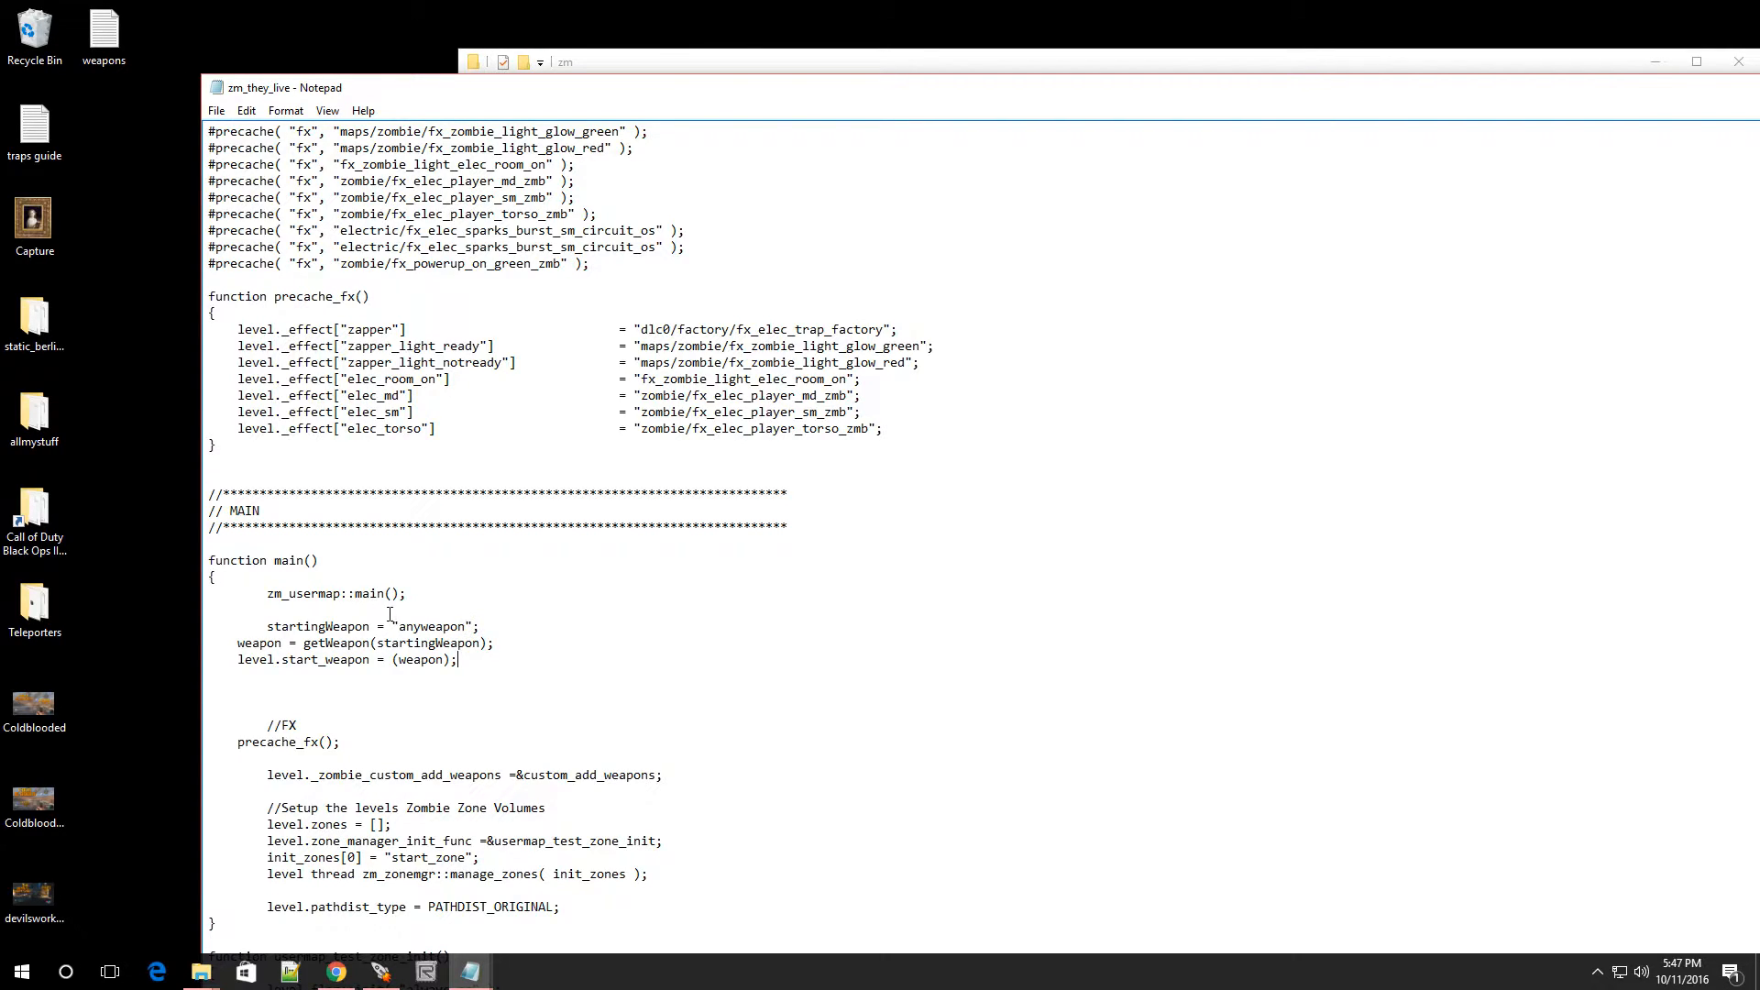
mouse_move(439, 625)
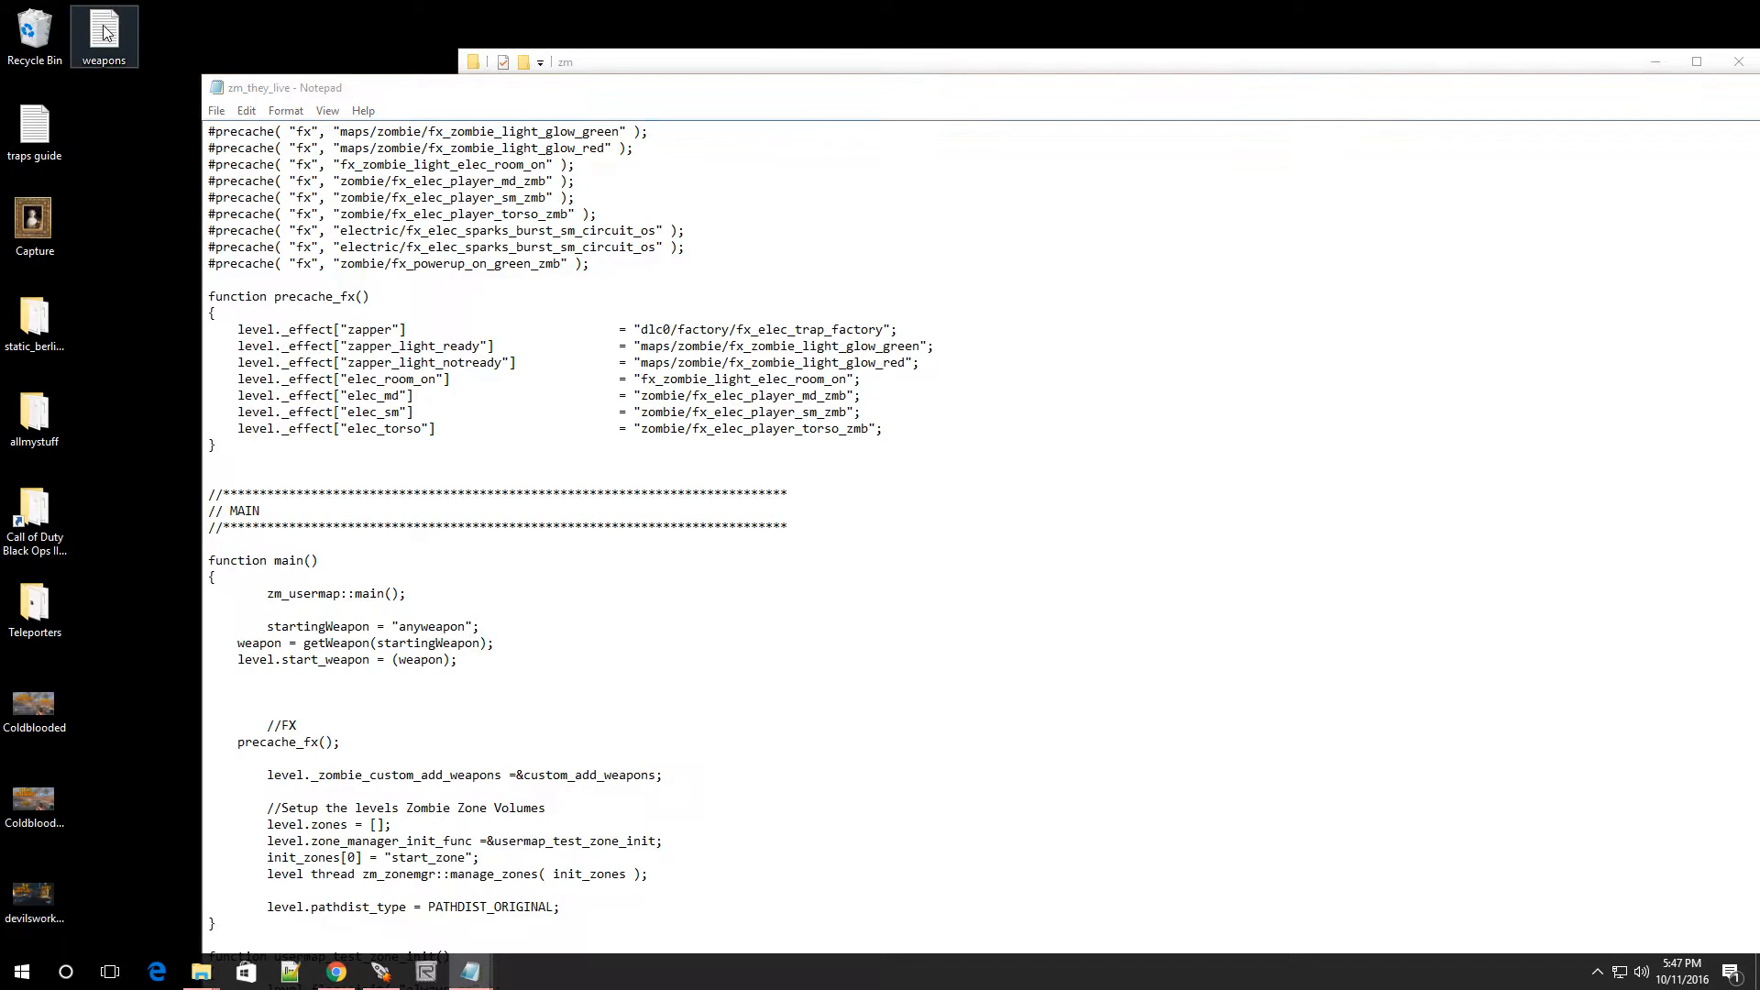
- Open the weapons list file and select the ray_gun_upgraded name
double_click(104, 28)
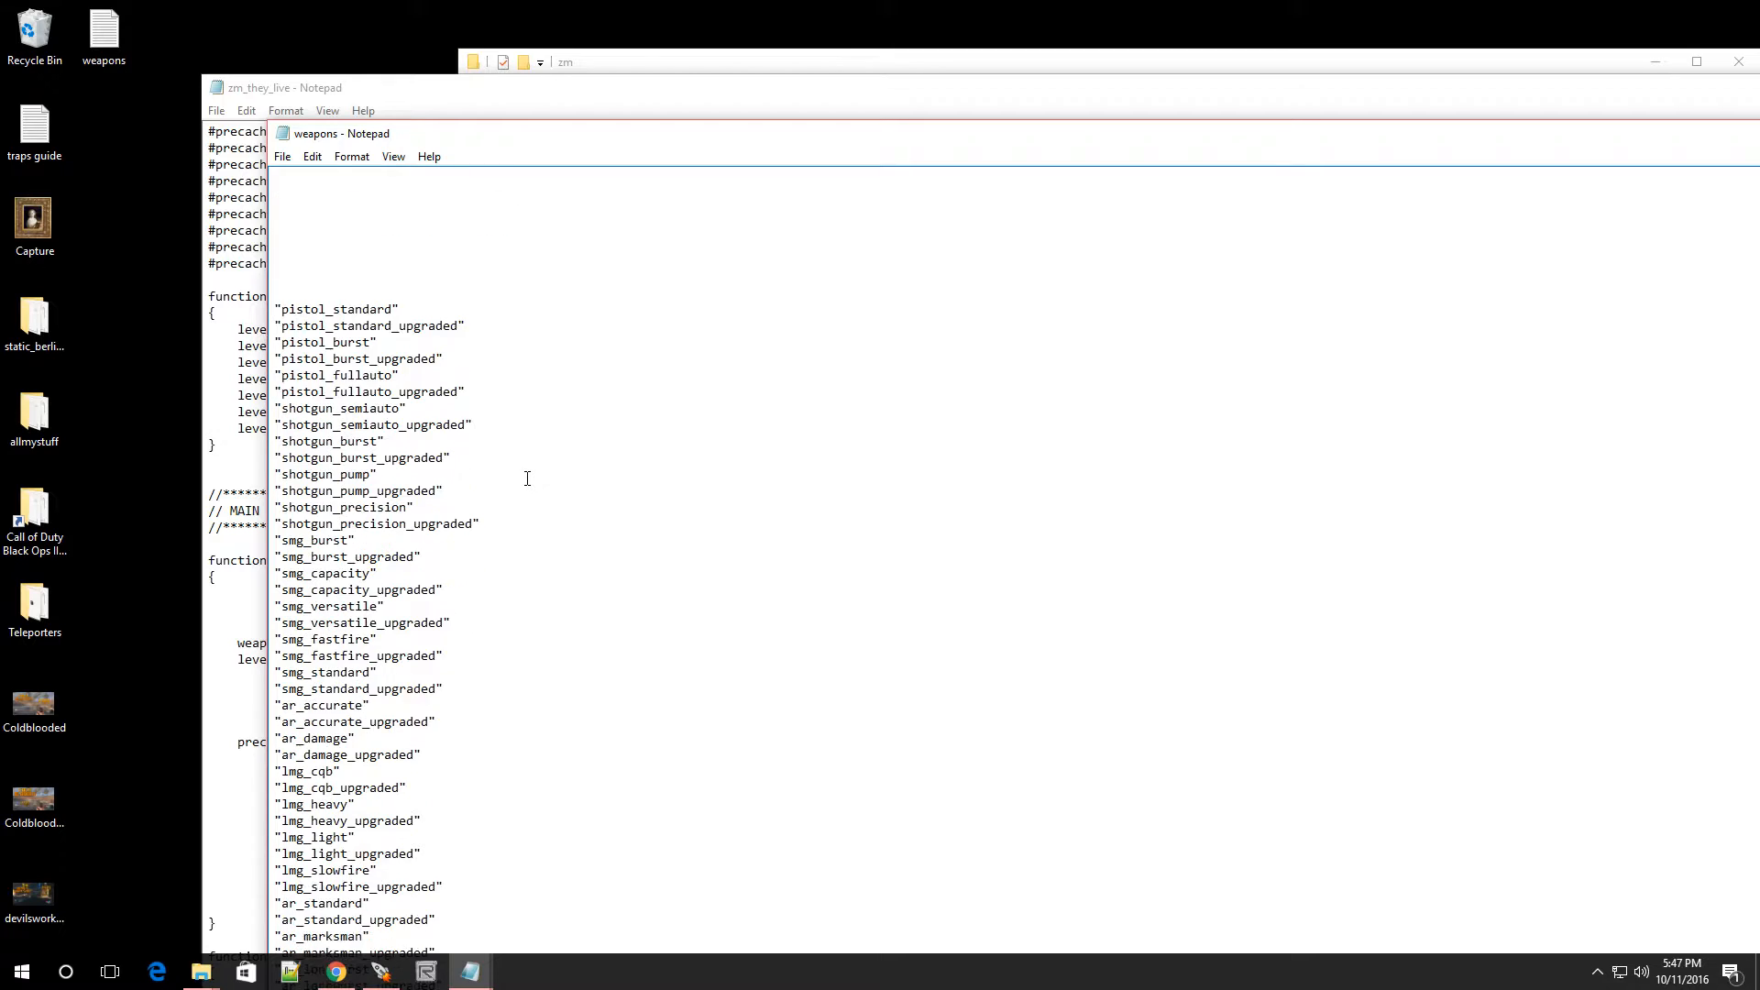
scroll("down", 3)
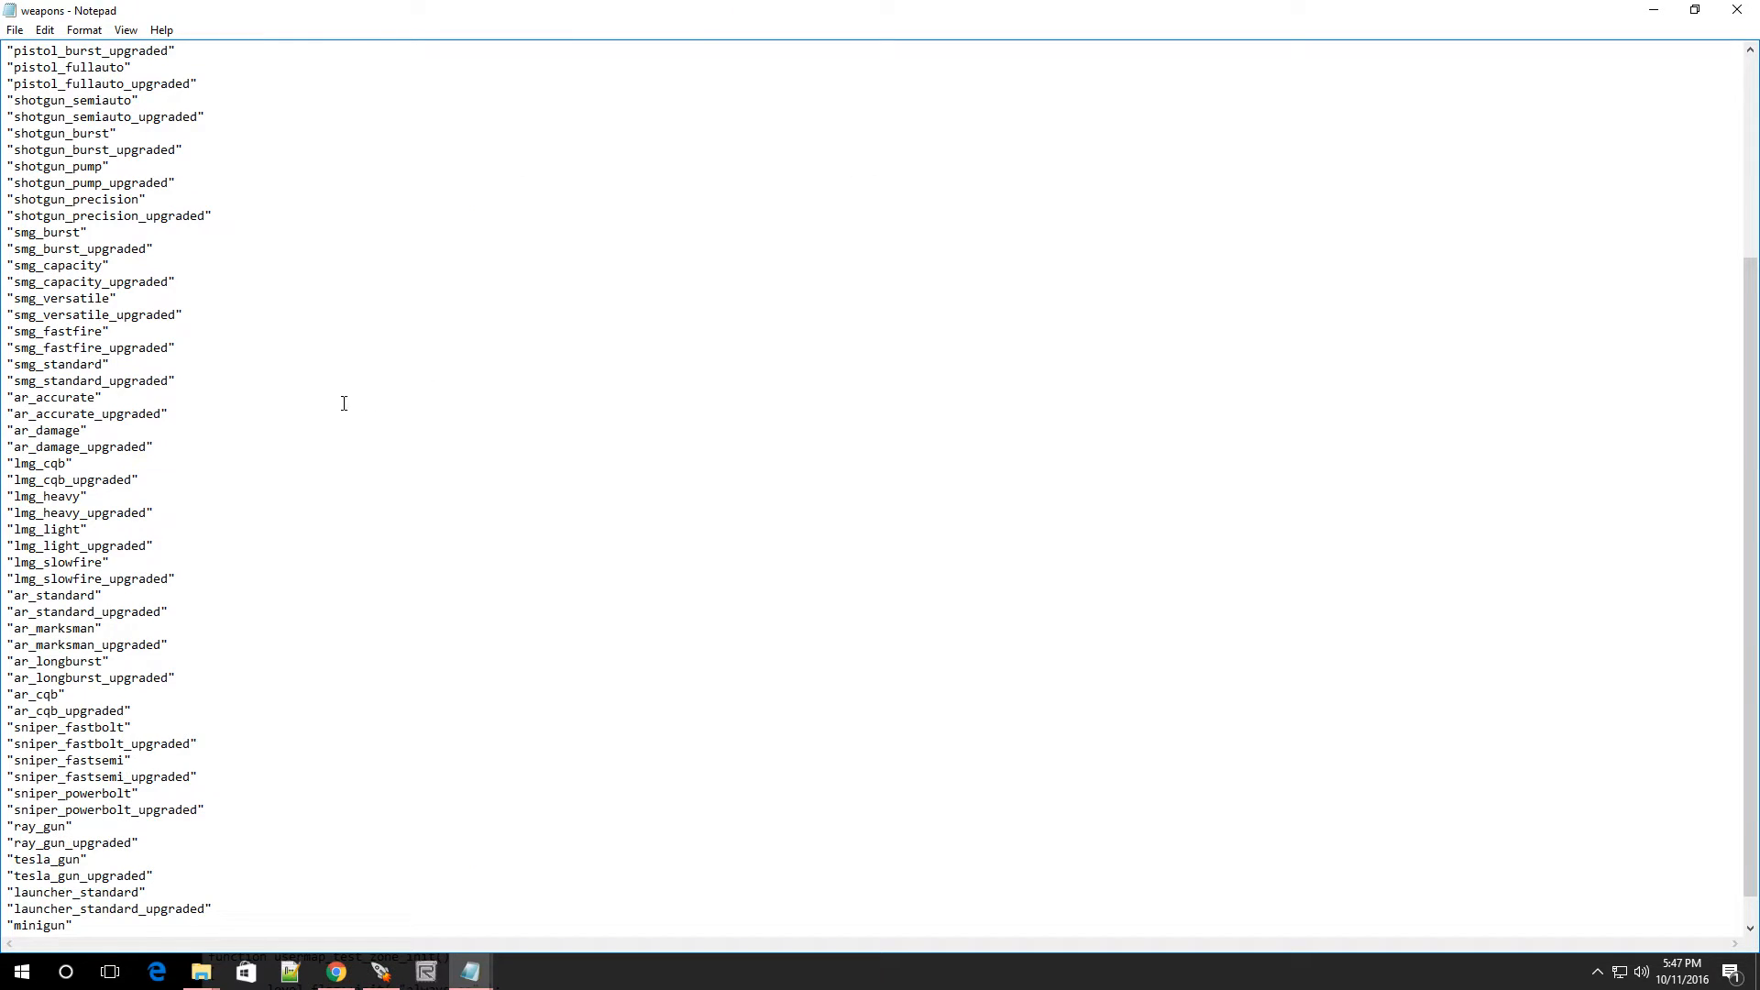
mouse_move(96, 98)
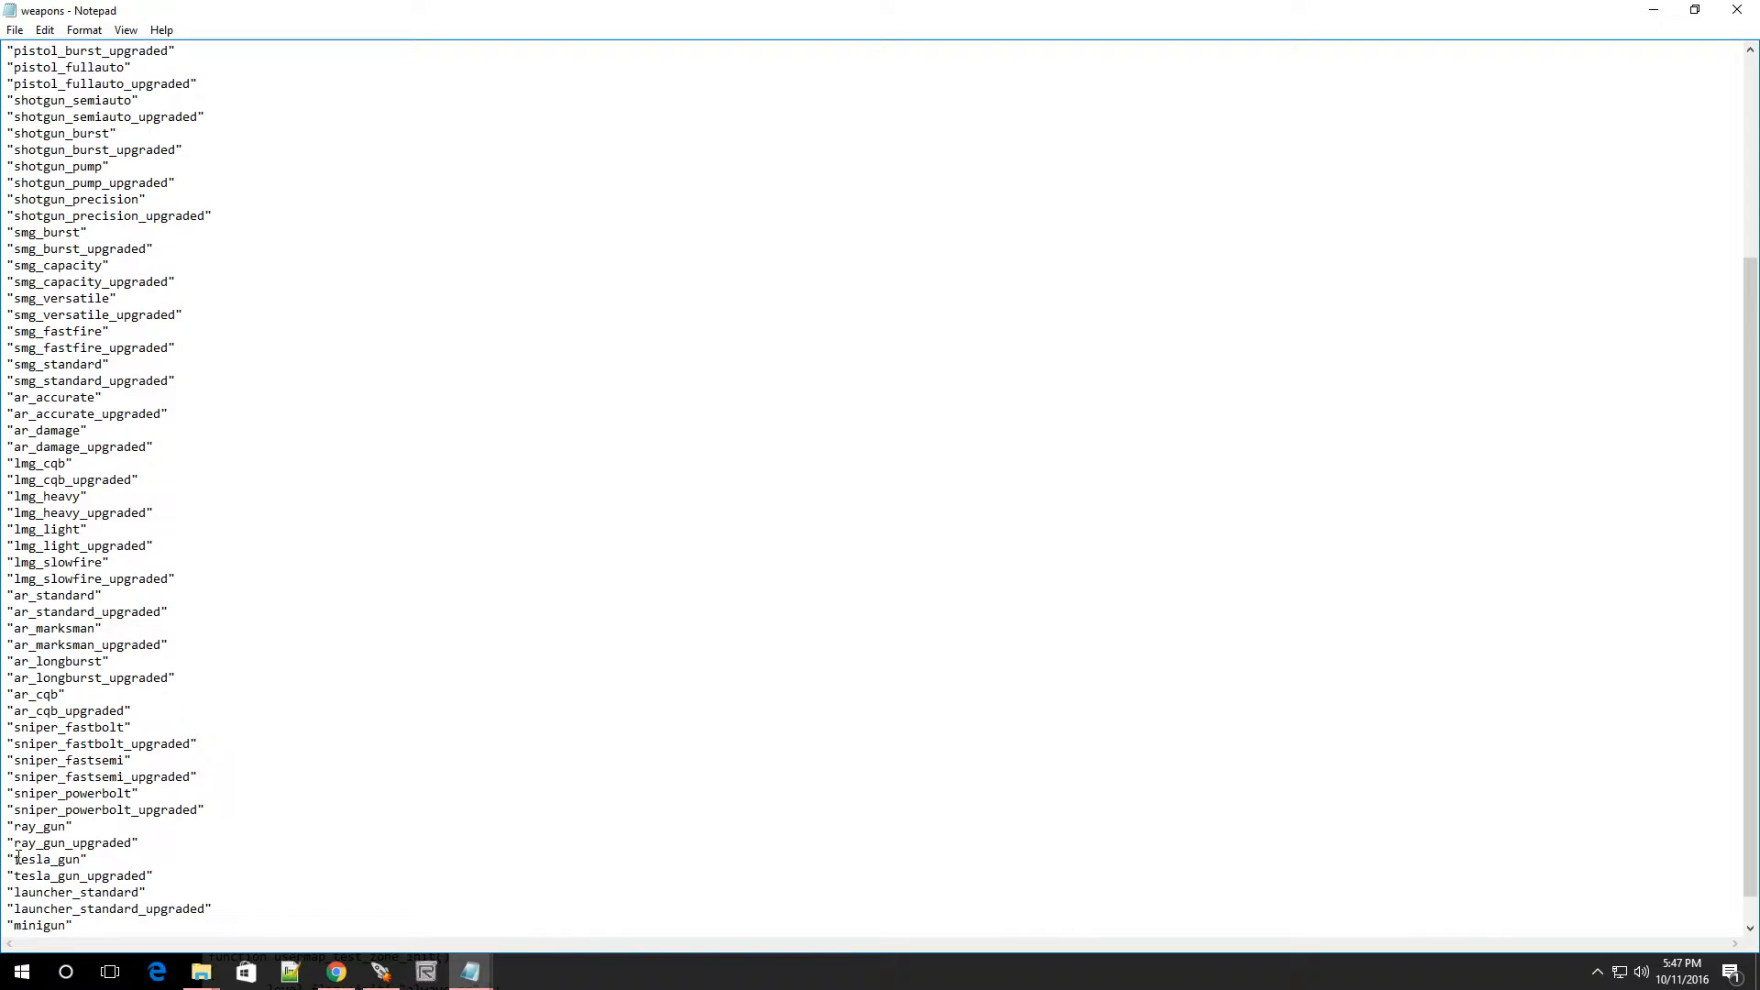
double_click(22, 841)
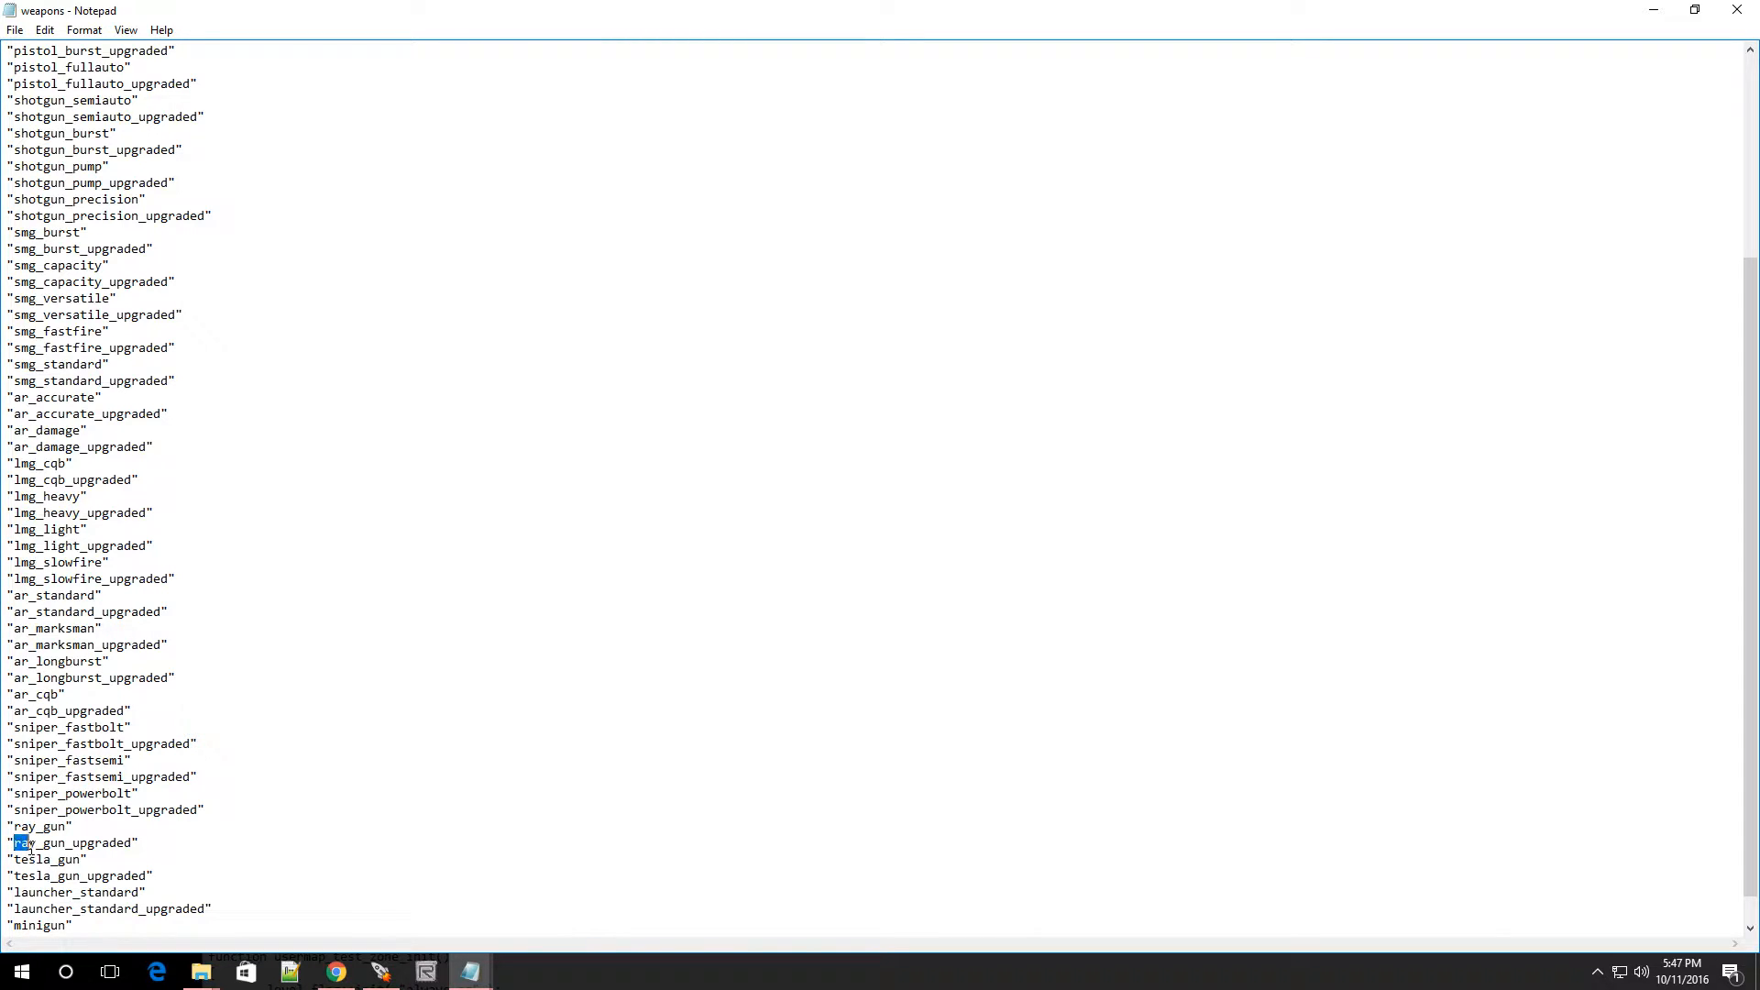
double_click(67, 843)
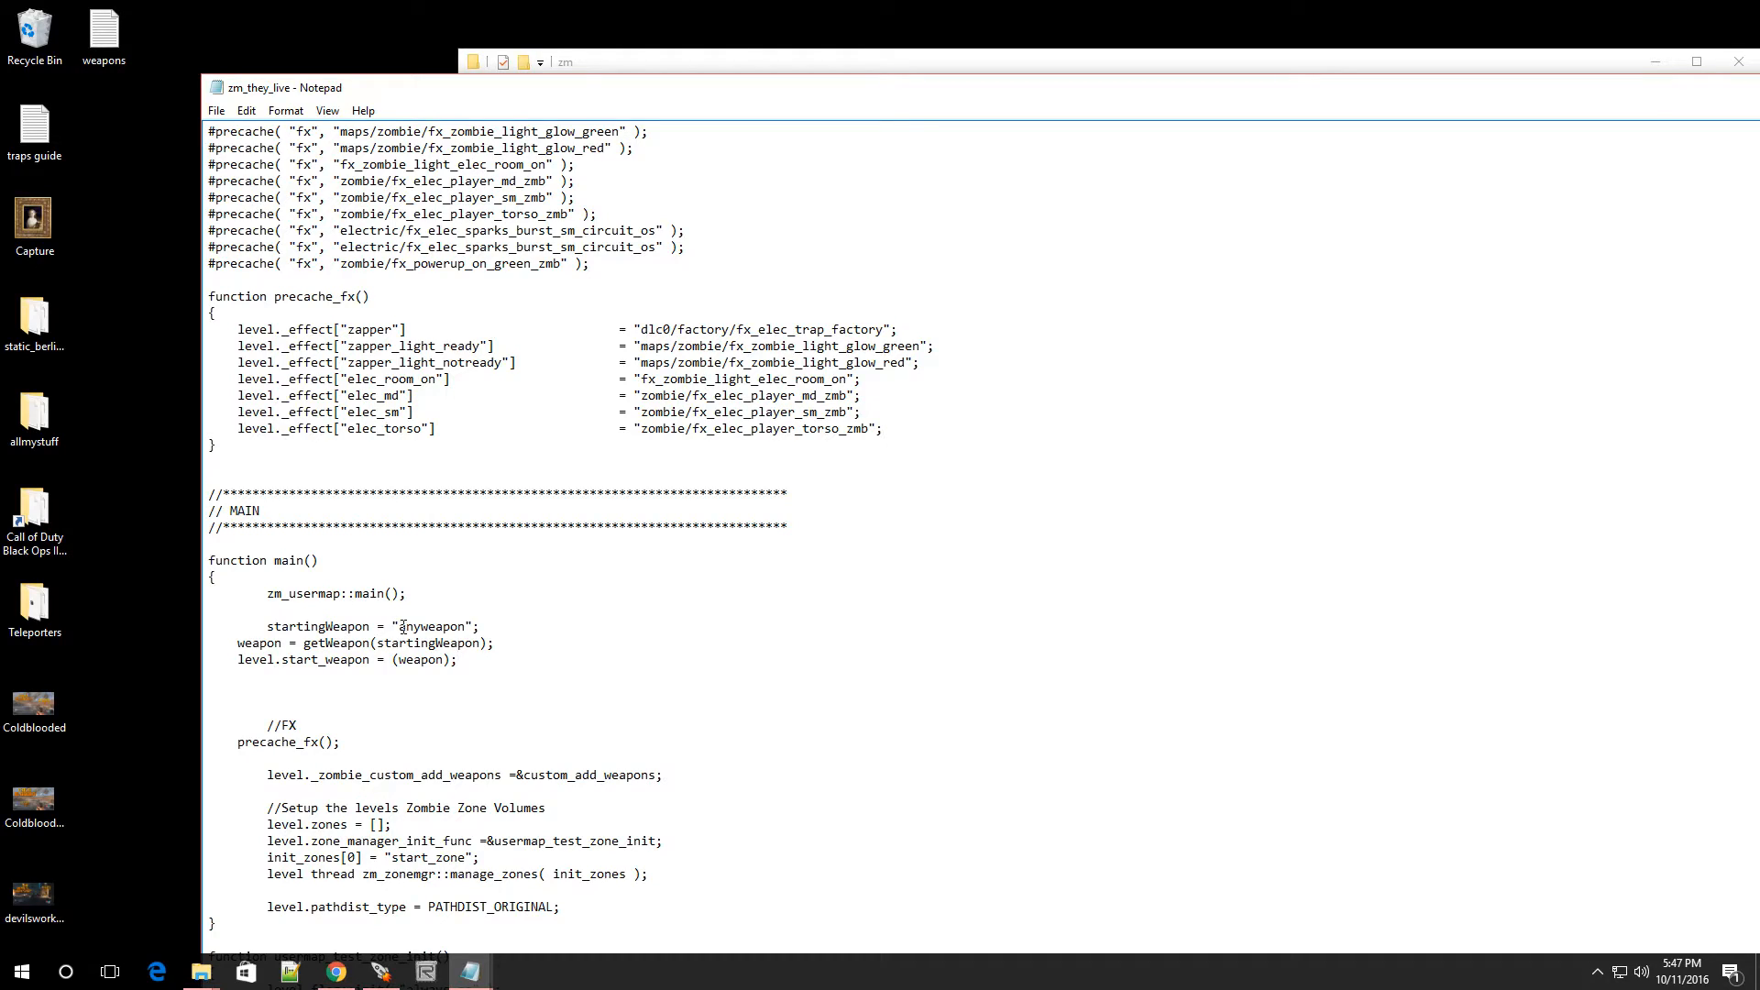
- Replace "anyweapon" with the pasted "ray_gun_upgraded" in the startingWeapon line
double_click(429, 626)
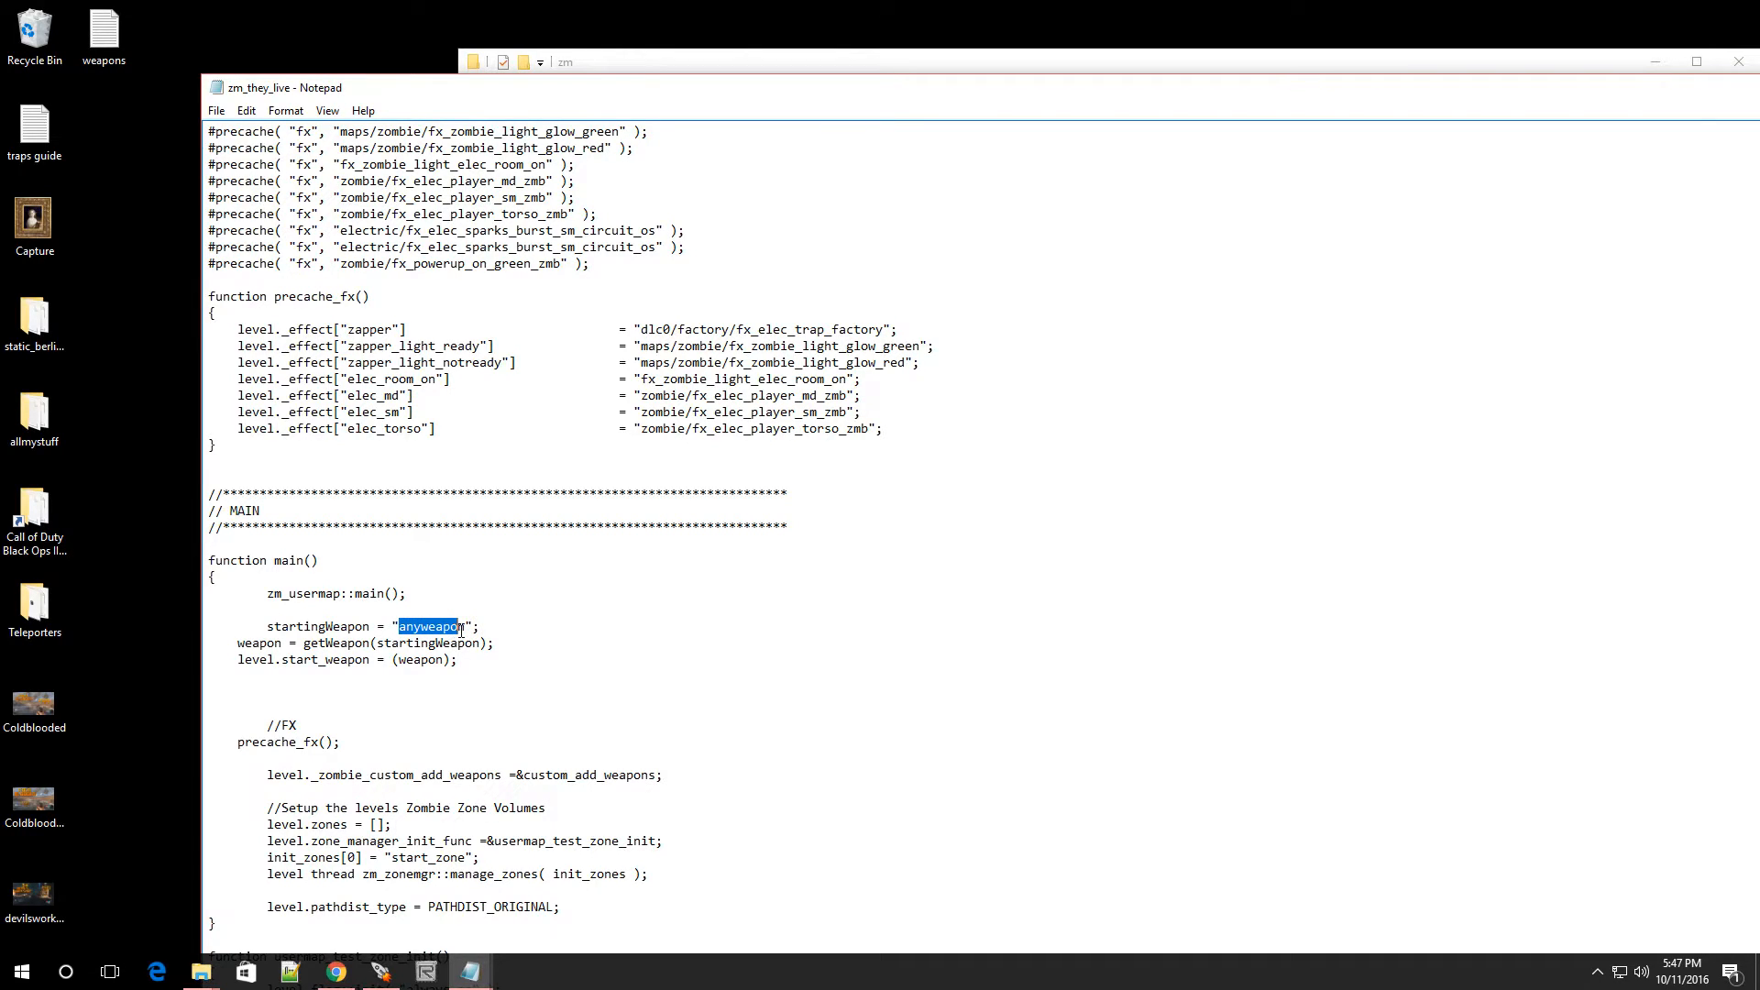
right_click(461, 628)
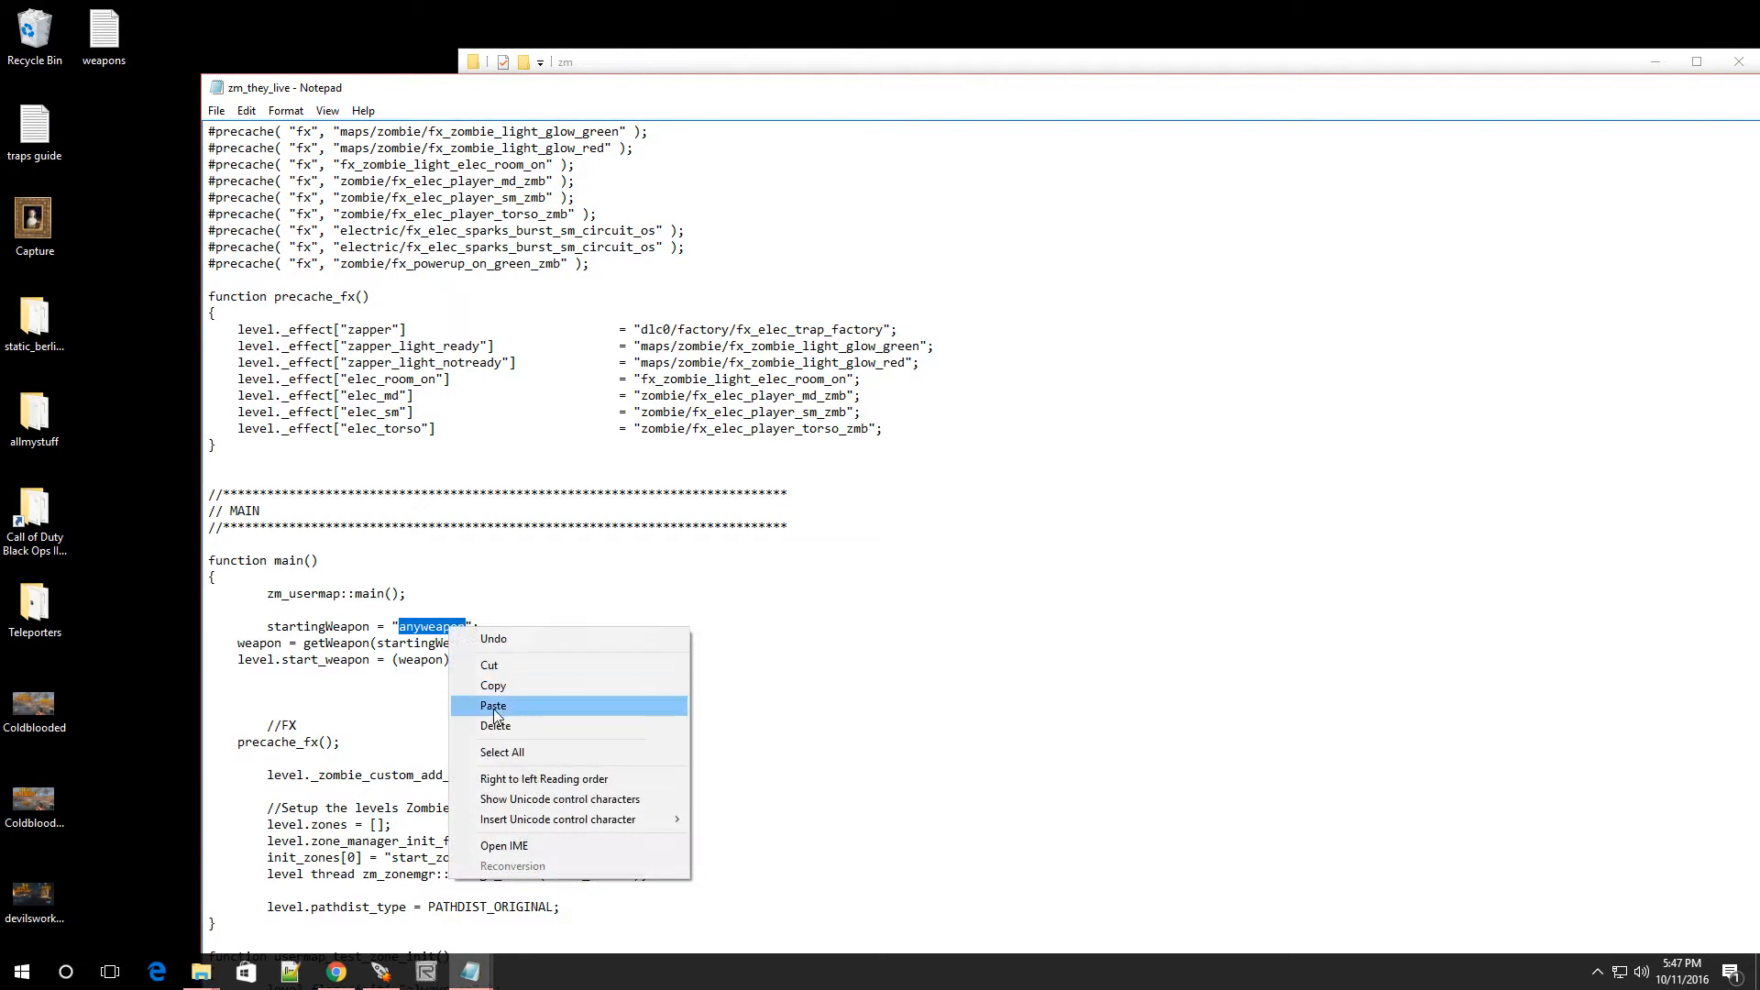
left_click(493, 705)
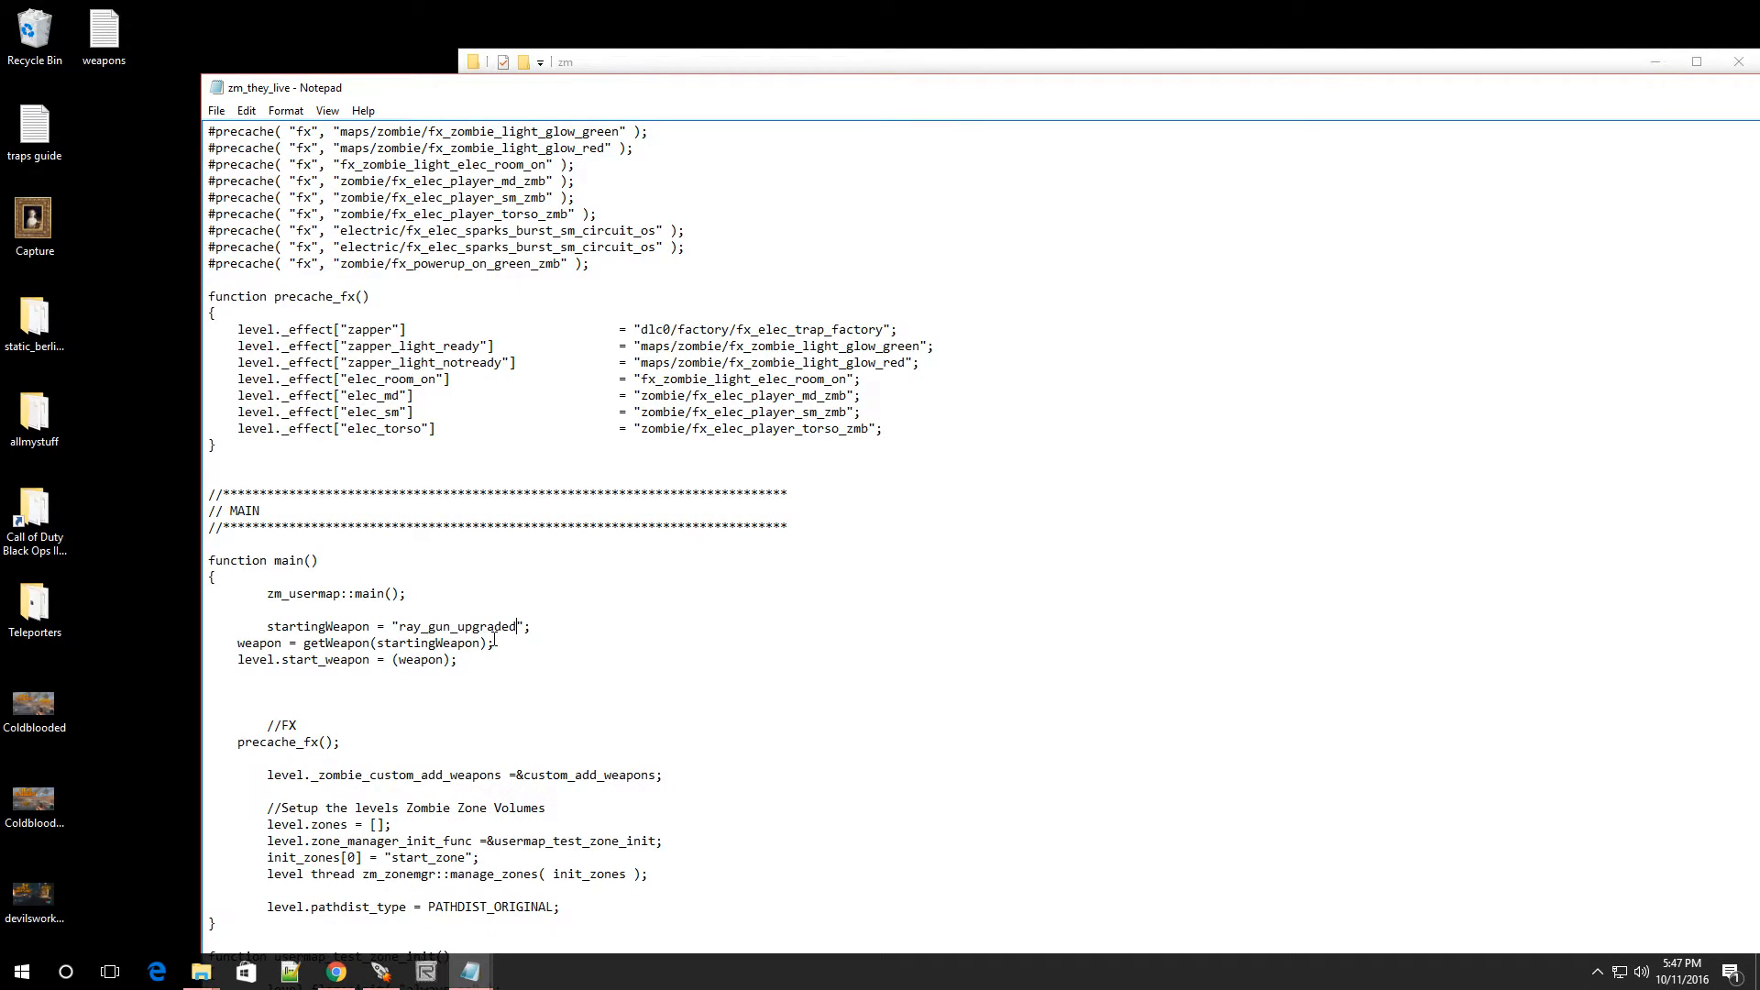
left_click(215, 110)
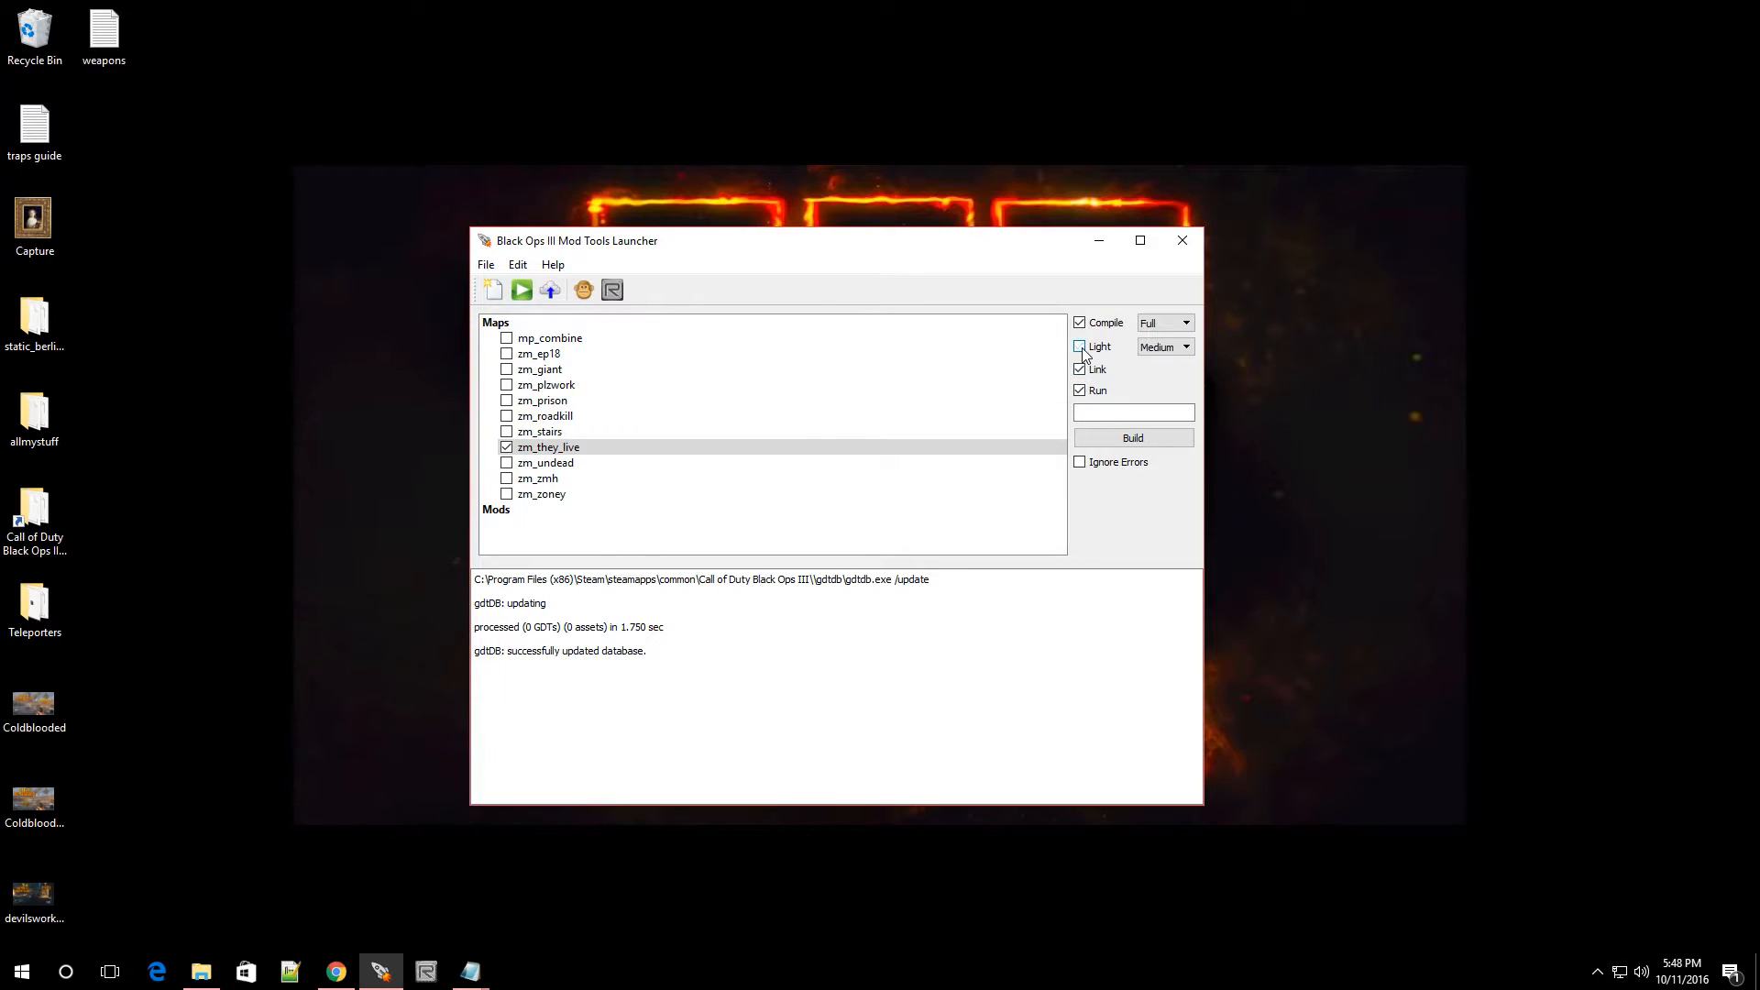
- Build zm_they_live with Light unchecked and Compile, Link and Run enabled
left_click(1079, 345)
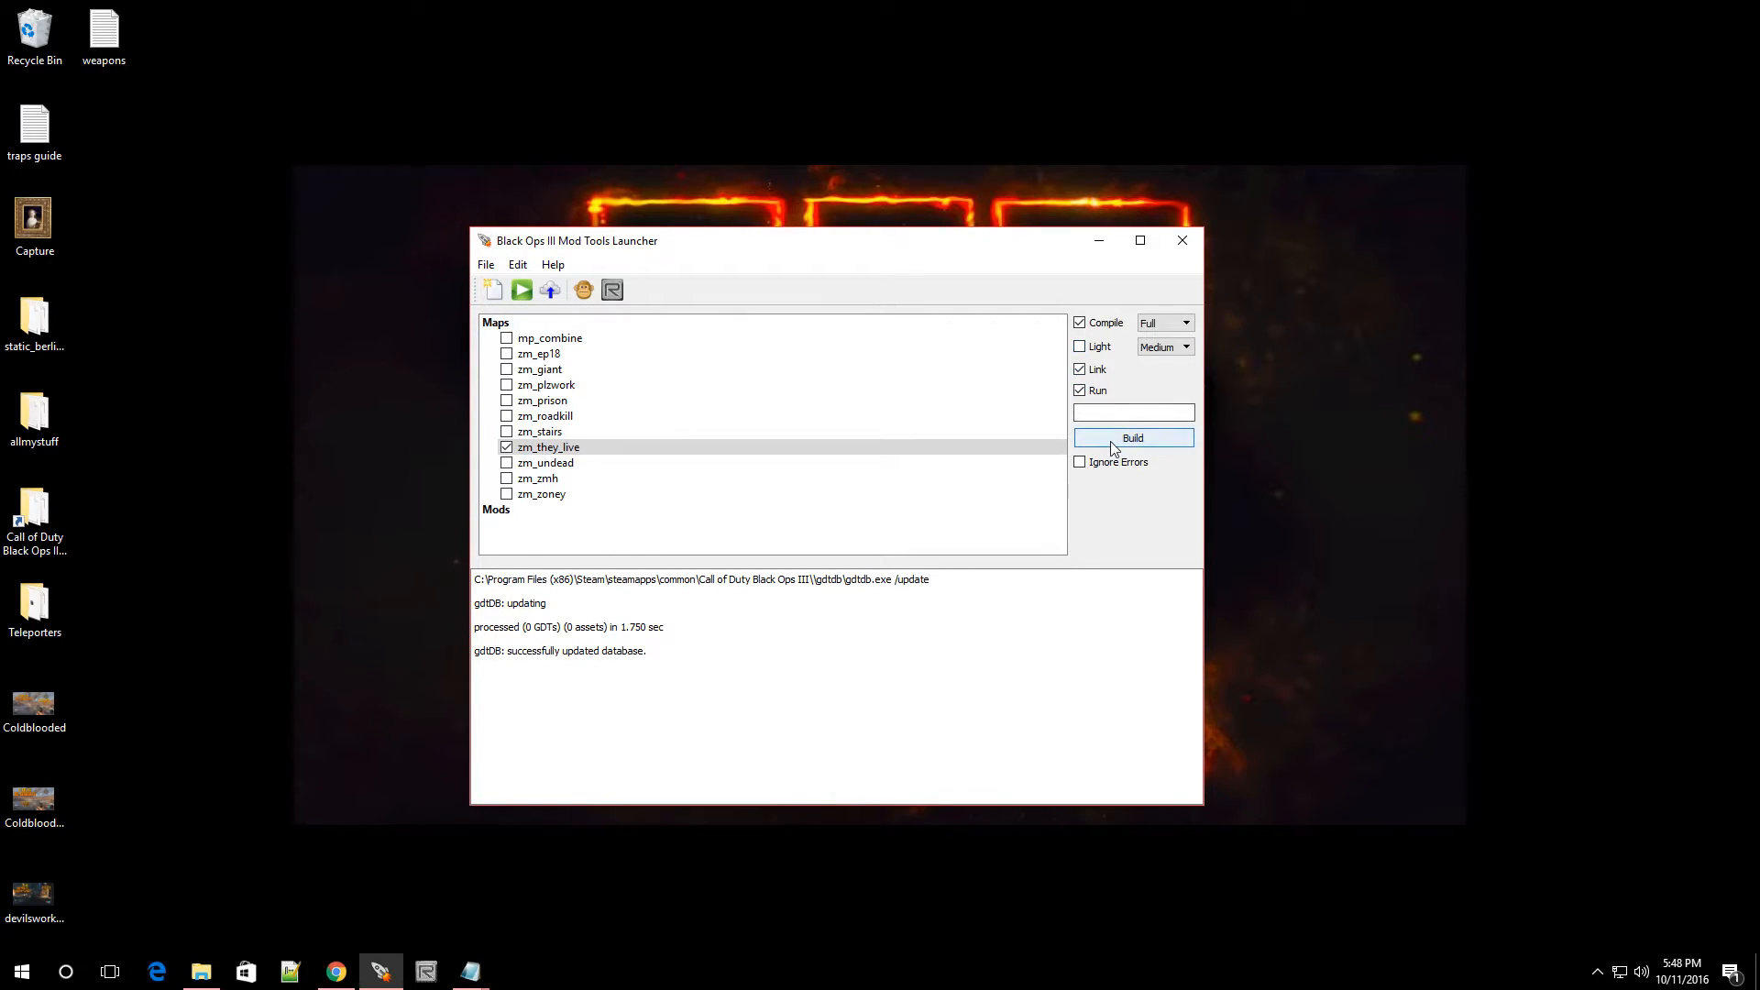
left_click(1080, 389)
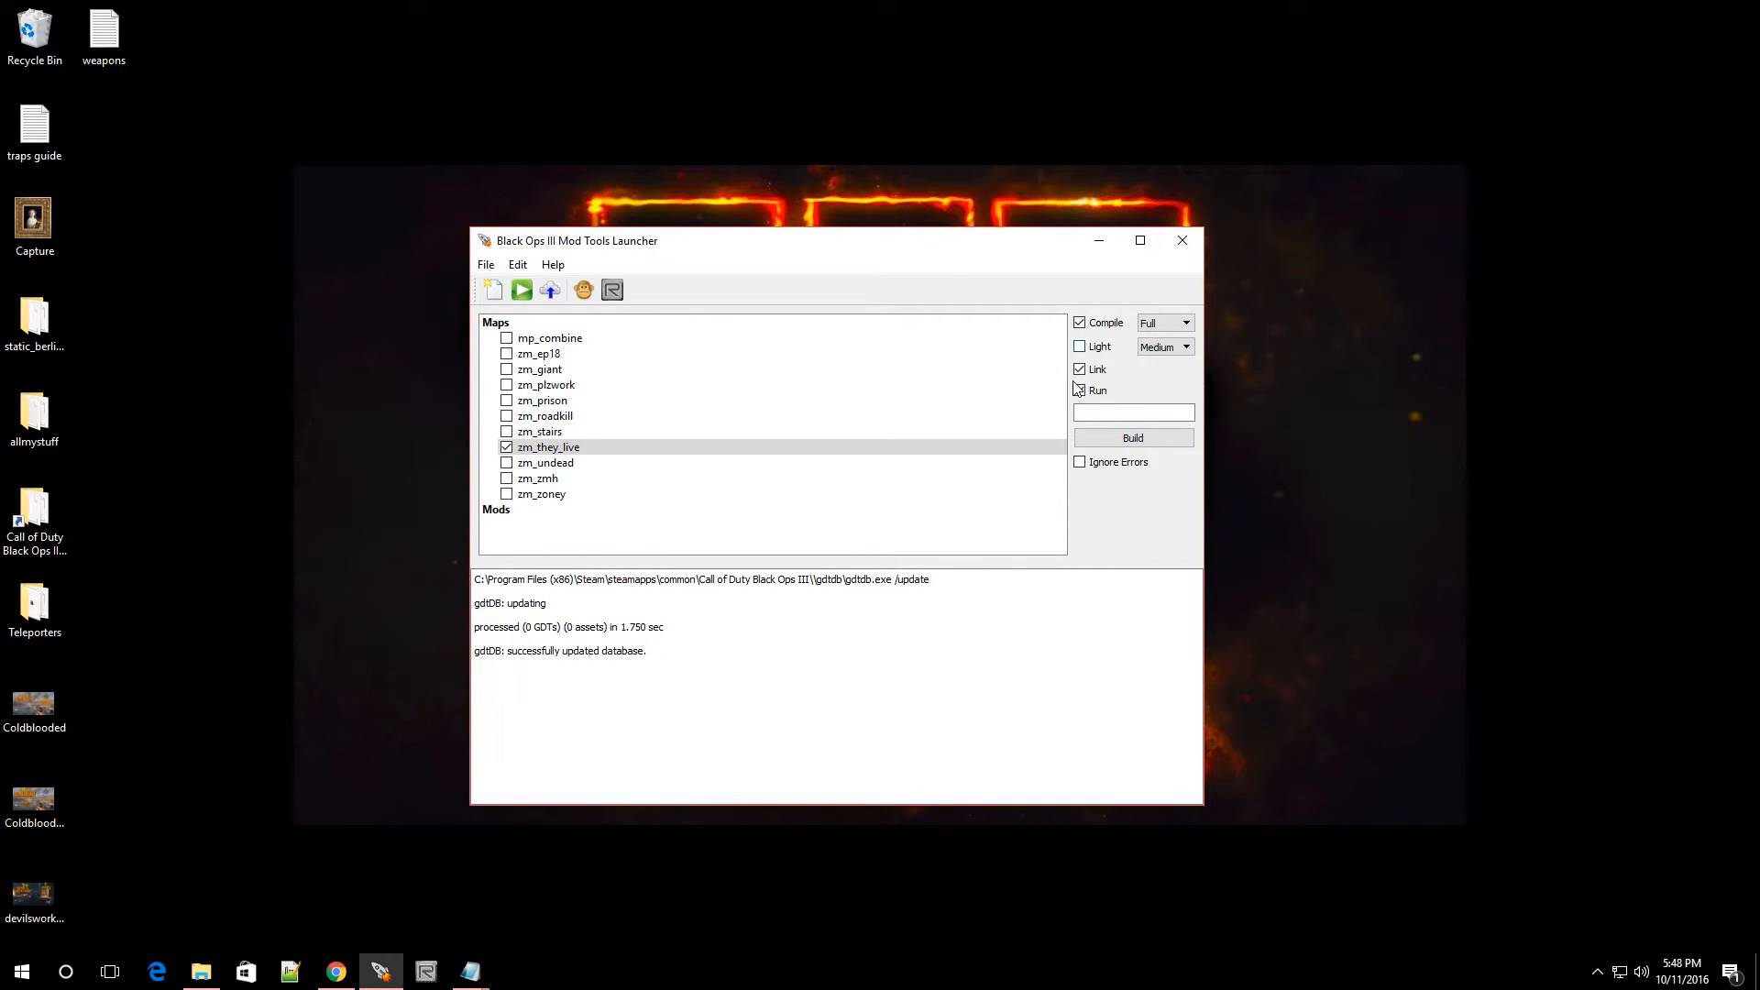
left_click(1080, 390)
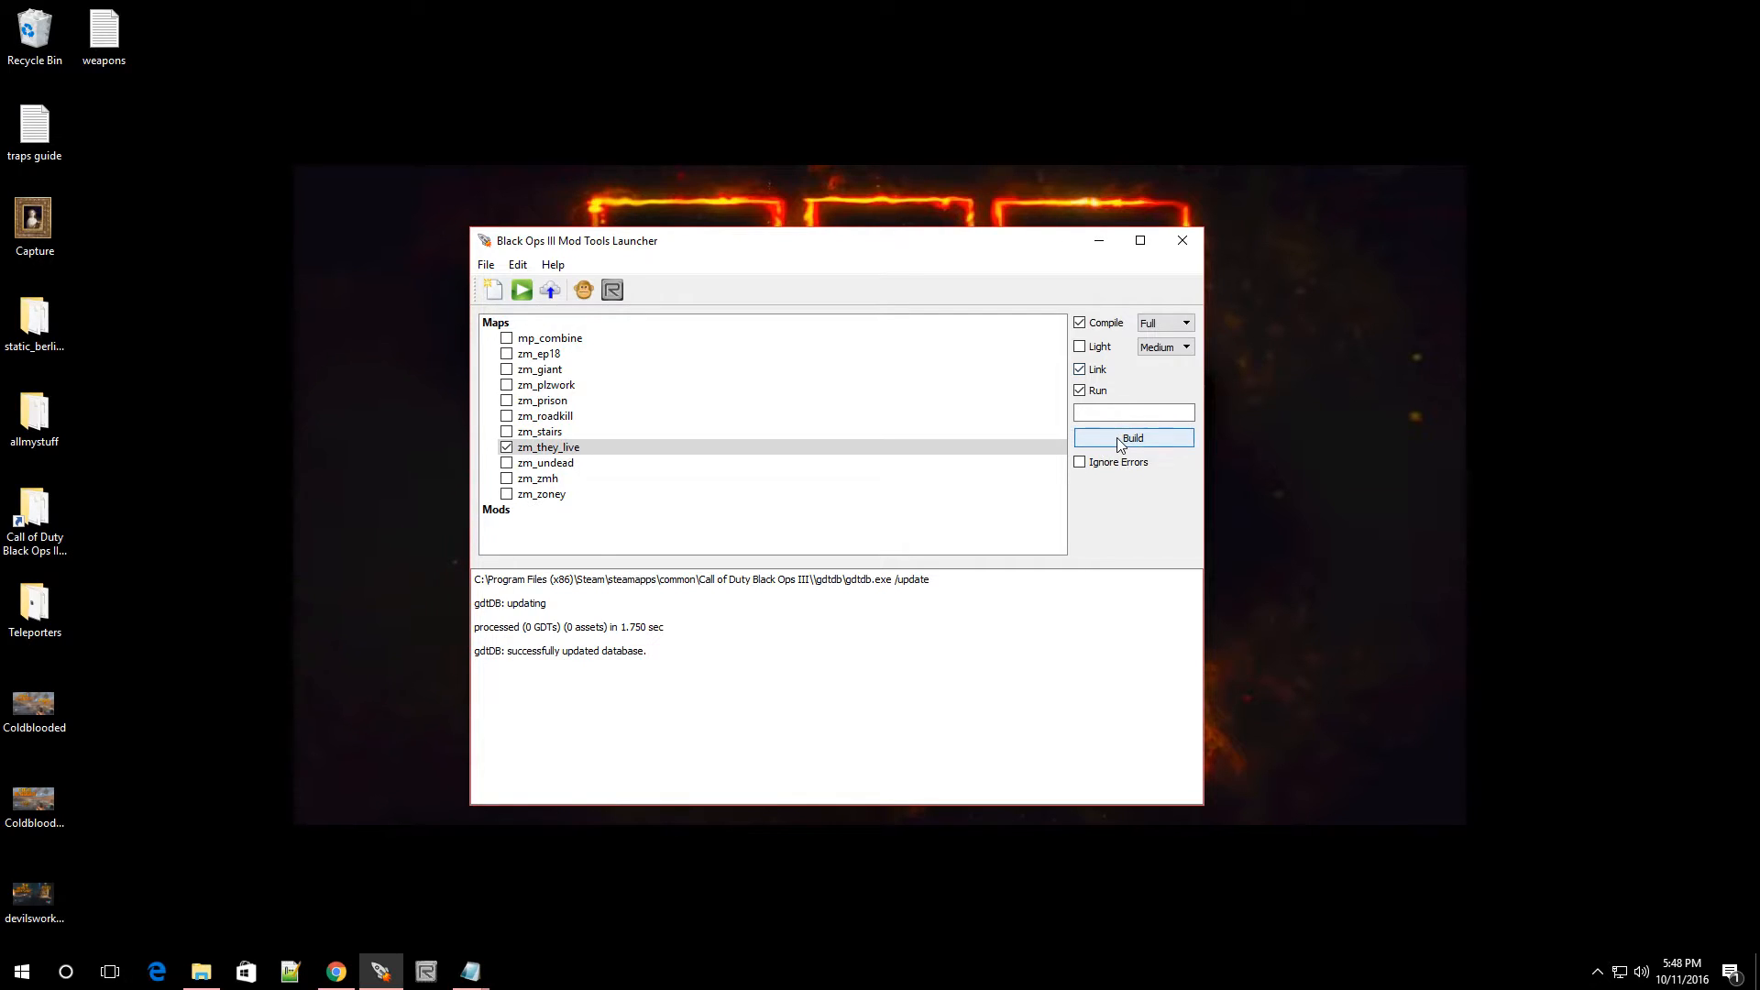
left_click(1133, 438)
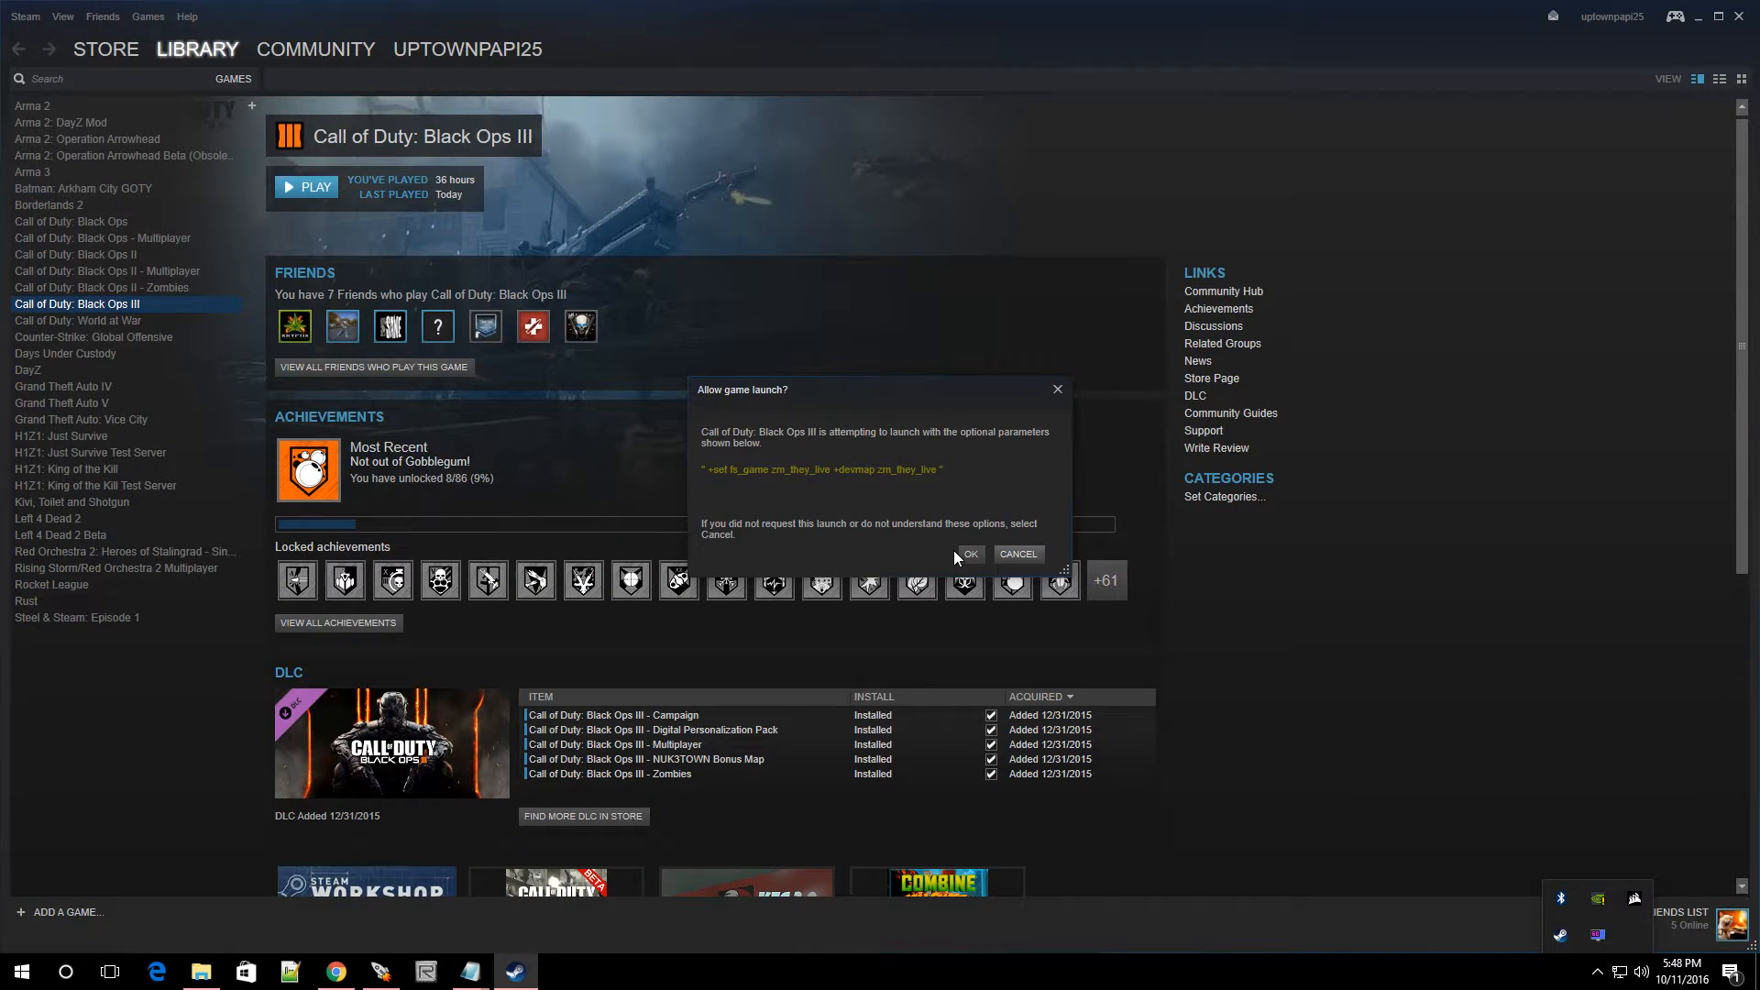
- Approve Steam's launch prompt to start Black Ops III on the zm_they_live devmap
left_click(968, 553)
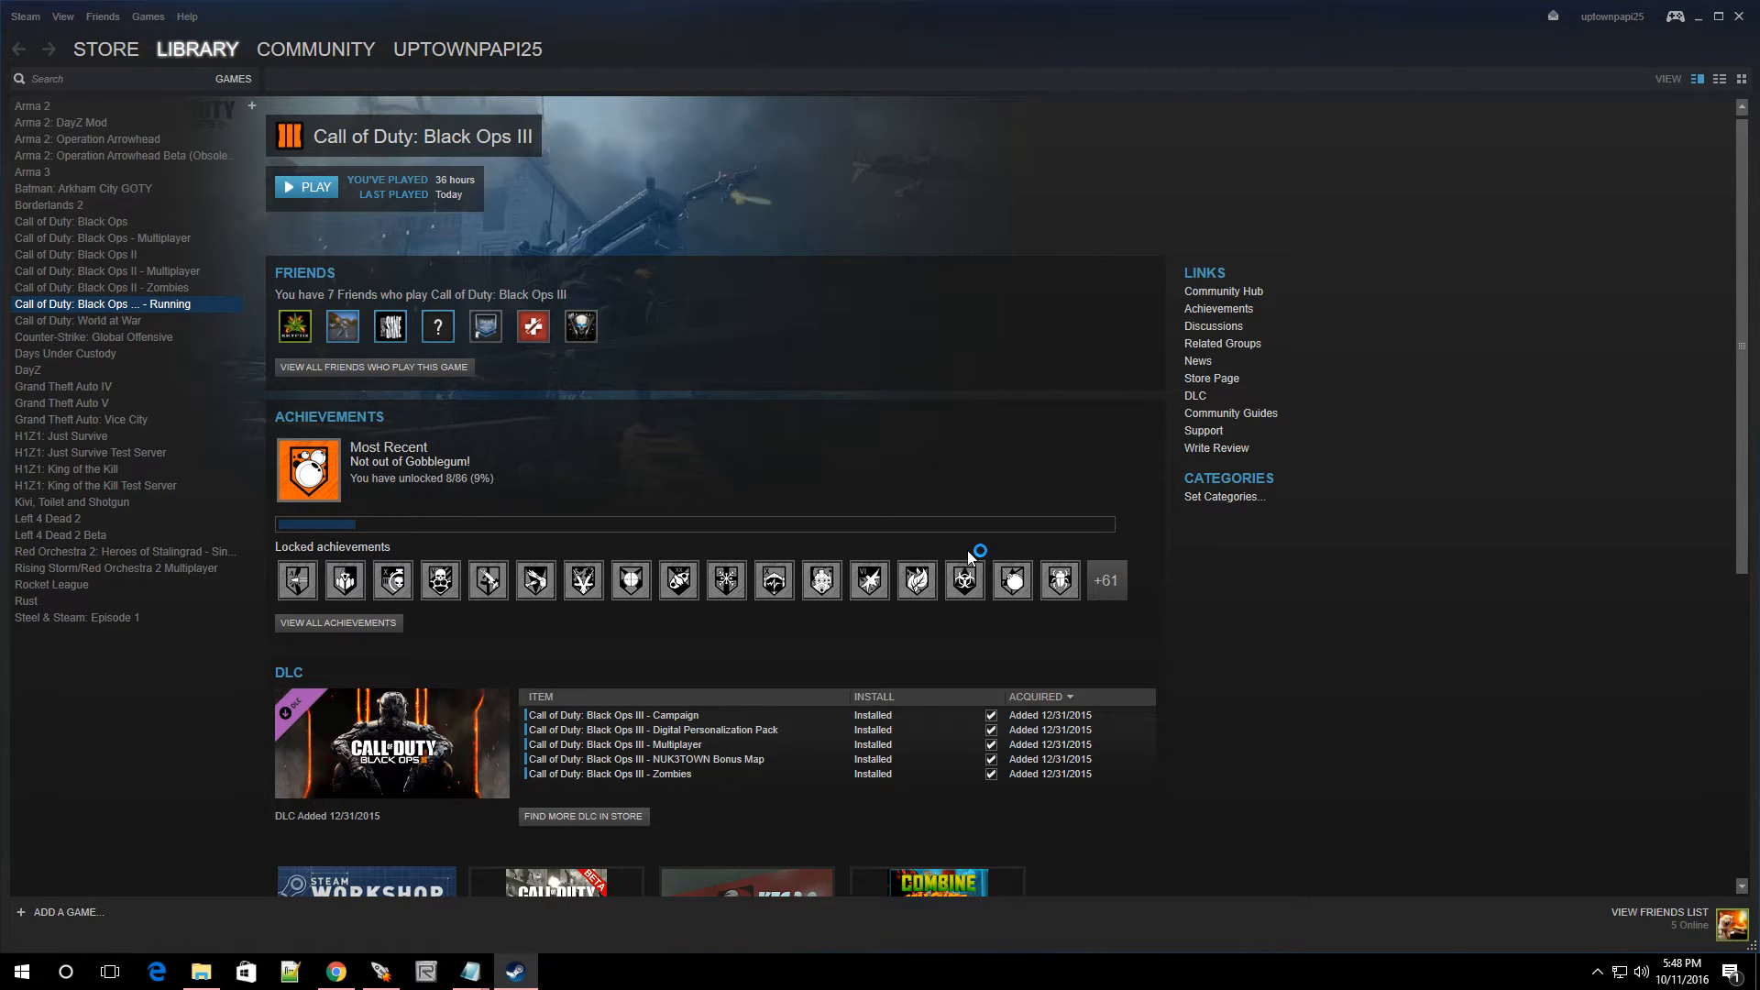
mouse_move(968, 559)
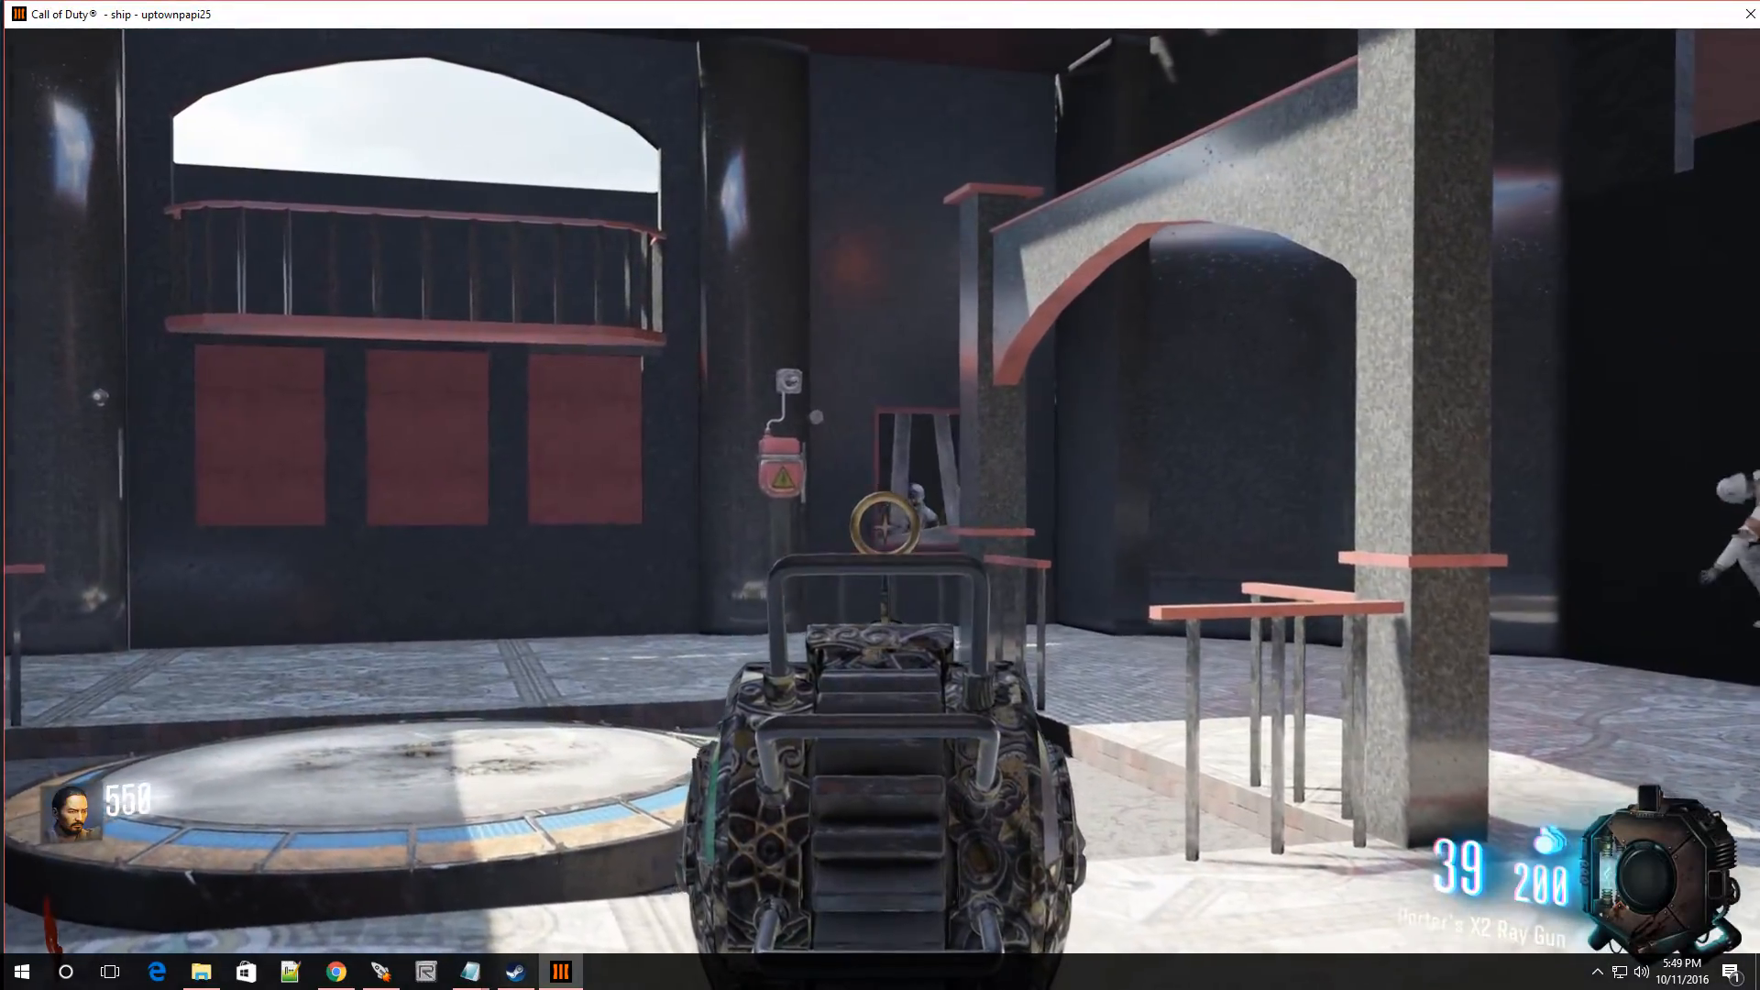
mouse_move(880, 495)
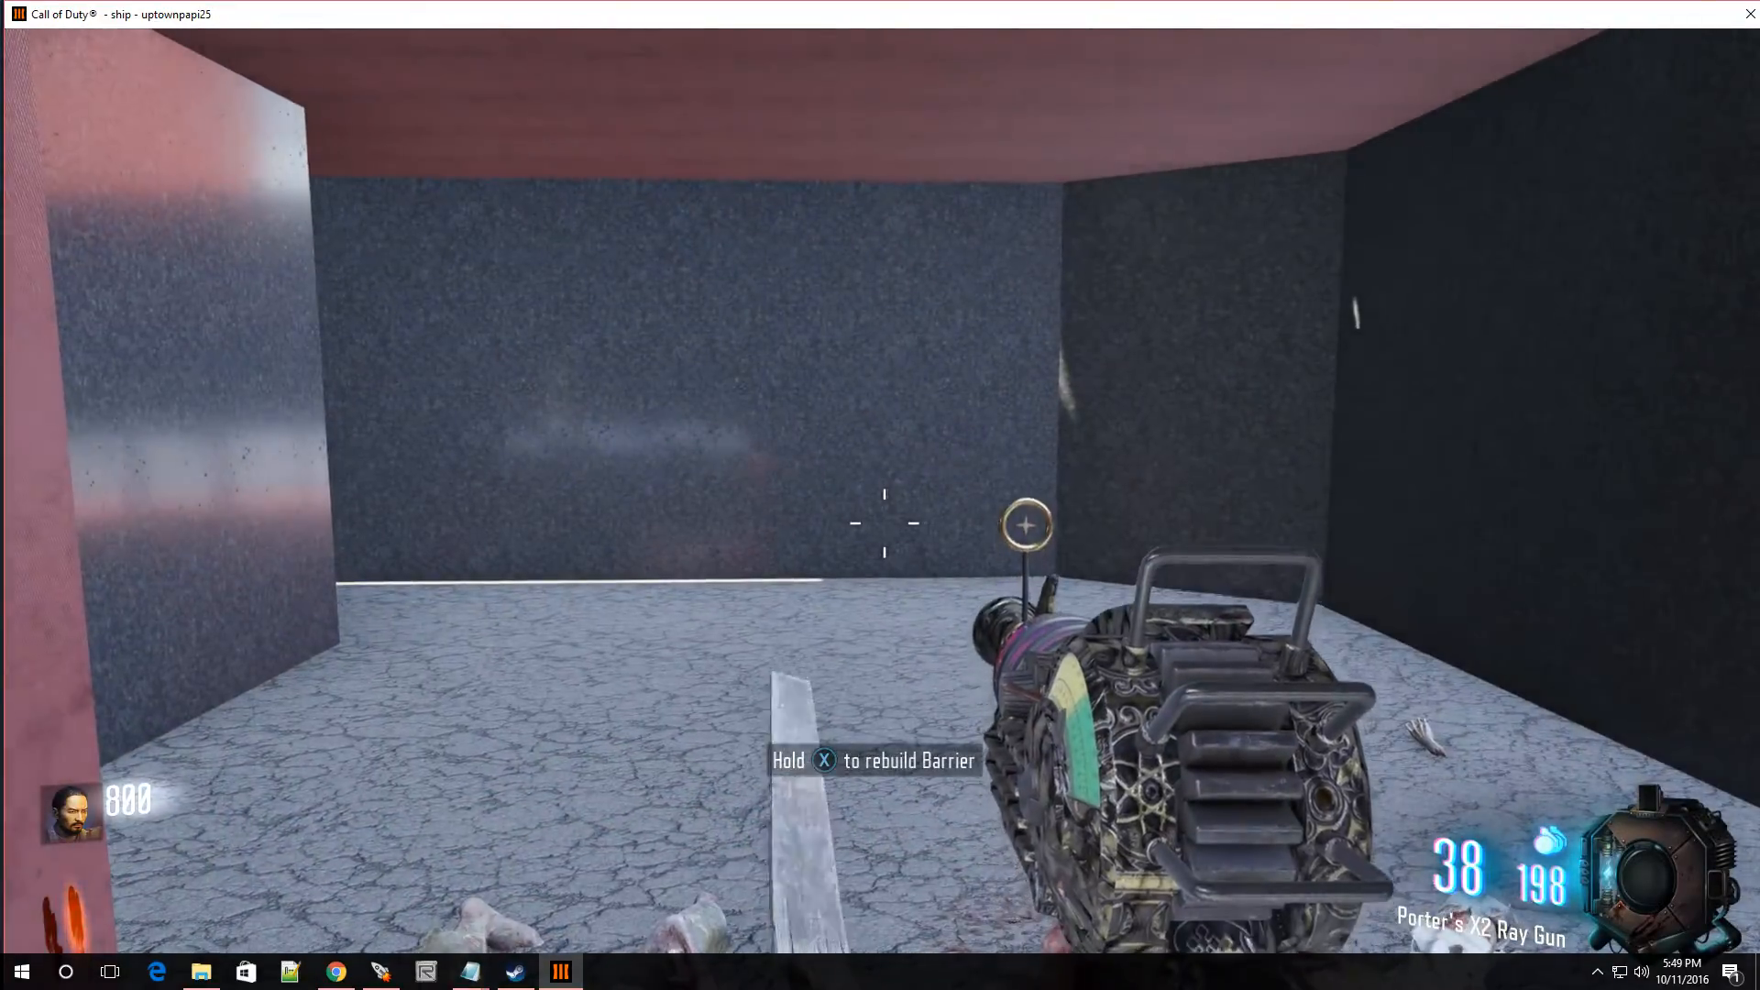
mouse_move(879, 495)
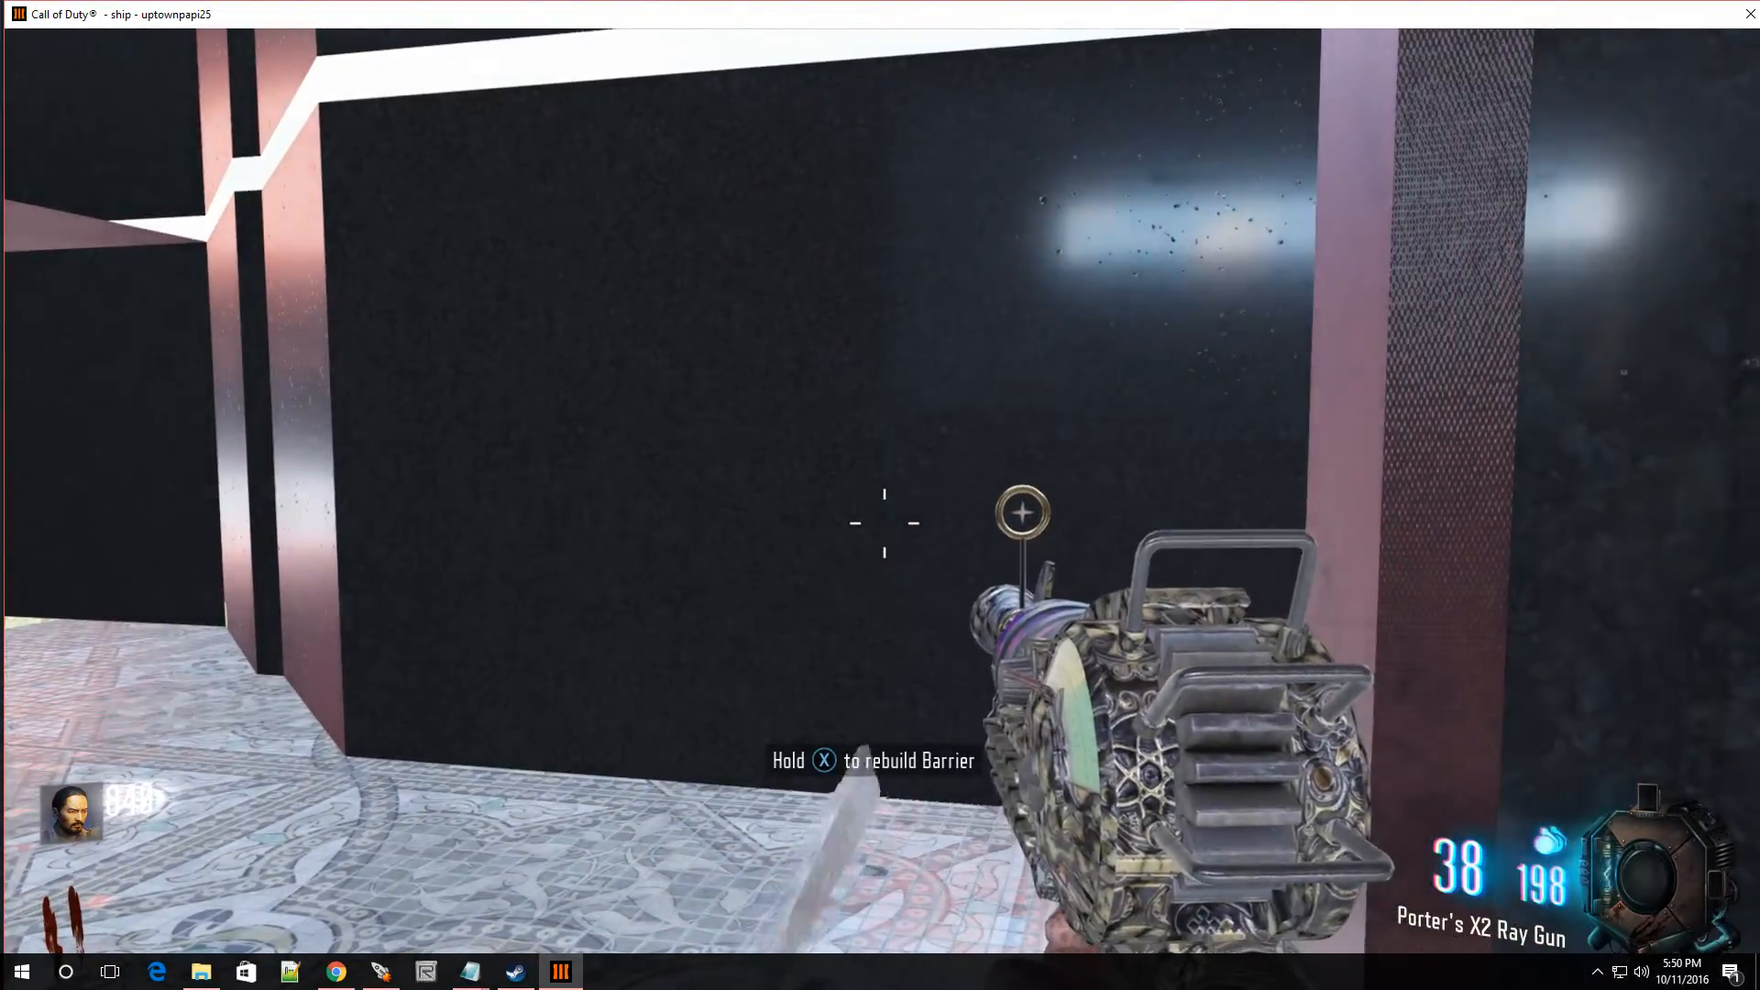
mouse_move(880, 495)
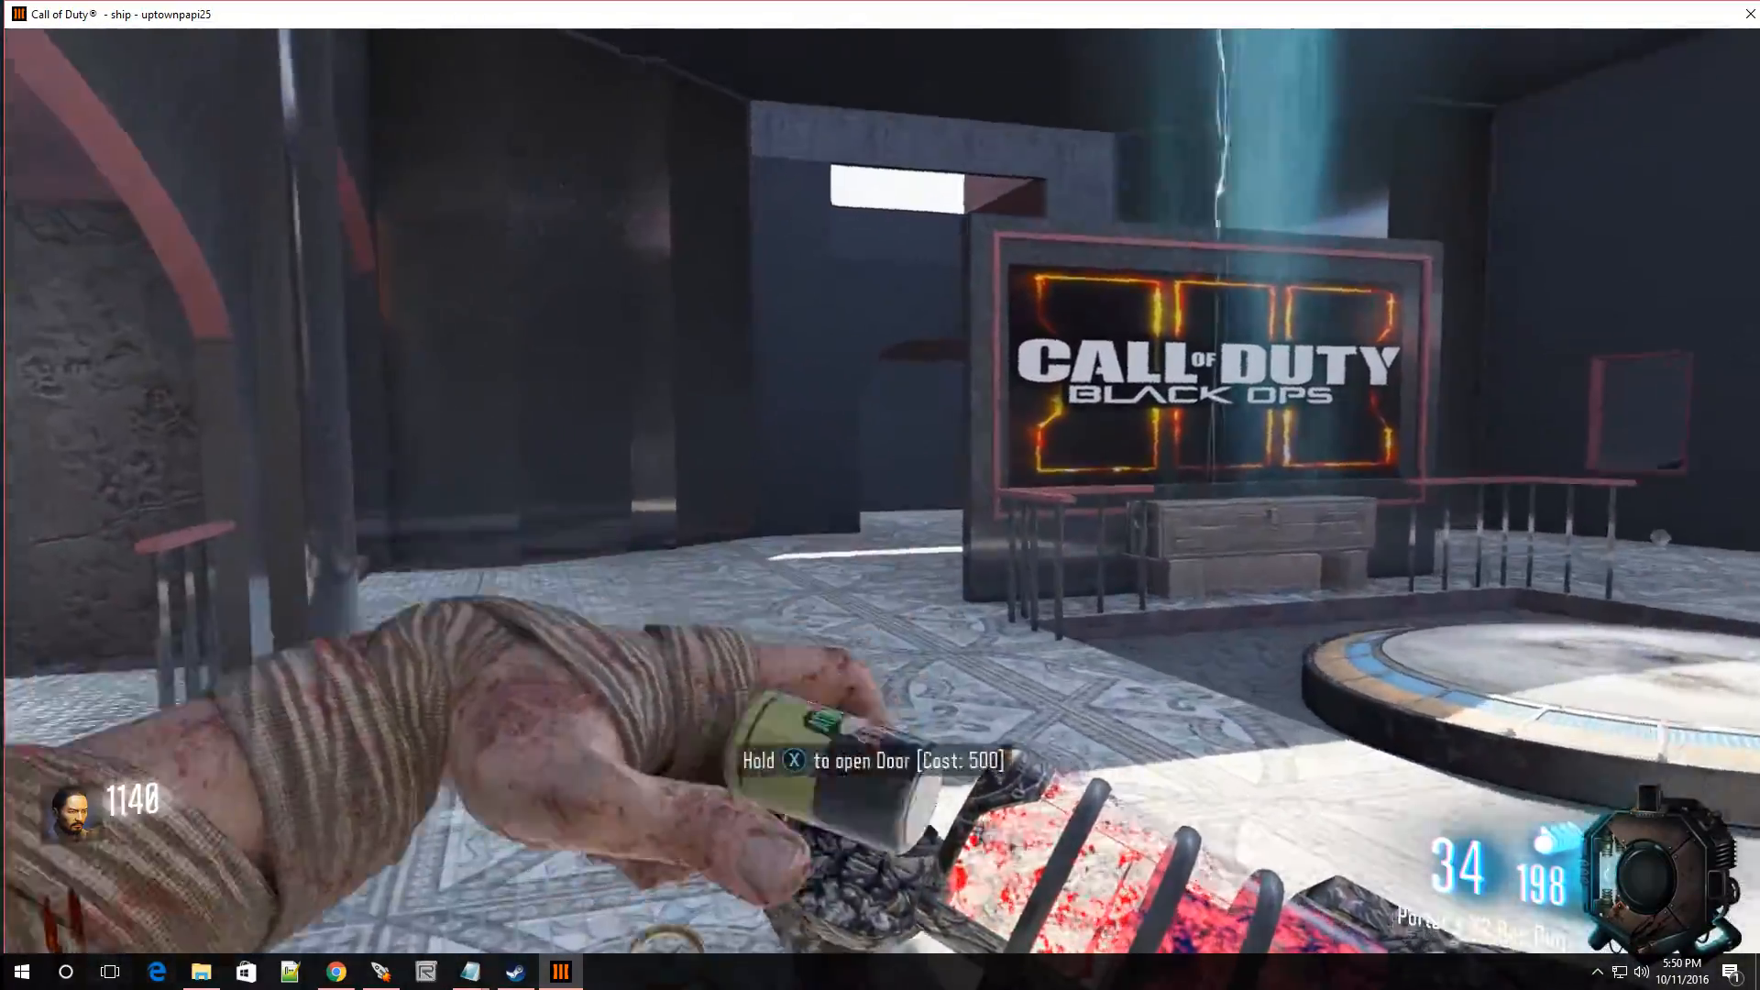
mouse_move(880, 495)
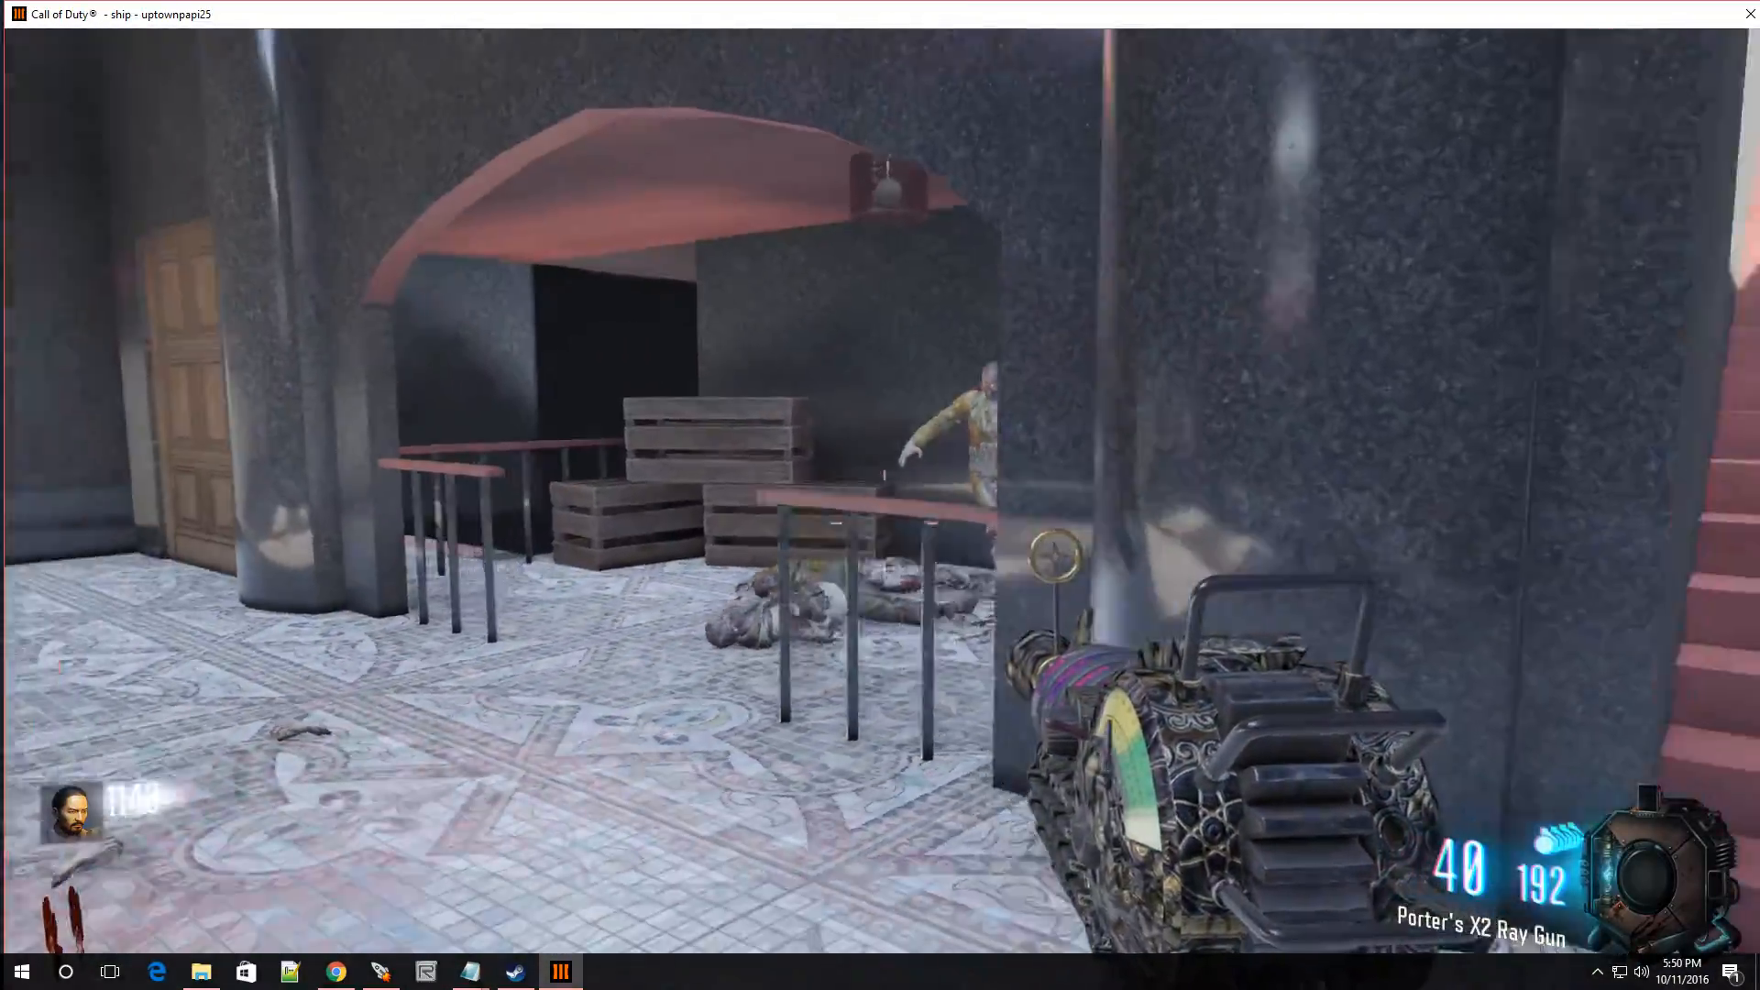